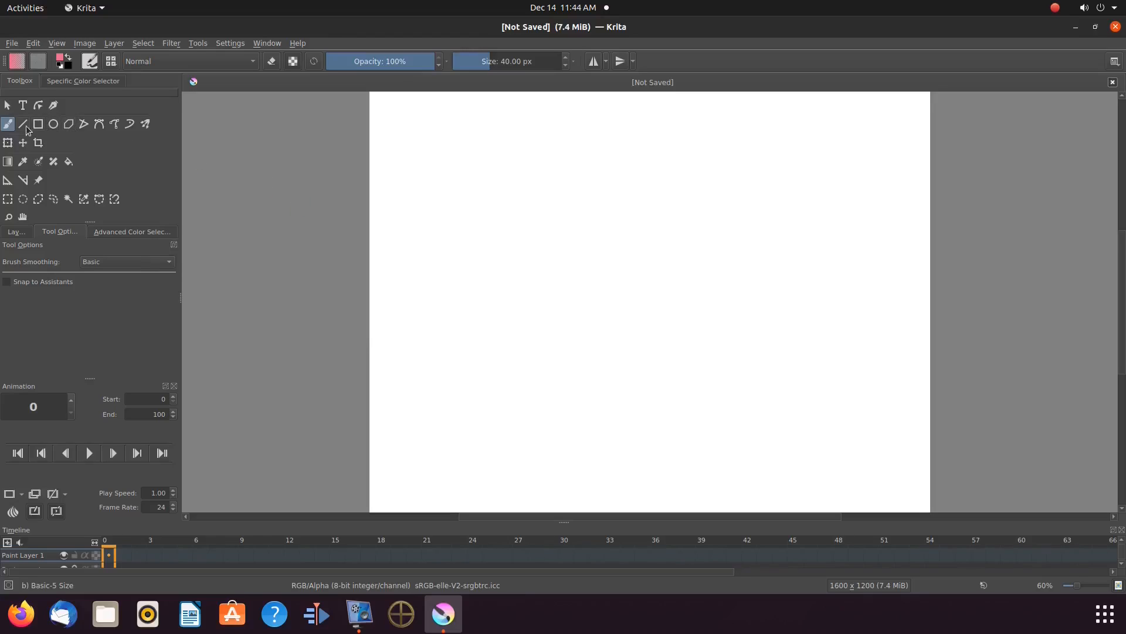
mouse_move(148, 130)
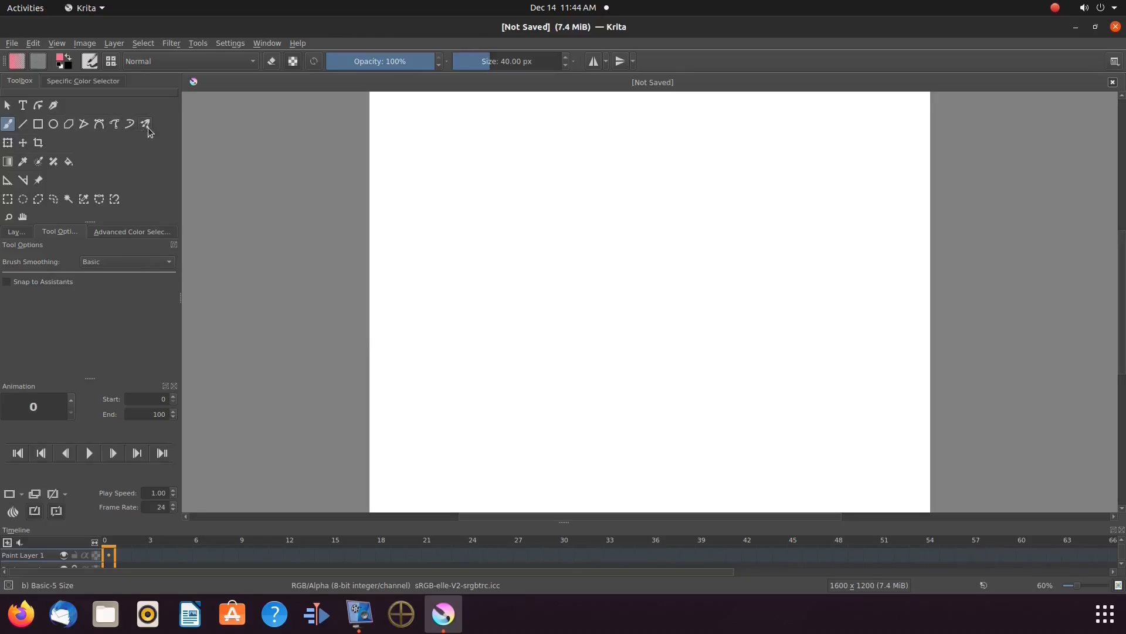
mouse_move(84, 178)
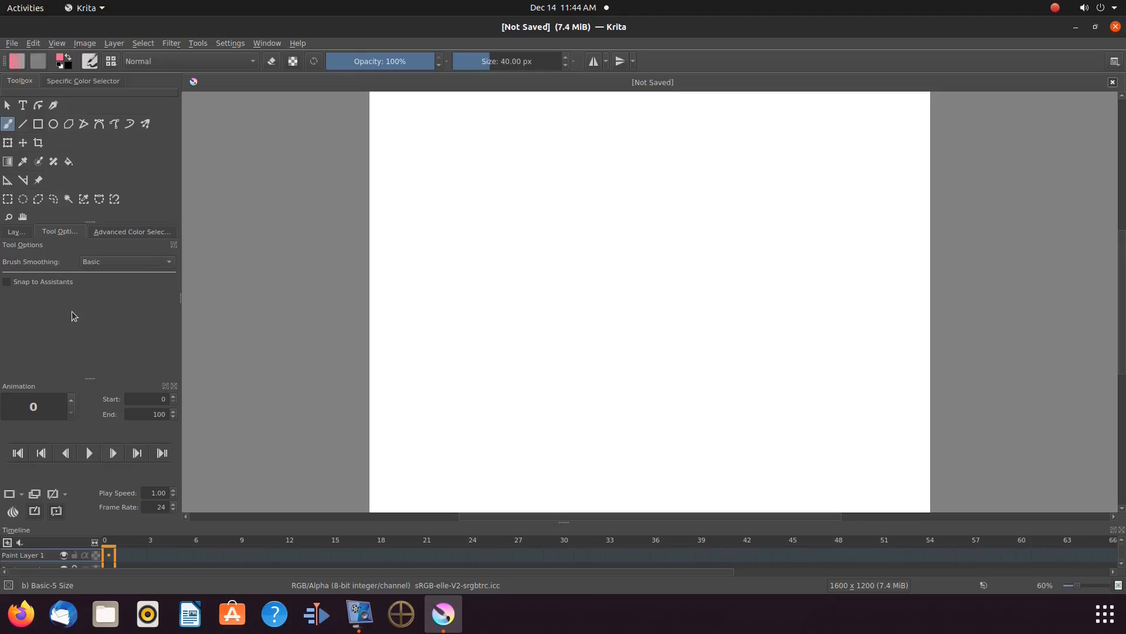
mouse_move(3, 261)
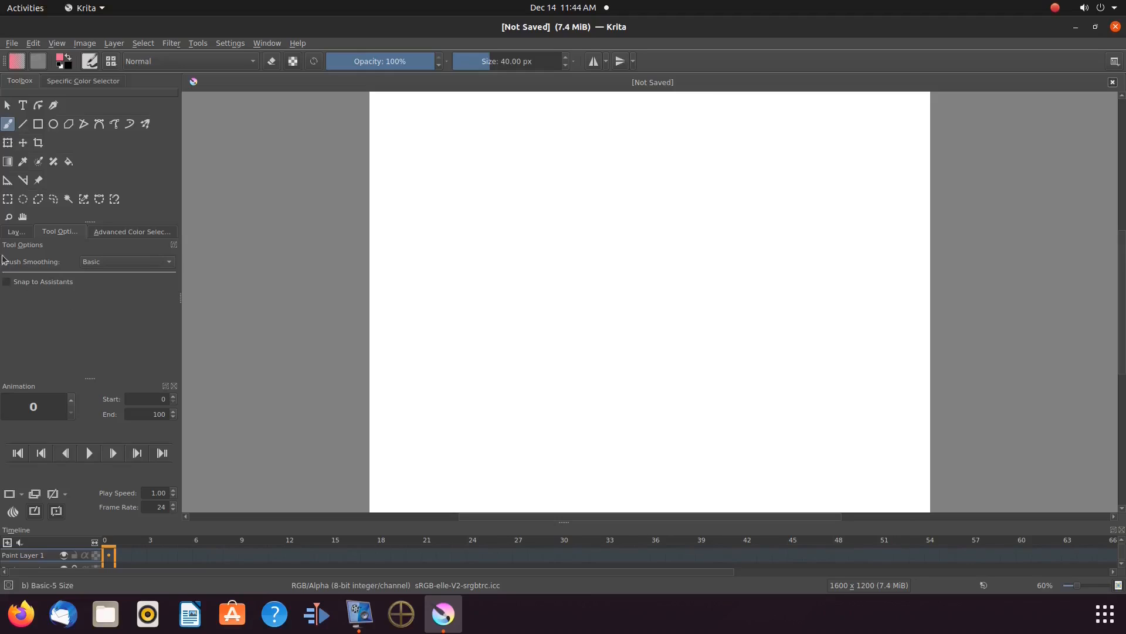
mouse_move(16, 231)
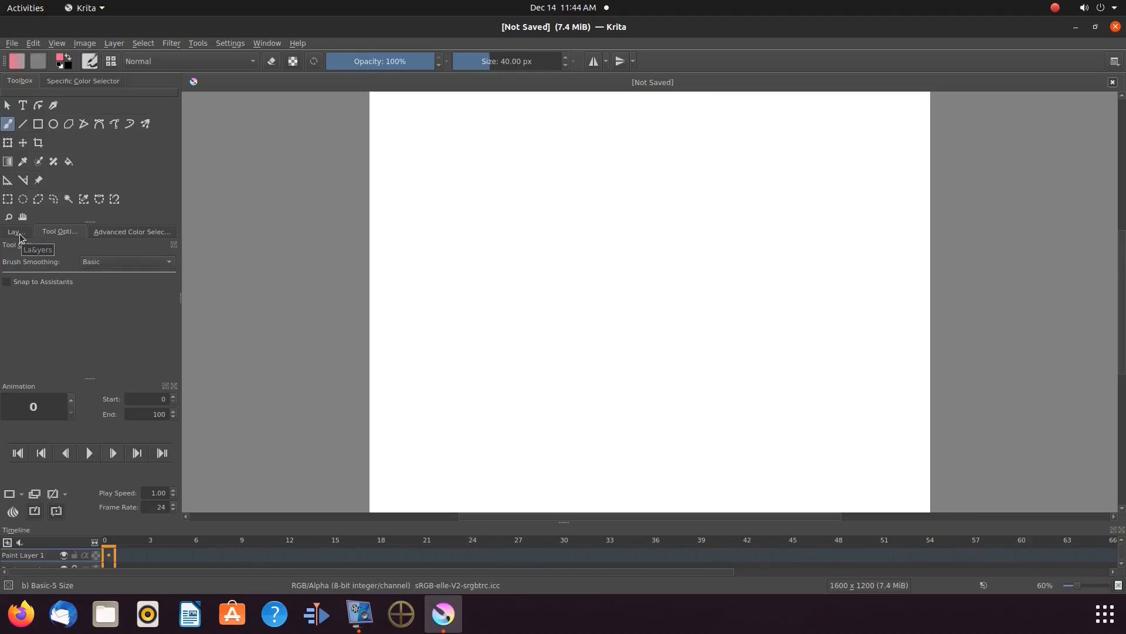
From the Layers panel's new-layer dropdown, add Vector Layer 2 above Paint Layer 1
click(14, 232)
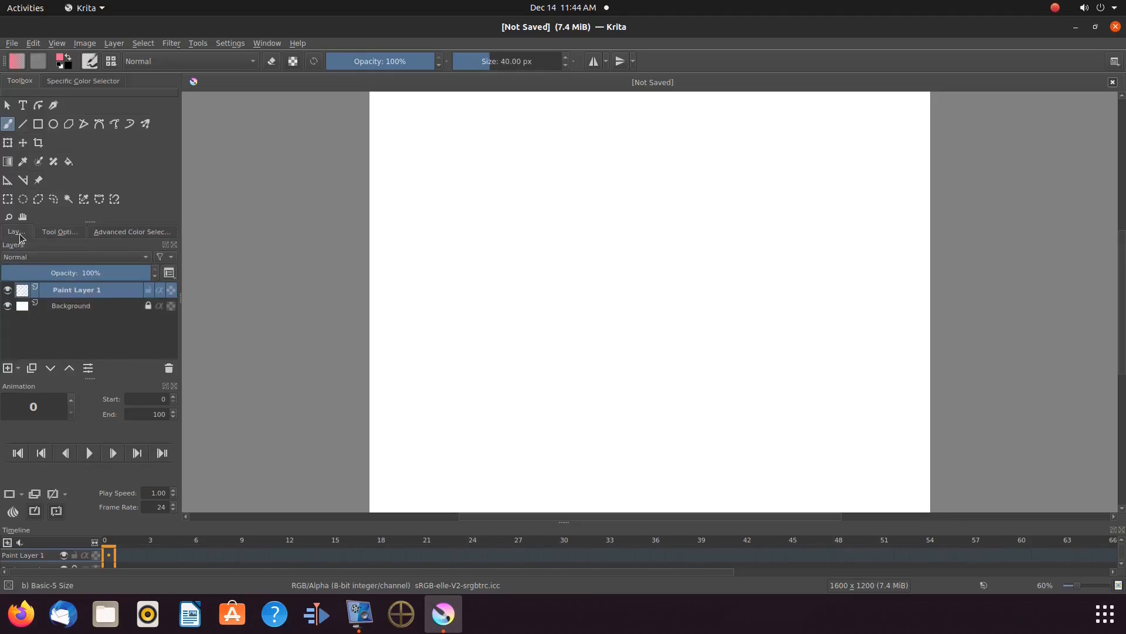
mouse_move(22, 367)
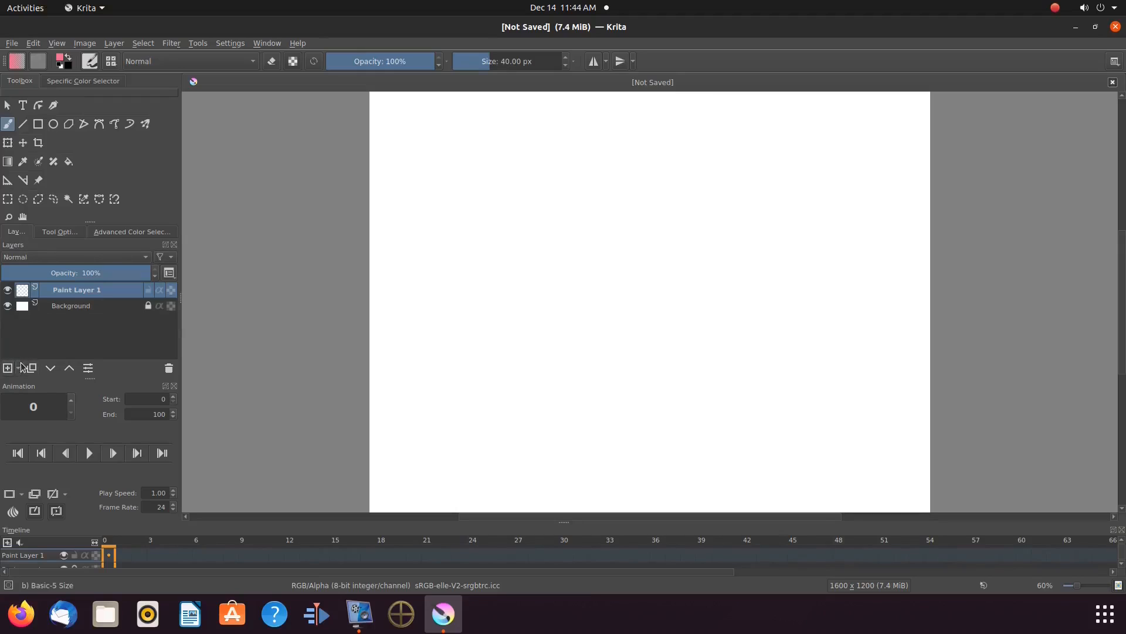
click(8, 368)
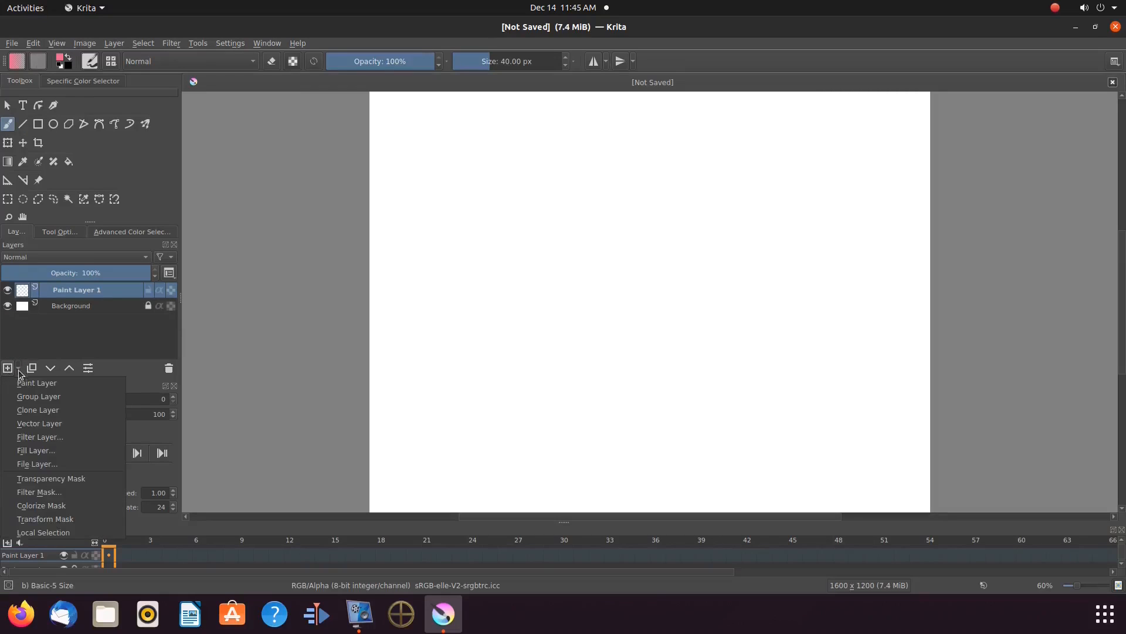
mouse_move(39, 423)
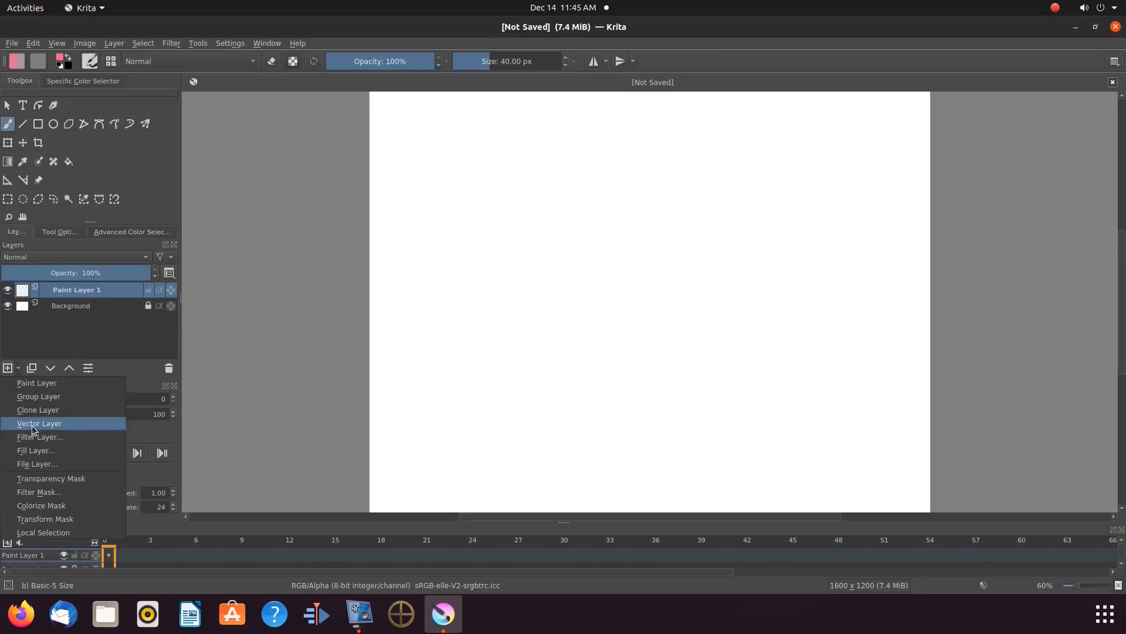
click(39, 423)
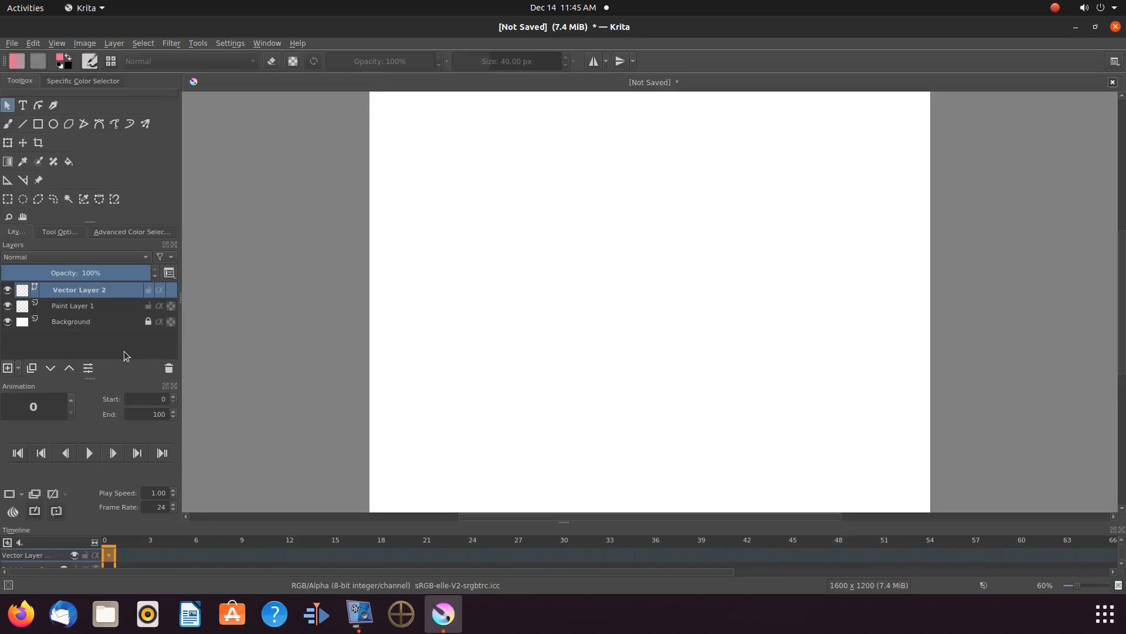
mouse_move(88, 305)
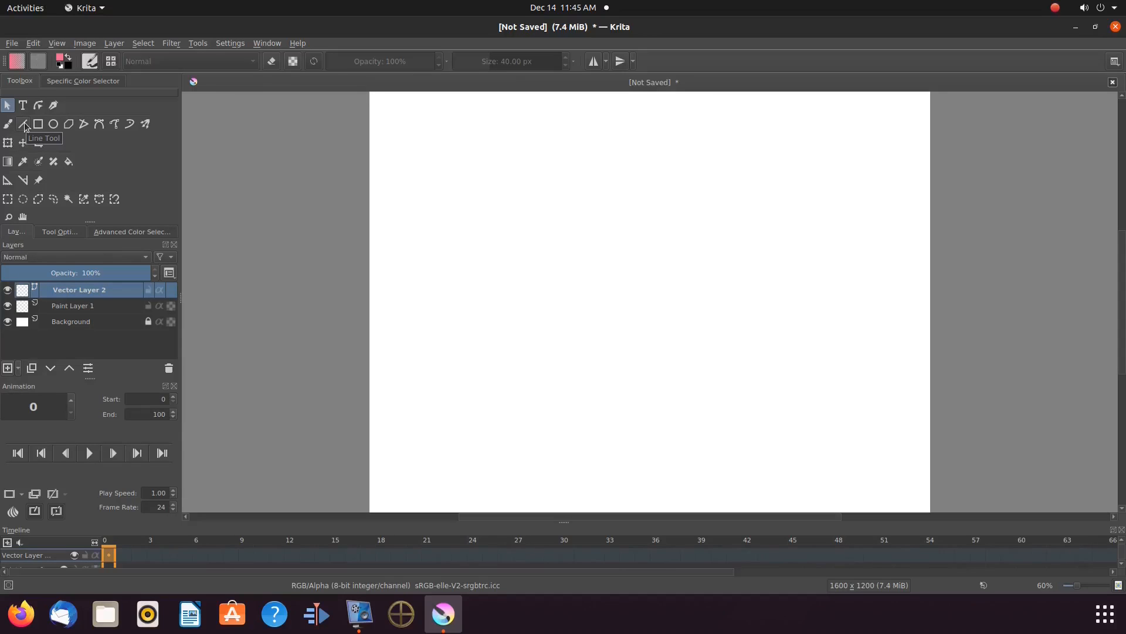
Draw a thick 40 px pink horizontal bar near the page top and a thinner line to its right
click(23, 124)
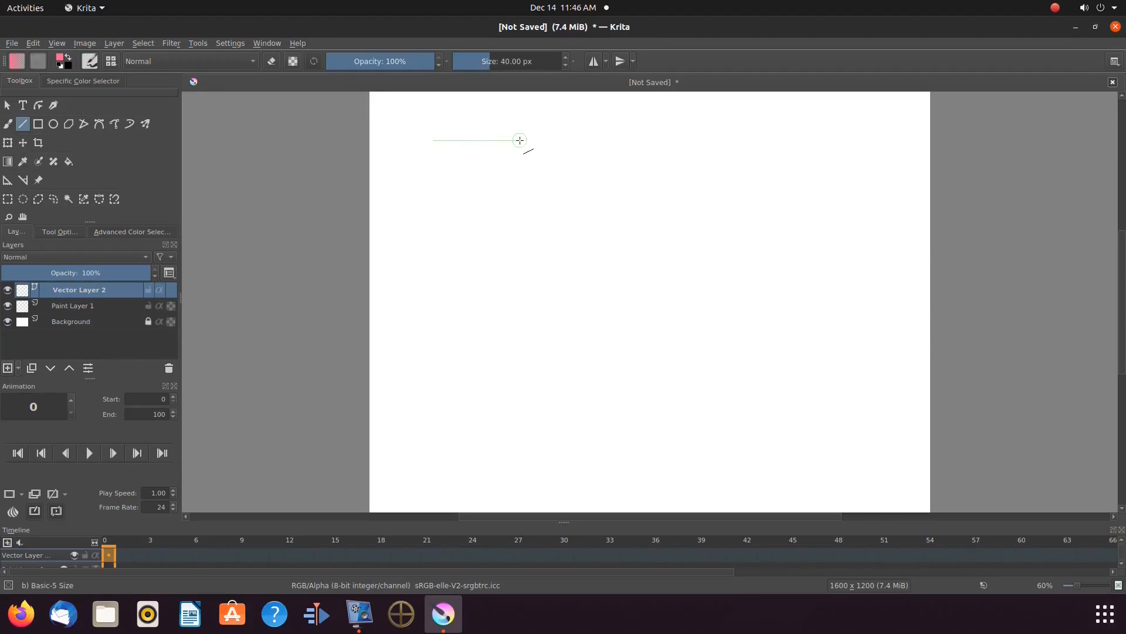
drag(427, 133, 526, 148)
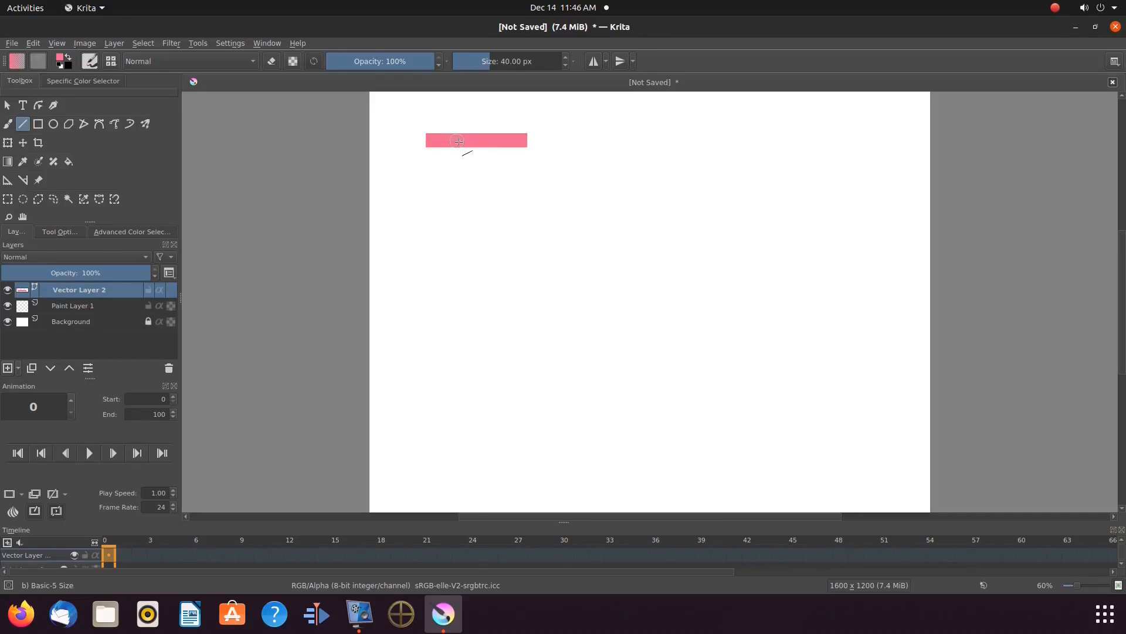
mouse_move(482, 172)
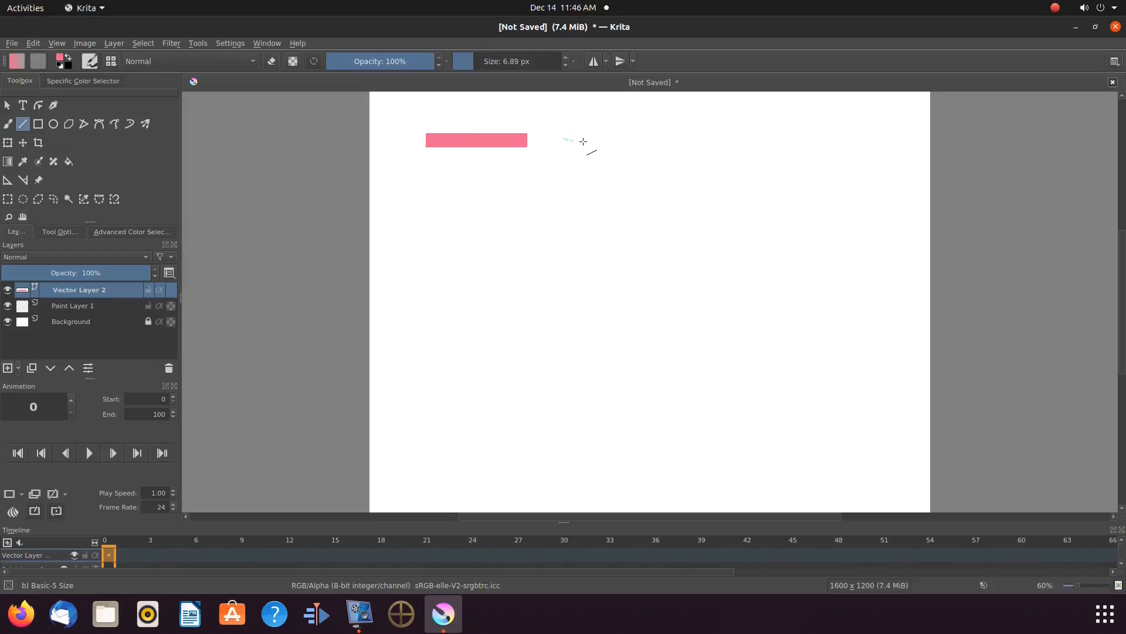
drag(564, 139, 650, 138)
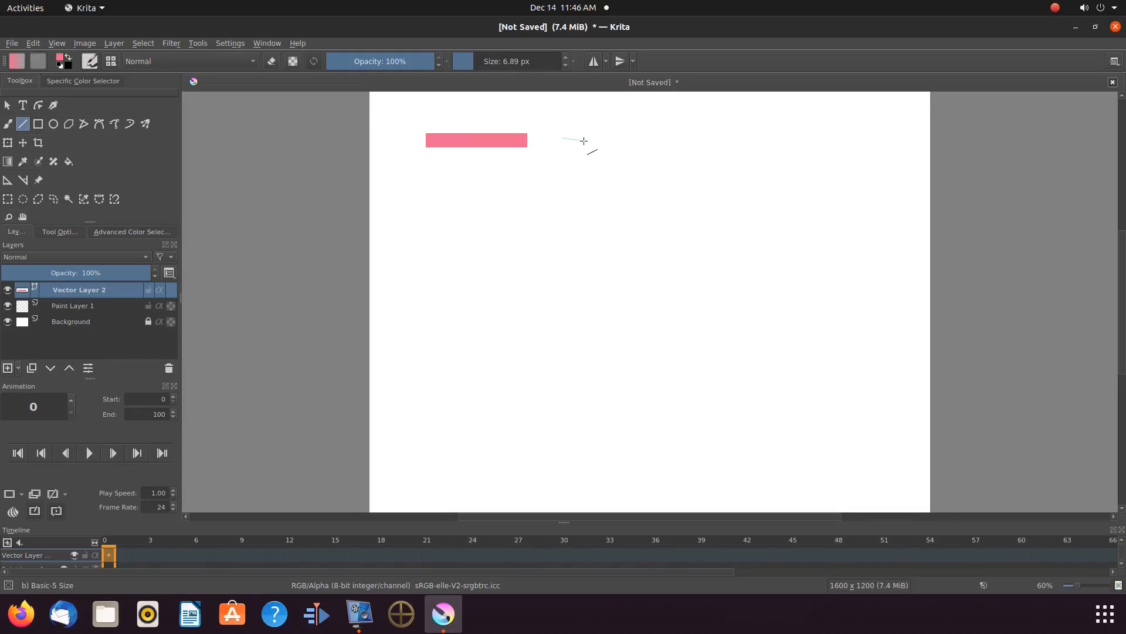
drag(564, 140, 674, 140)
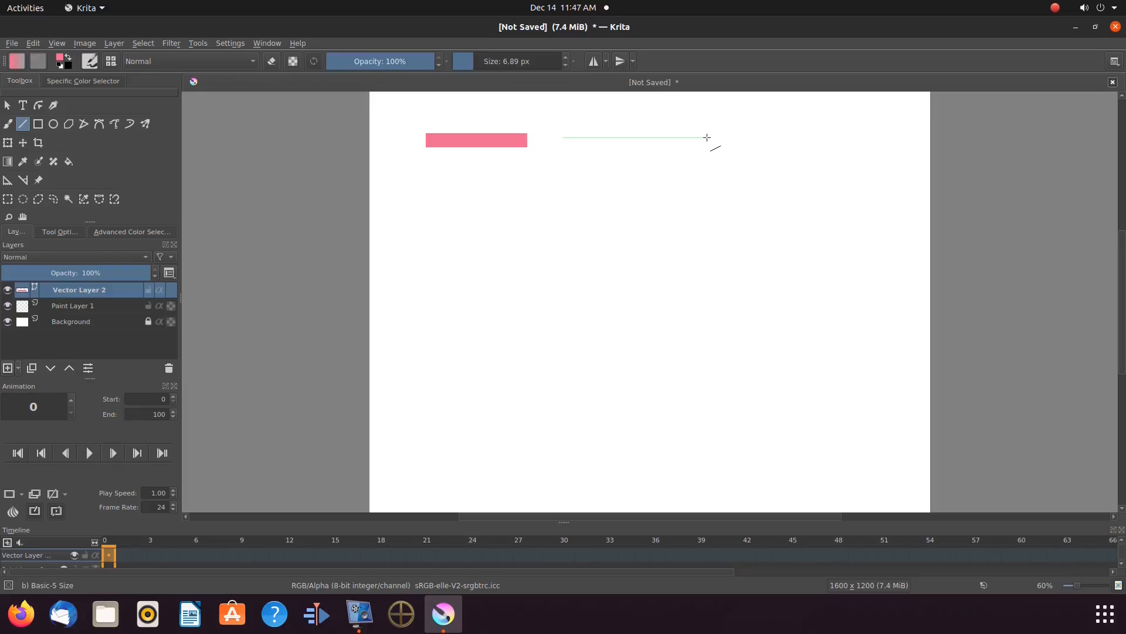
drag(564, 137, 707, 138)
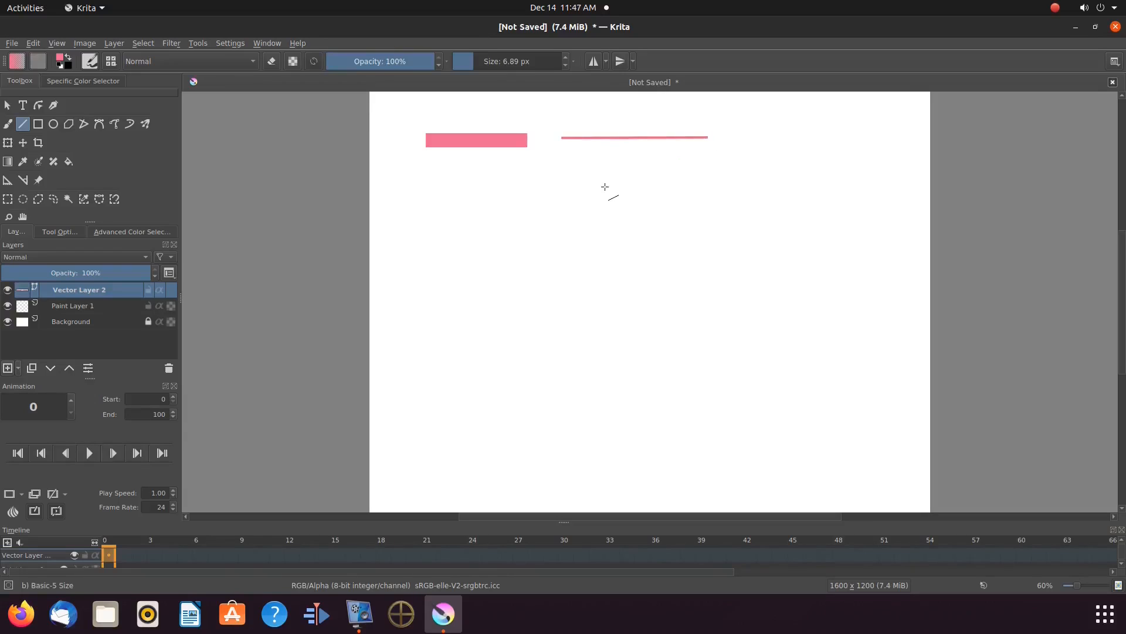
click(38, 105)
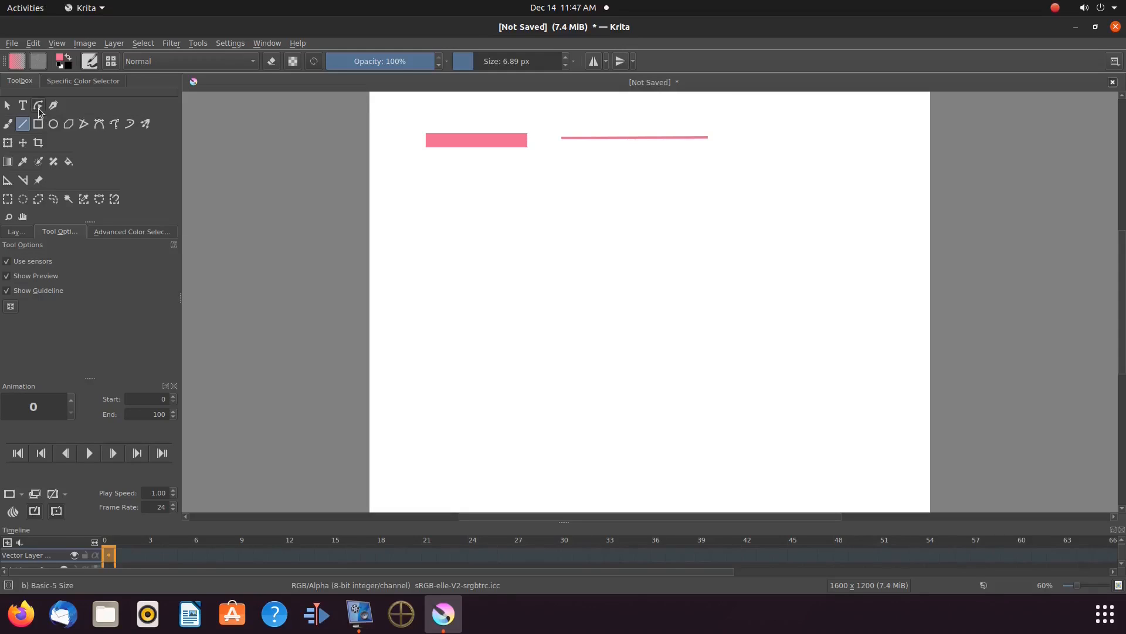
Select the thick pink bar with Edit Shapes to reveal its two end nodes
click(38, 105)
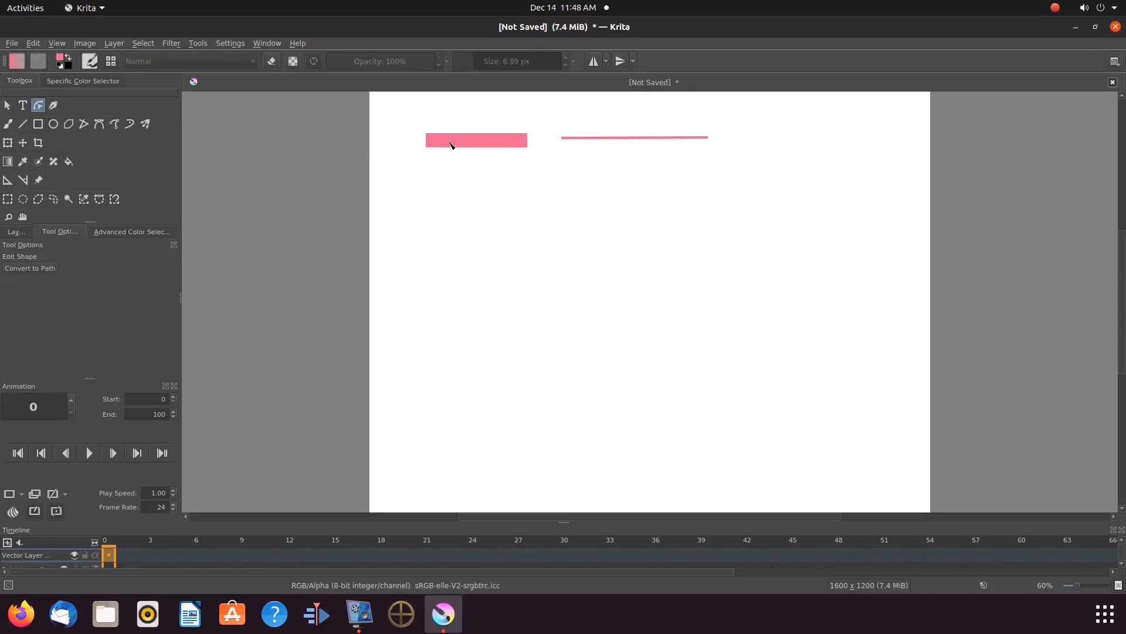
click(476, 140)
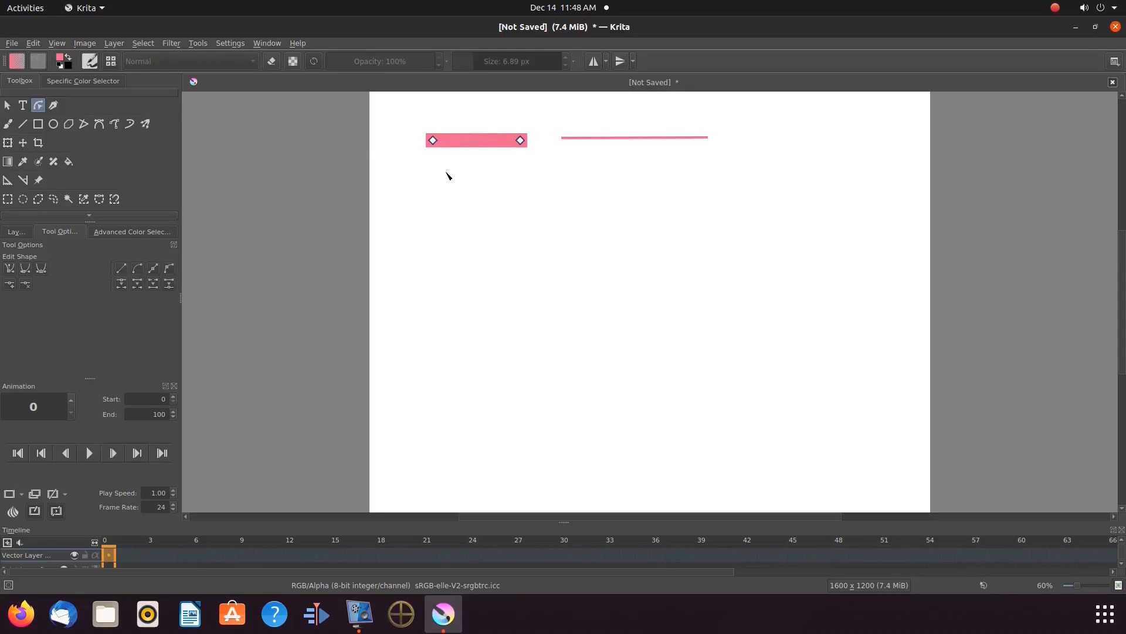
mouse_move(444, 177)
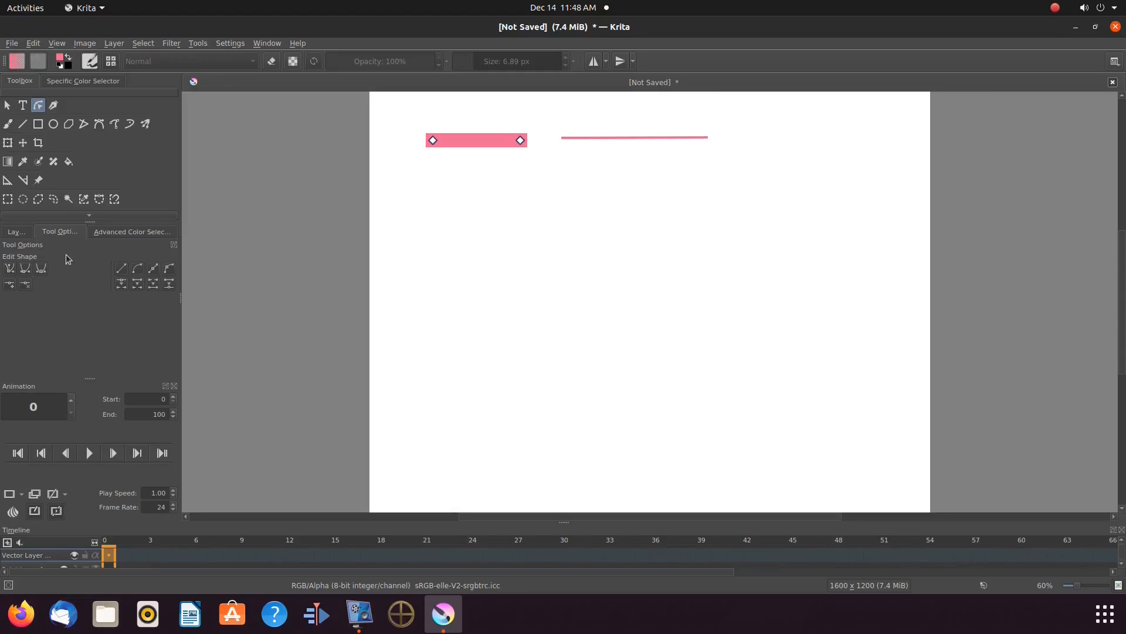
mouse_move(79, 265)
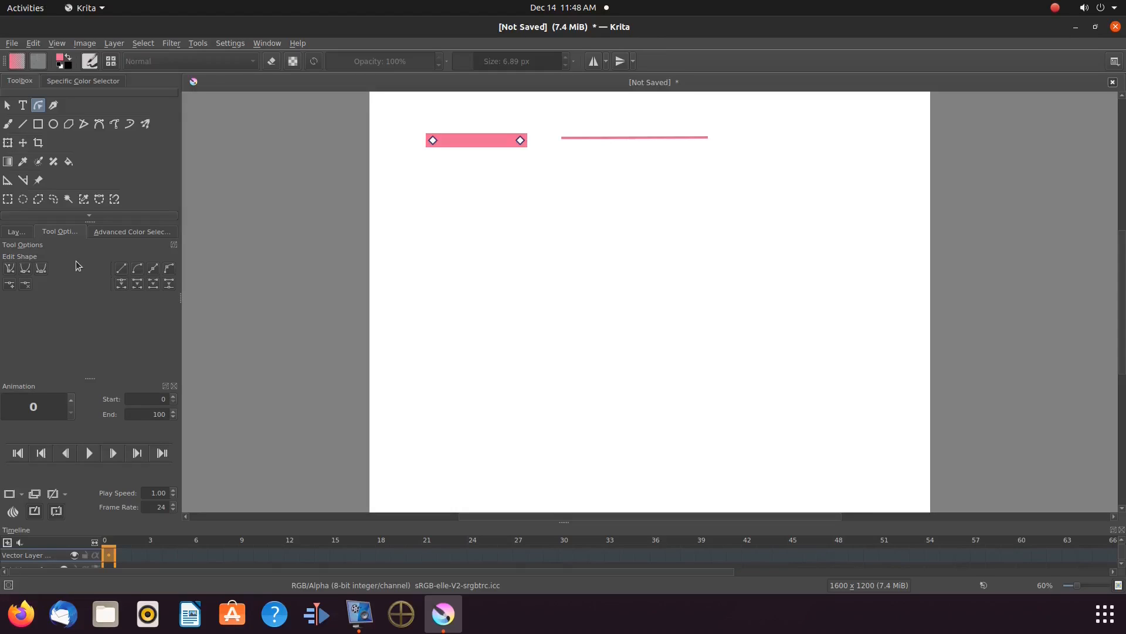
mouse_move(138, 263)
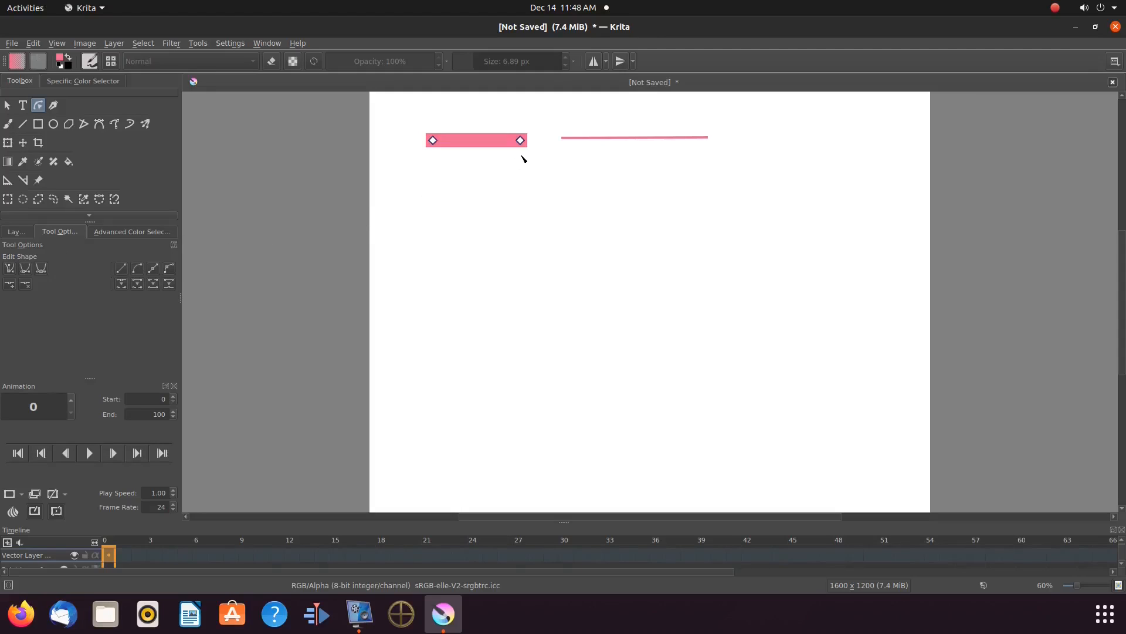
mouse_move(520, 143)
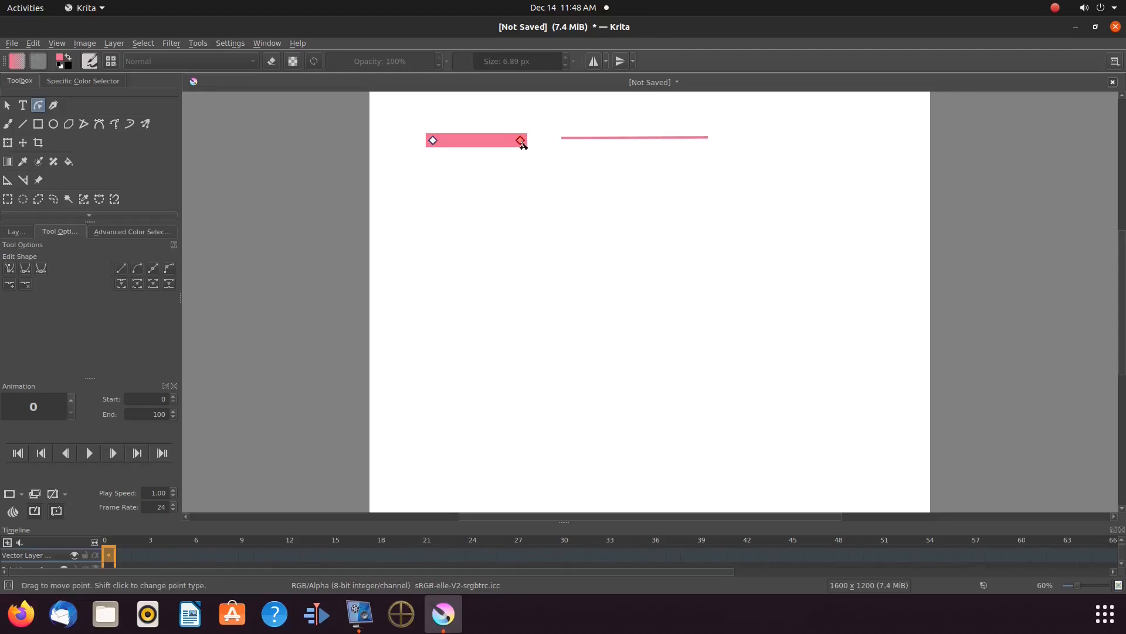
drag(520, 141, 512, 182)
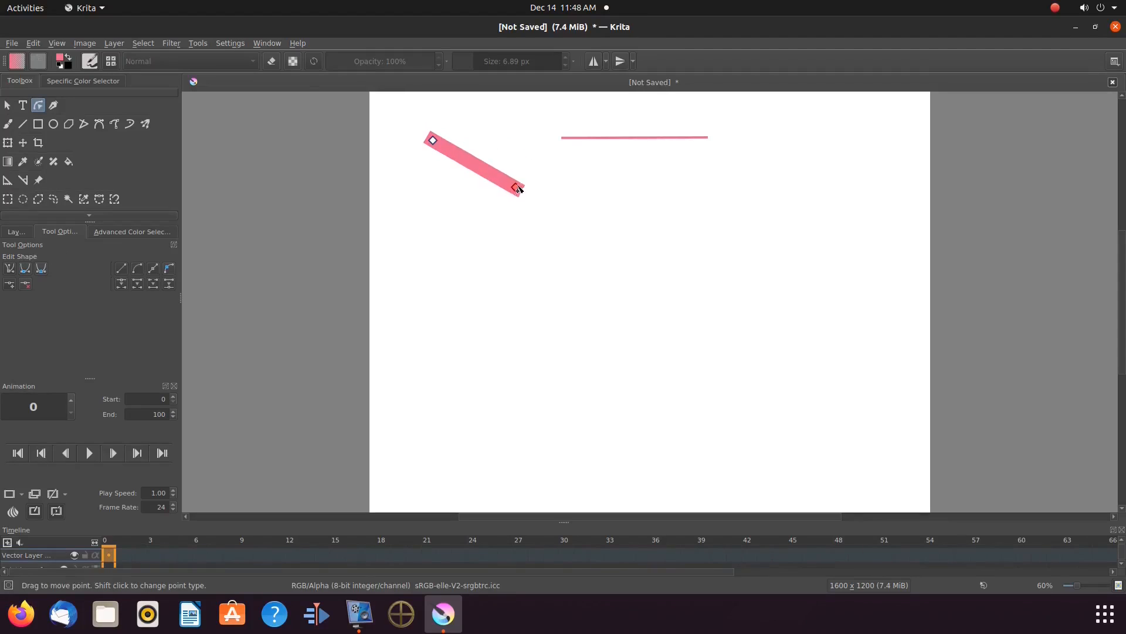
drag(515, 188, 547, 175)
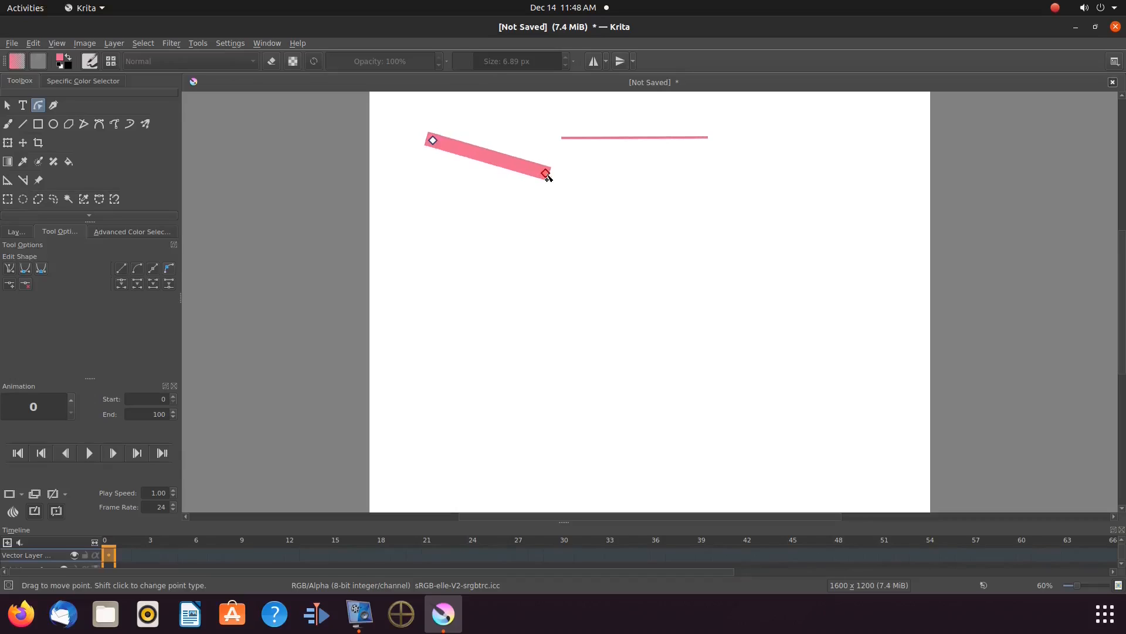
drag(546, 174, 516, 161)
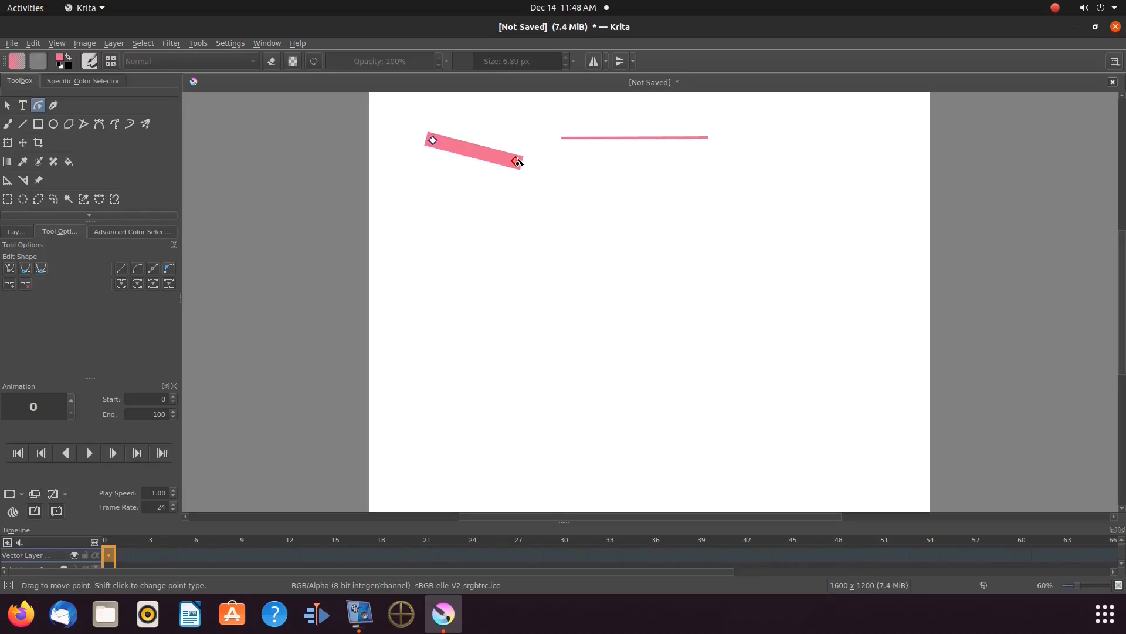
drag(516, 160, 515, 144)
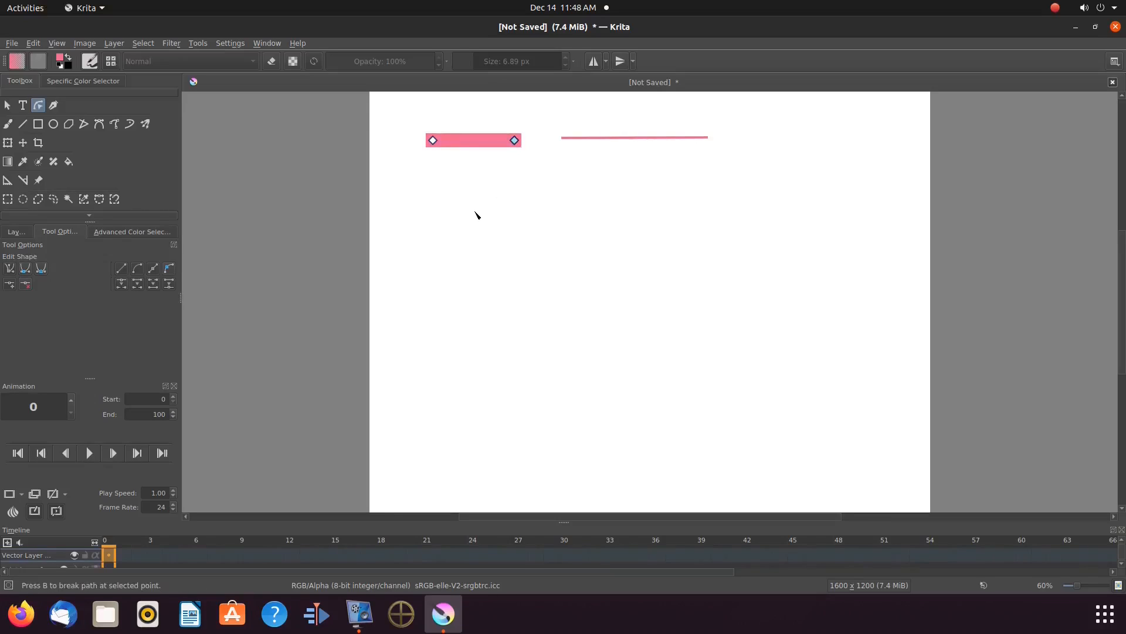
mouse_move(241, 285)
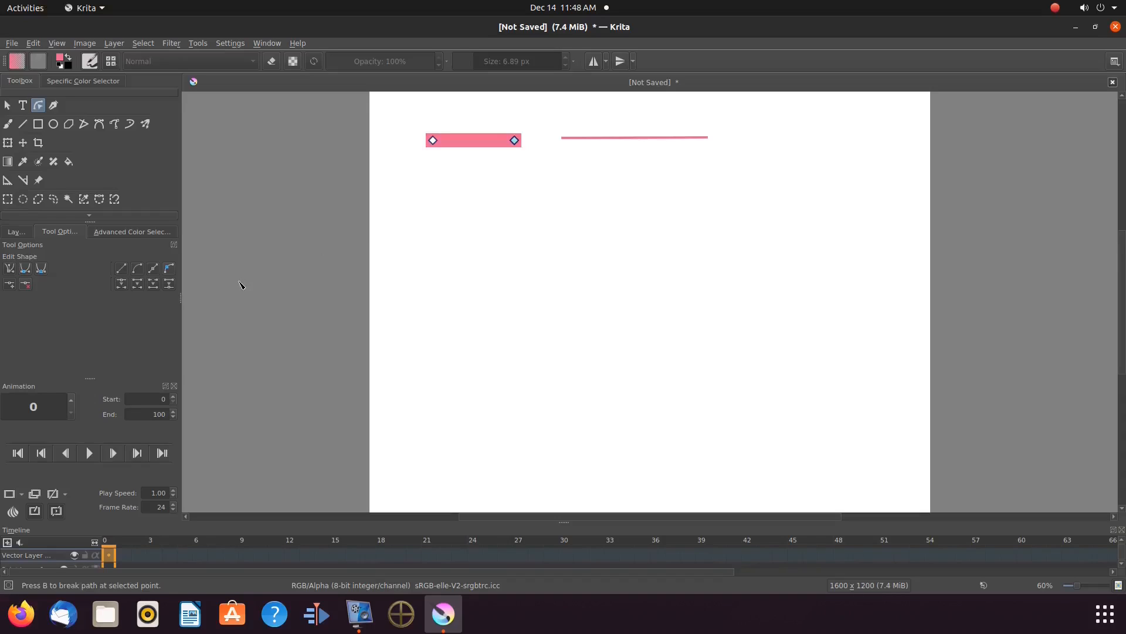
mouse_move(110, 277)
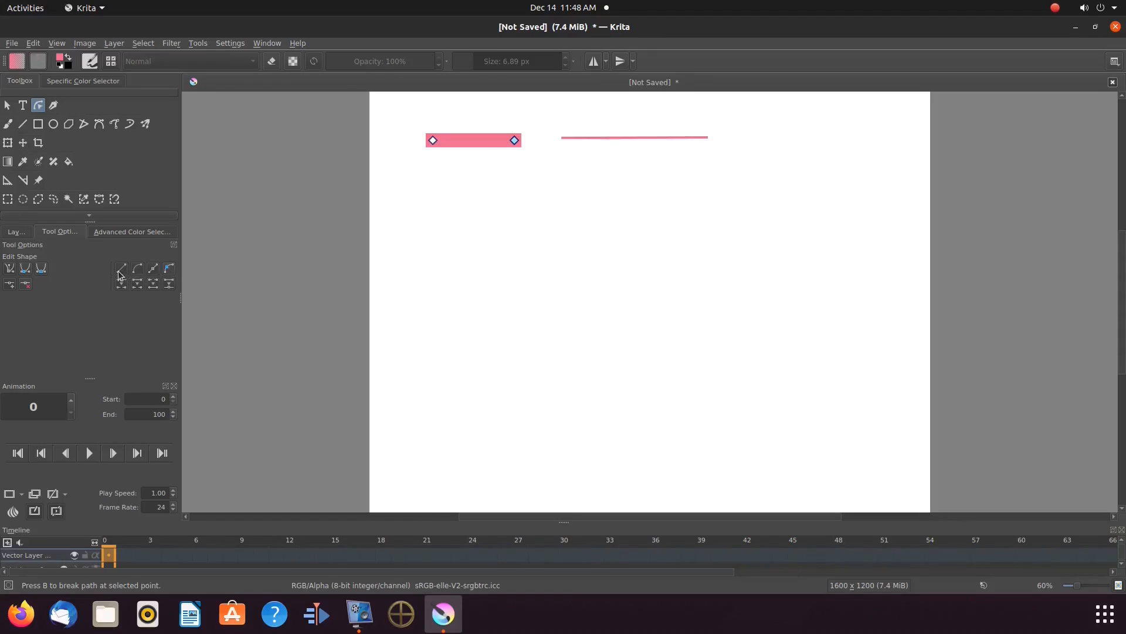
mouse_move(85, 276)
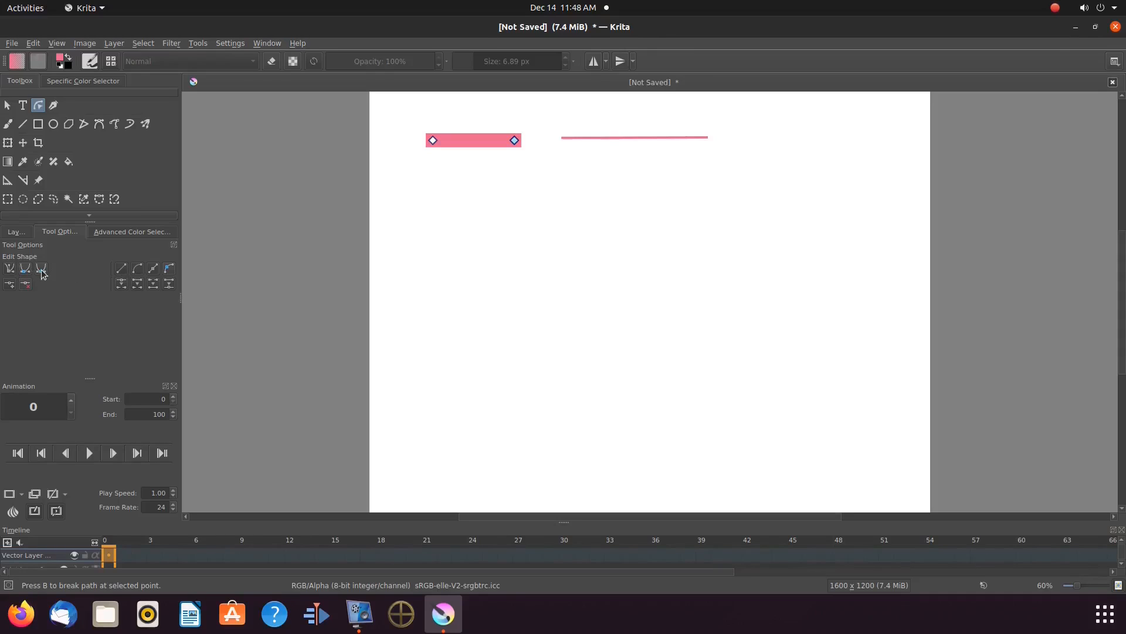
mouse_move(10, 268)
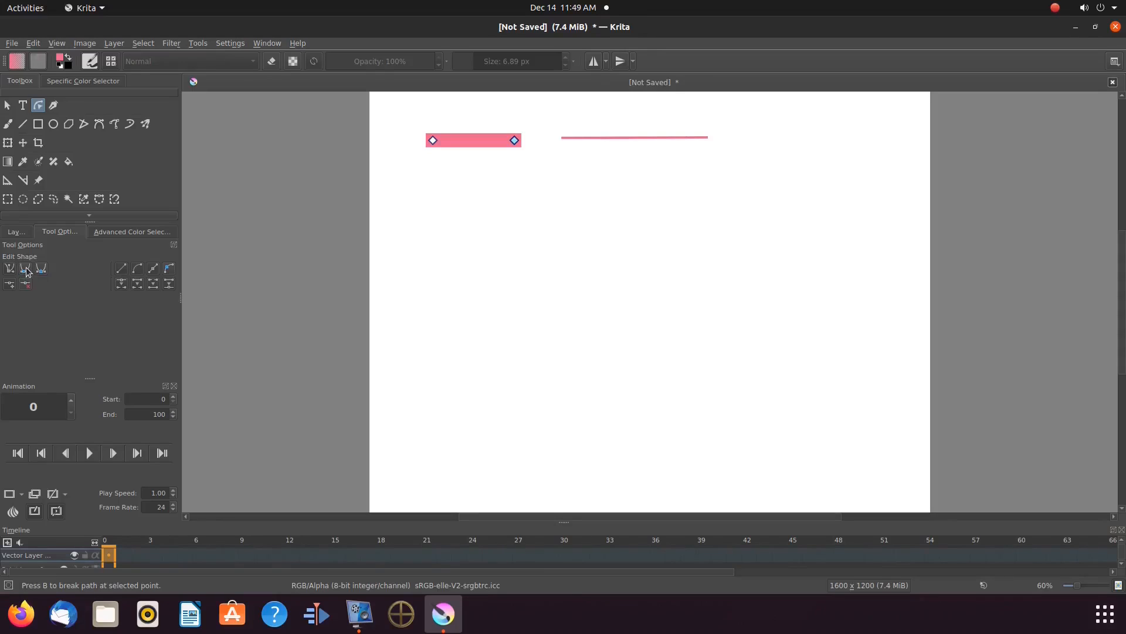
mouse_move(26, 269)
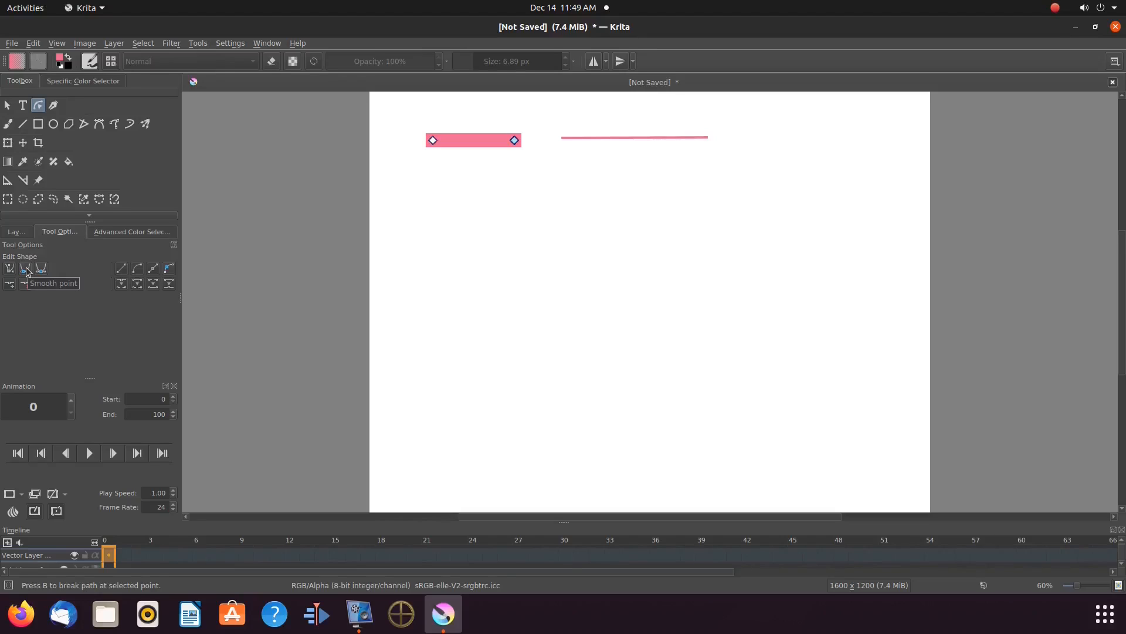
mouse_move(34, 270)
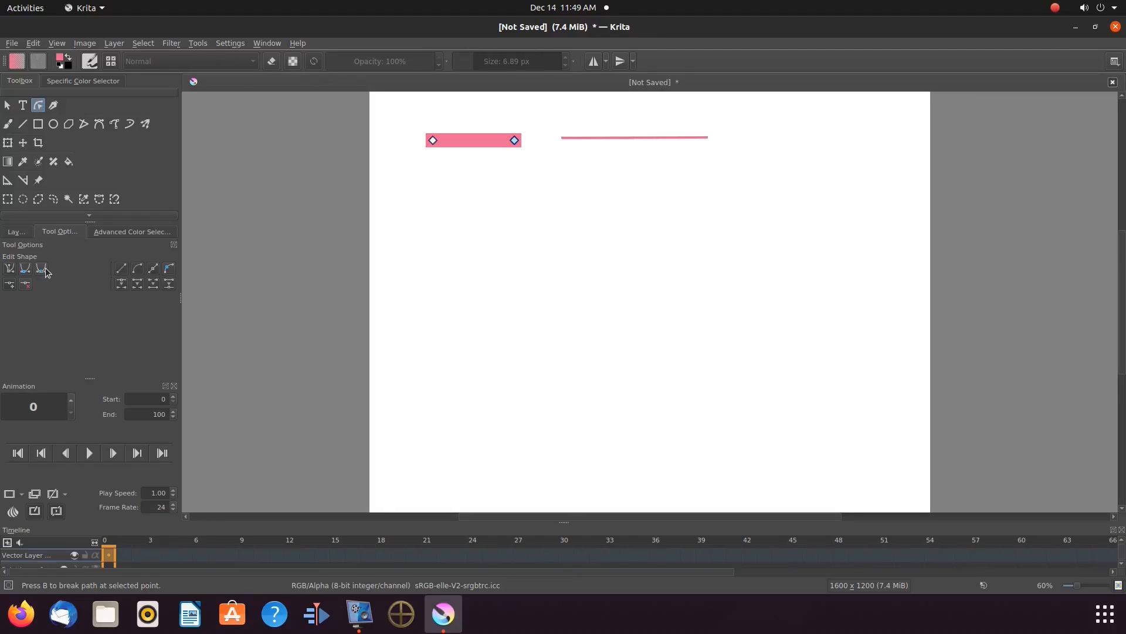
mouse_move(41, 269)
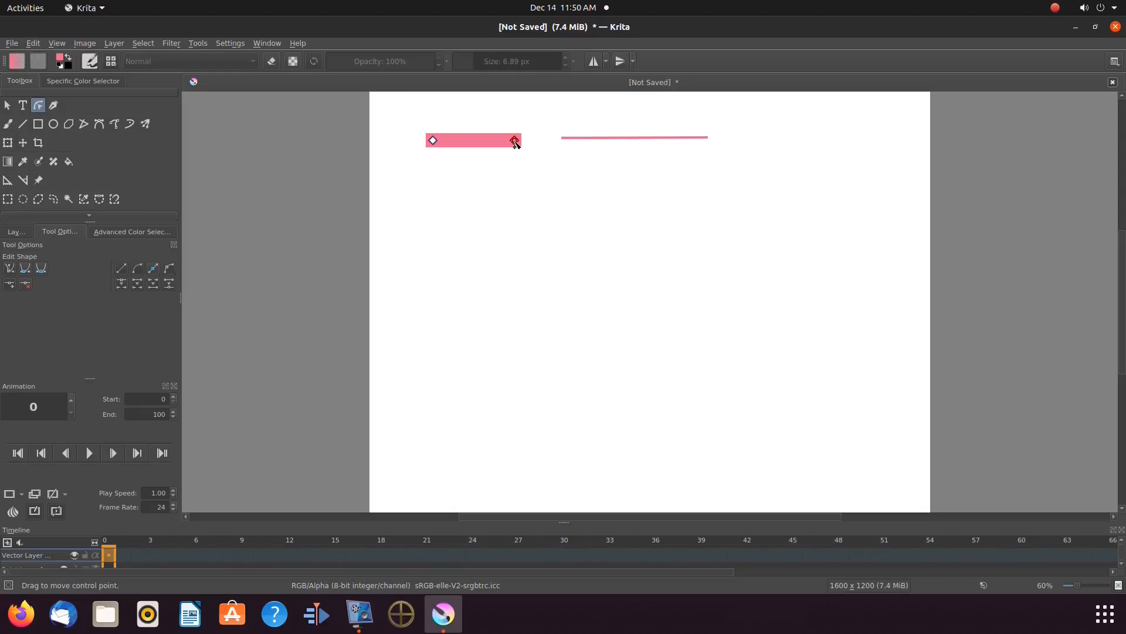
Bend the pink stroke's segment downward, then release it flat with a curve handle showing
drag(514, 140, 516, 153)
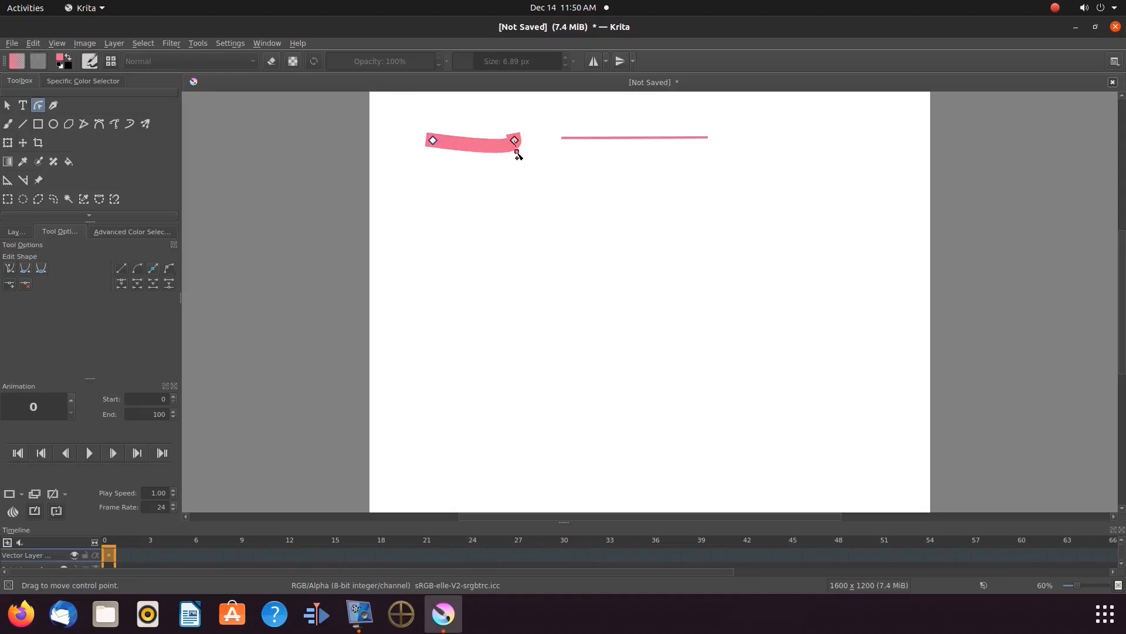
drag(516, 152, 498, 141)
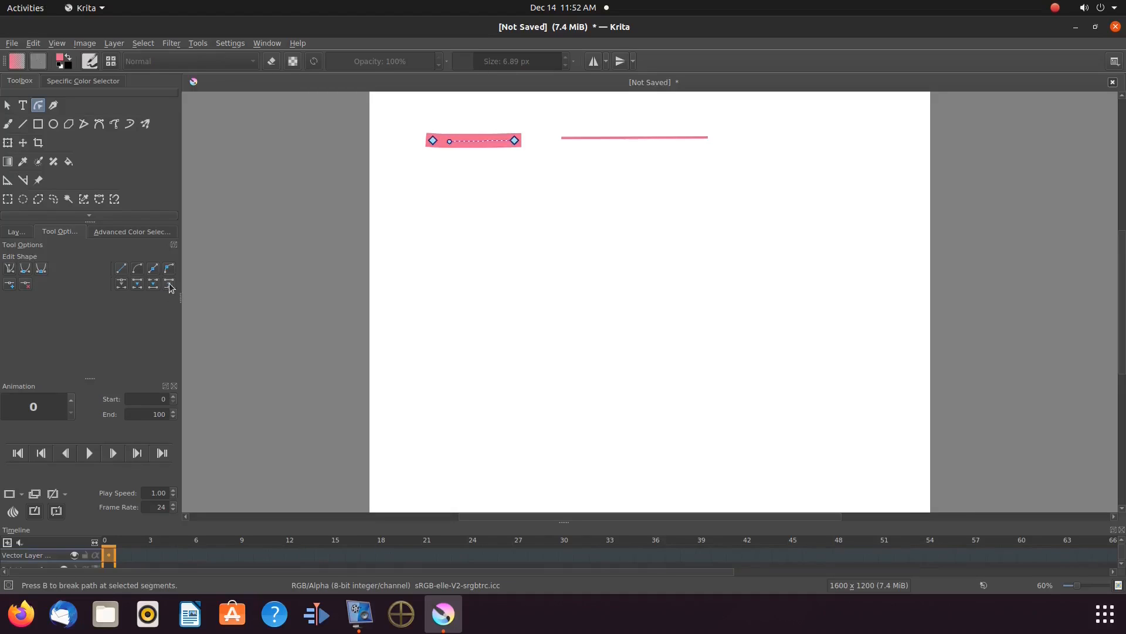
mouse_move(169, 284)
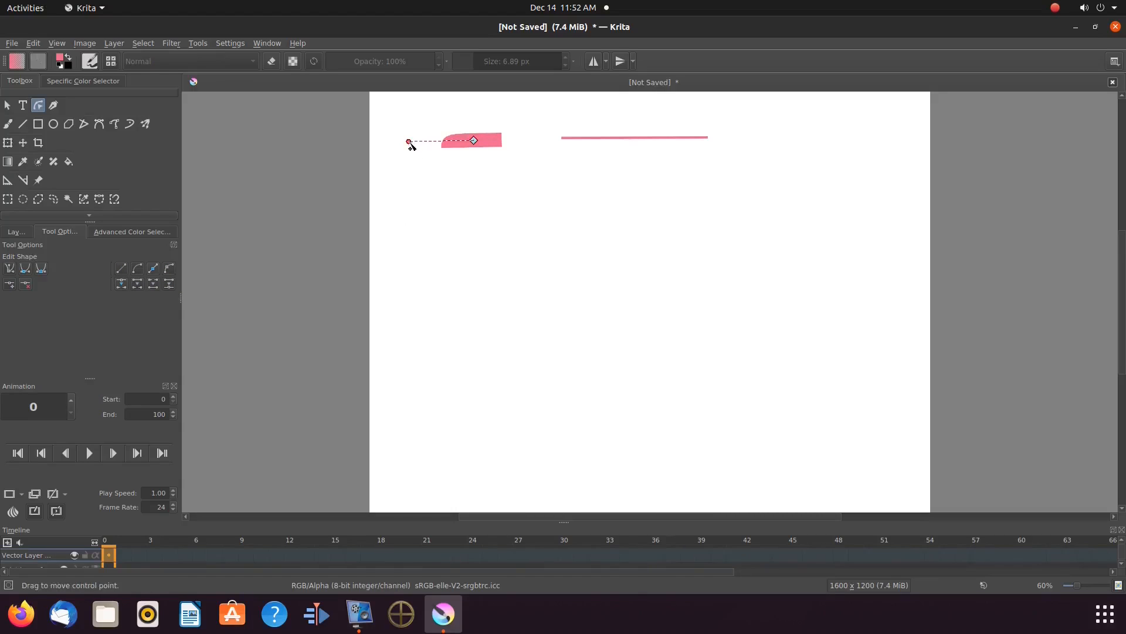
Drag the pink stroke's nodes and curve handles to shape it into a large capital D
drag(408, 144, 438, 194)
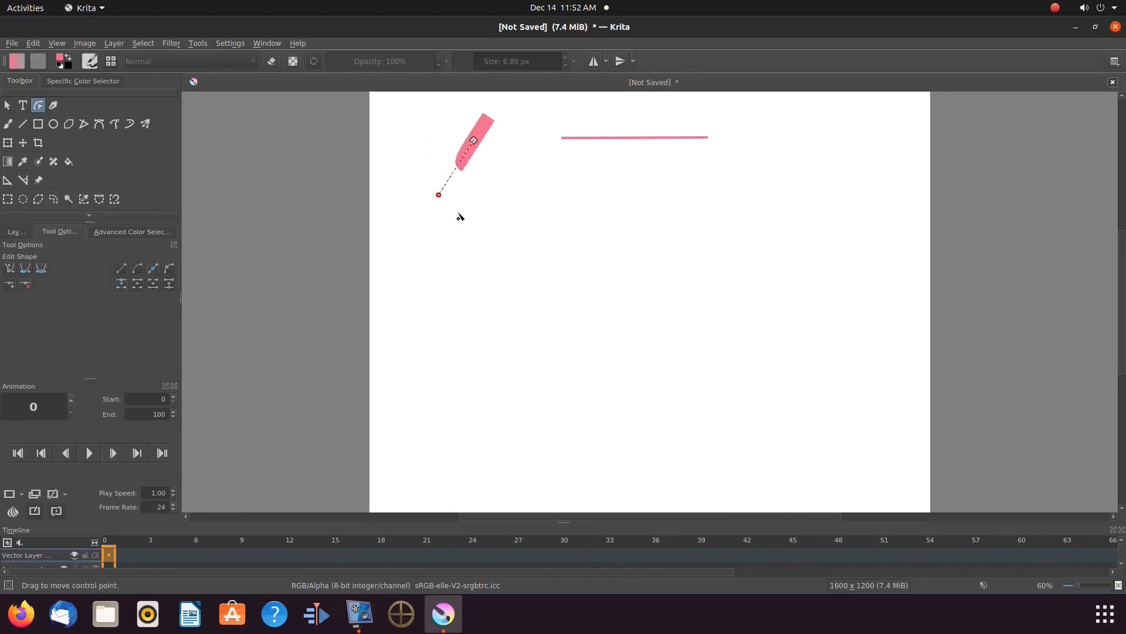
drag(439, 194, 465, 317)
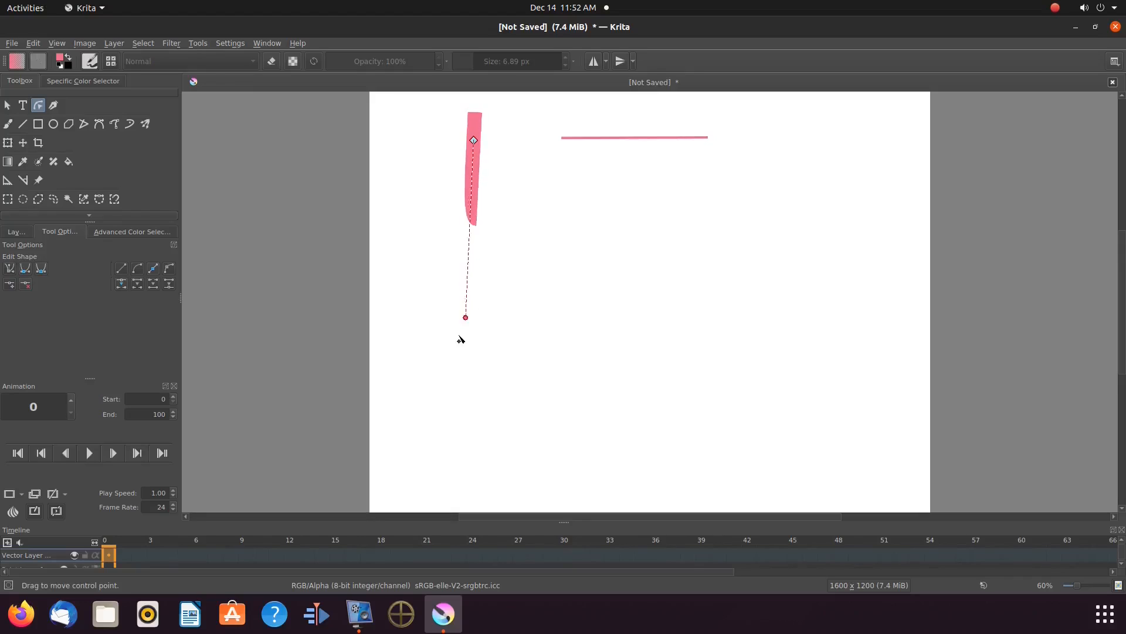
drag(465, 317, 440, 161)
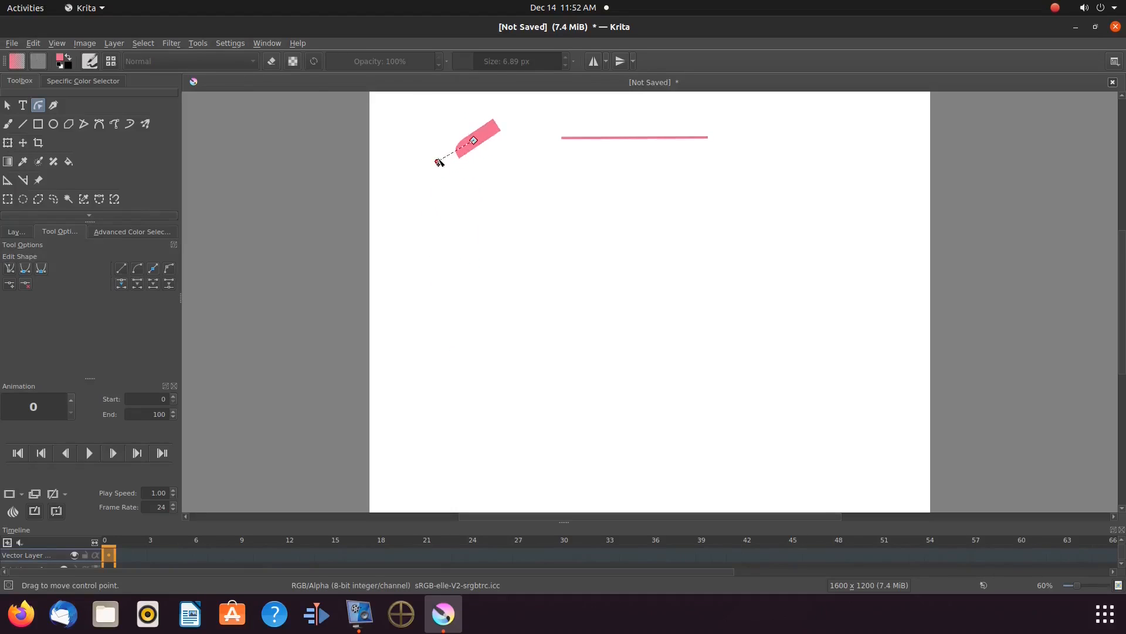
drag(439, 162, 417, 141)
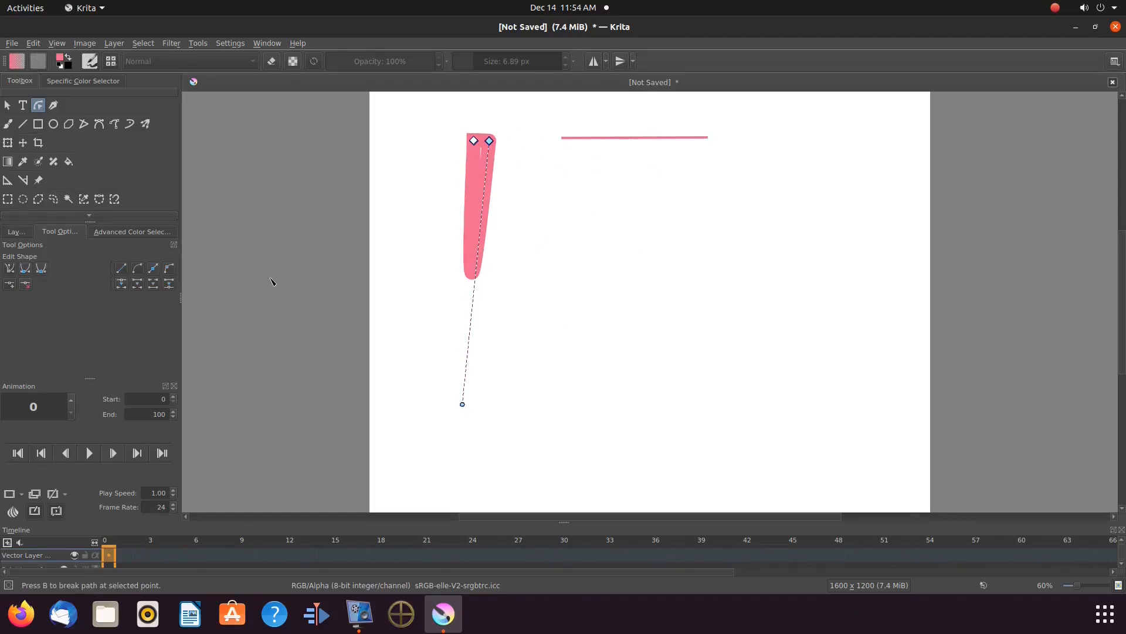
drag(462, 403, 470, 273)
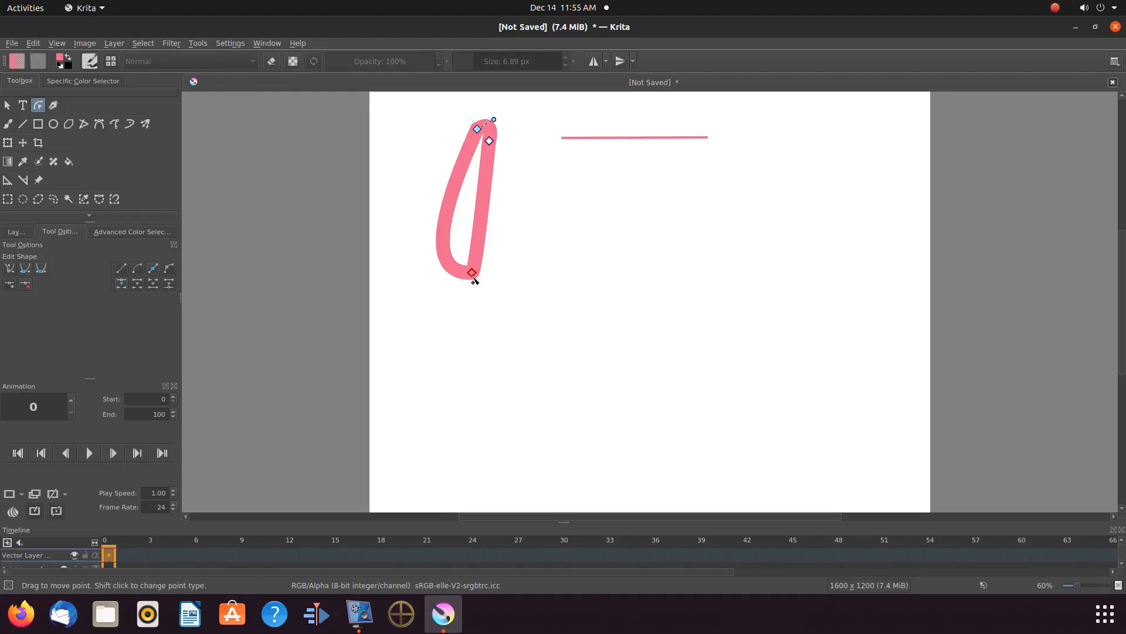
drag(470, 273, 449, 303)
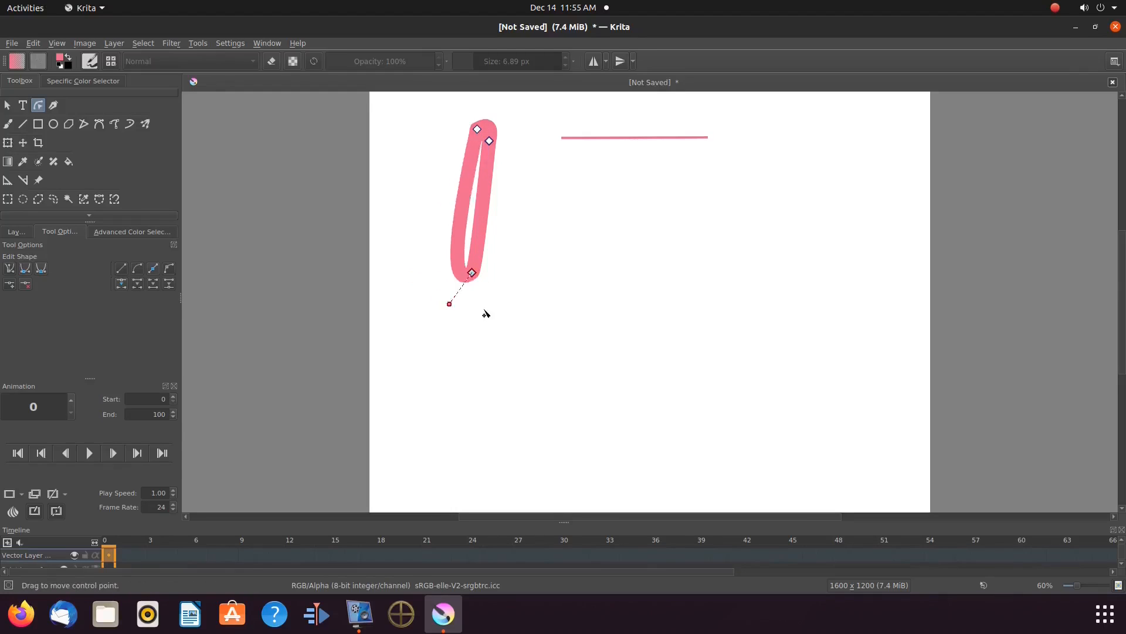
drag(450, 302, 703, 221)
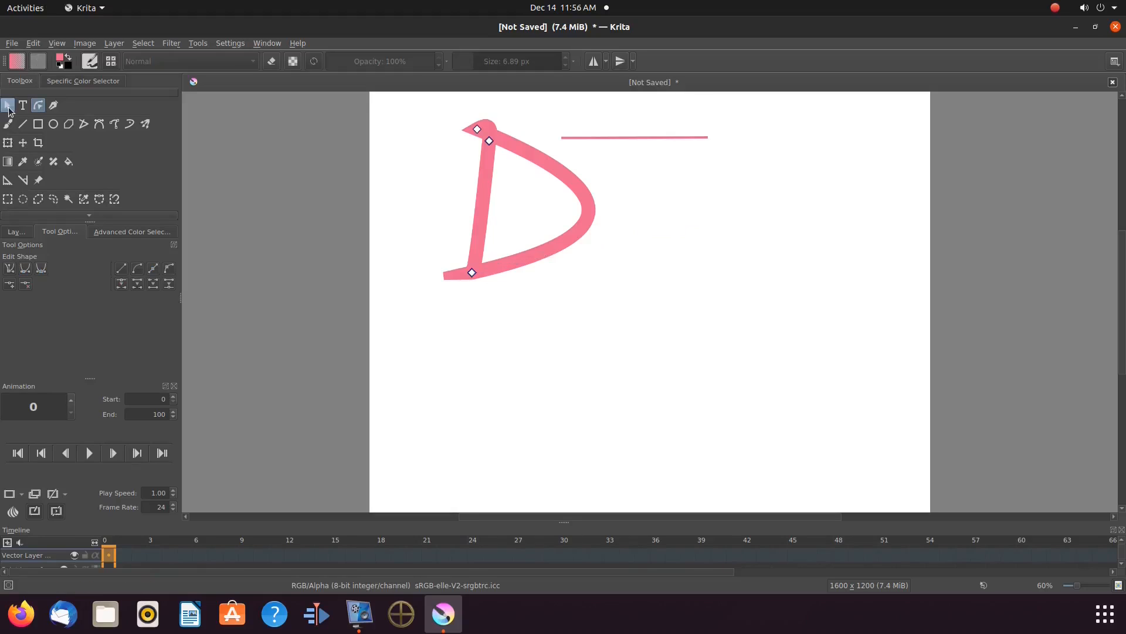
Move the pink D lower on the page and widen it with its bounding-box side handles
click(8, 105)
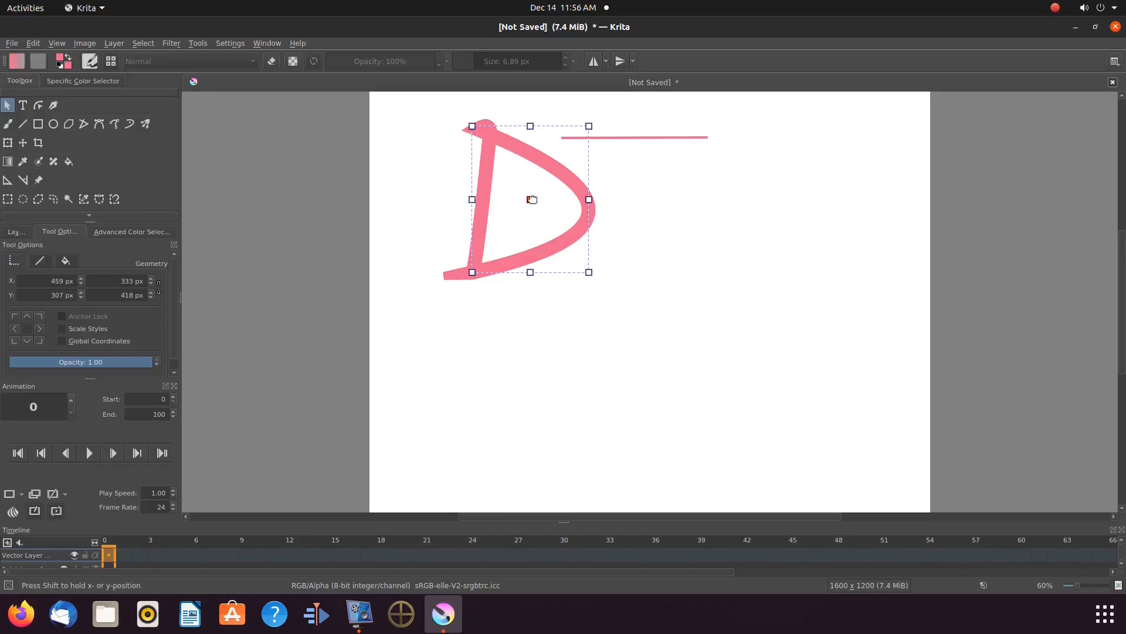
drag(531, 199, 526, 268)
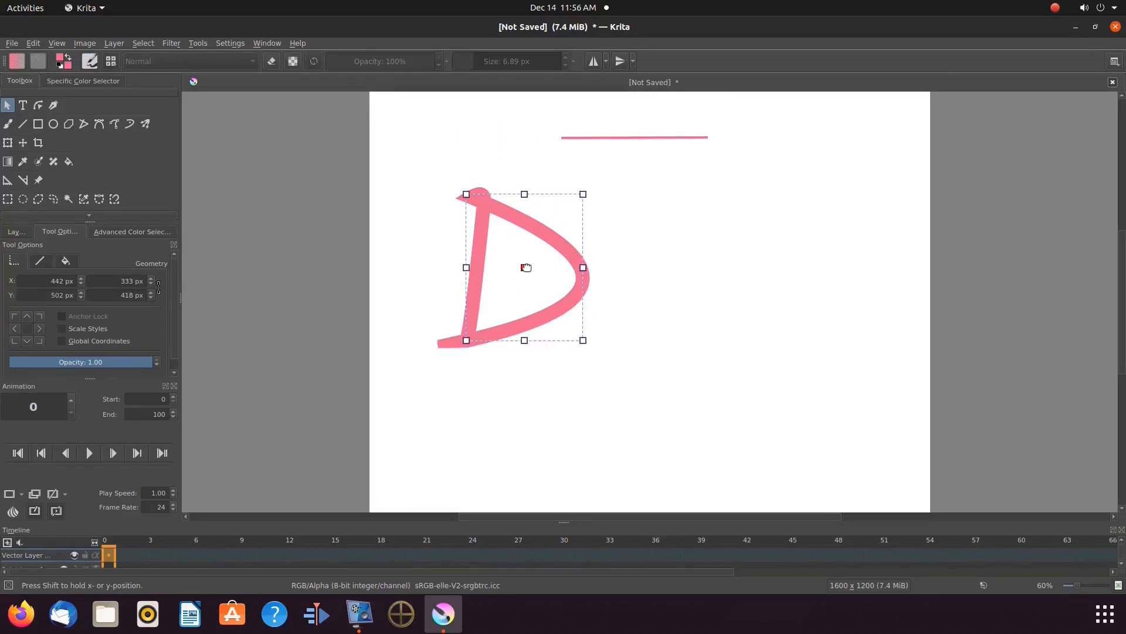
drag(583, 267, 635, 267)
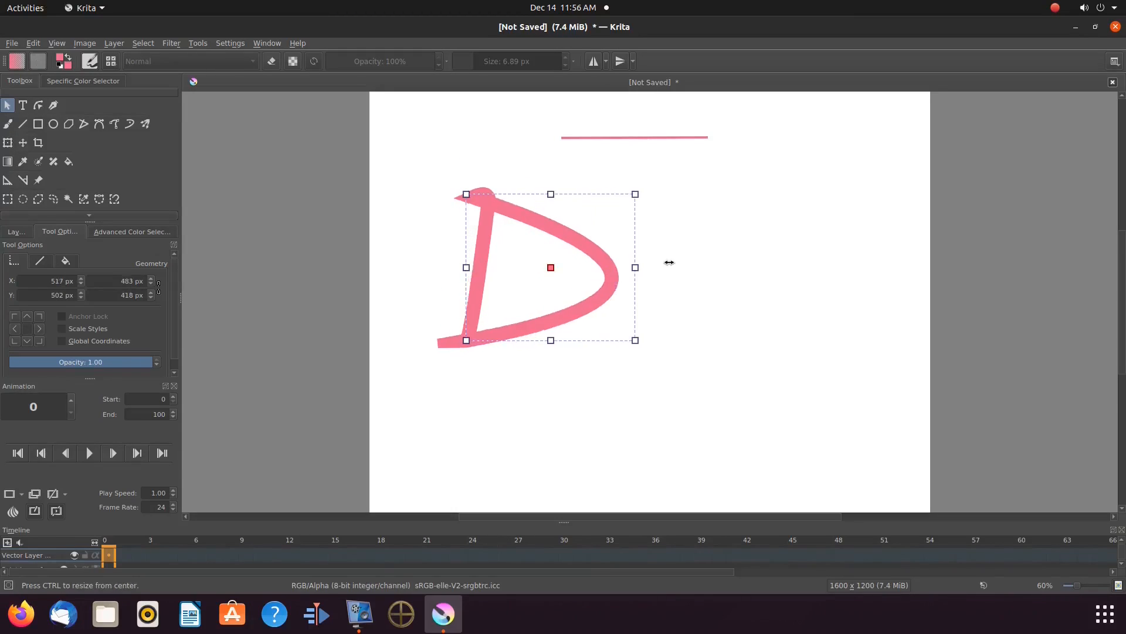
drag(634, 268, 612, 267)
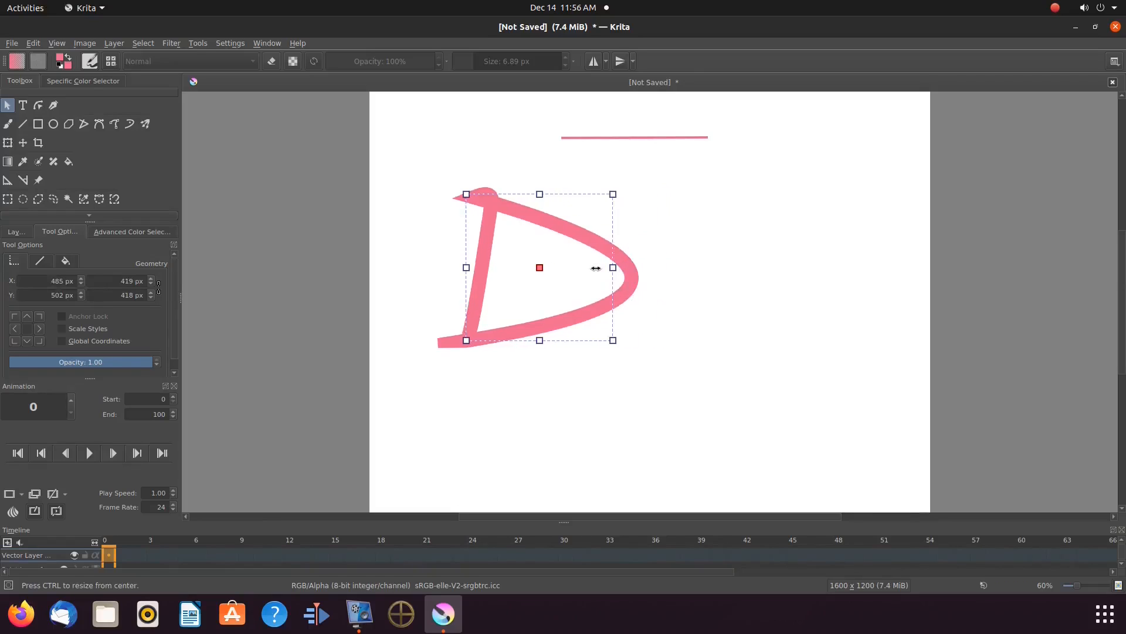
drag(612, 268, 595, 268)
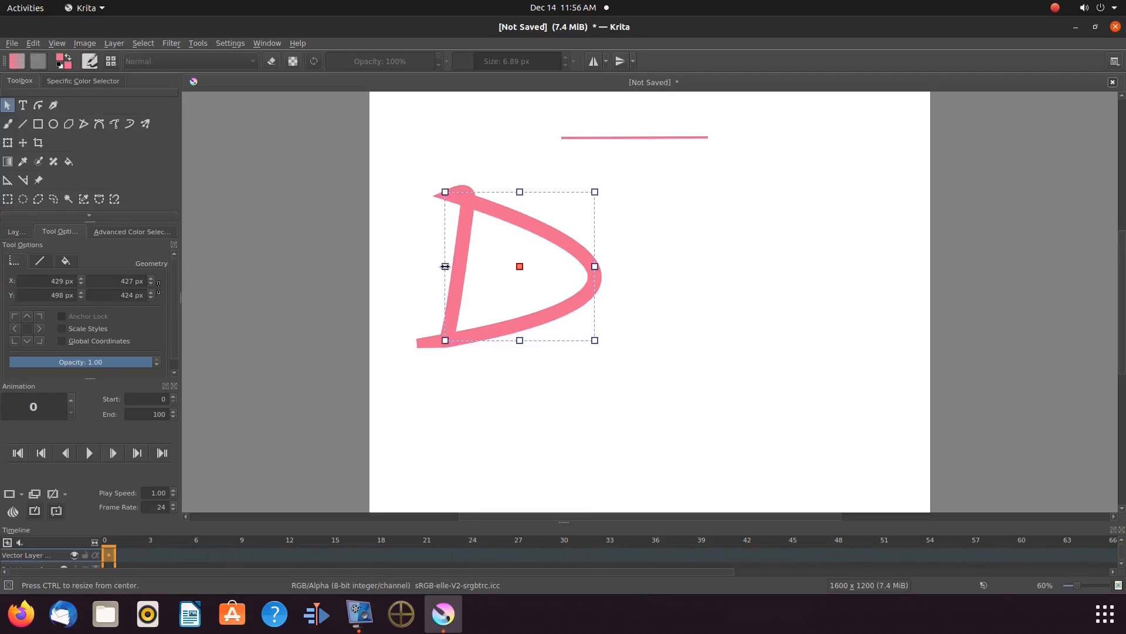
mouse_move(398, 251)
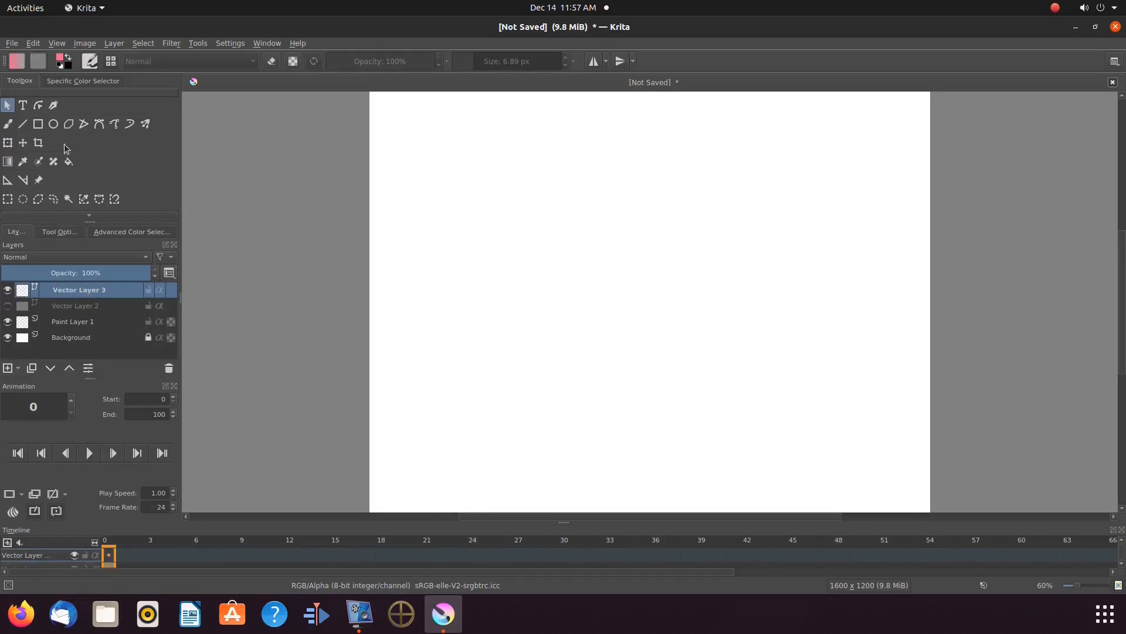
mouse_move(38, 123)
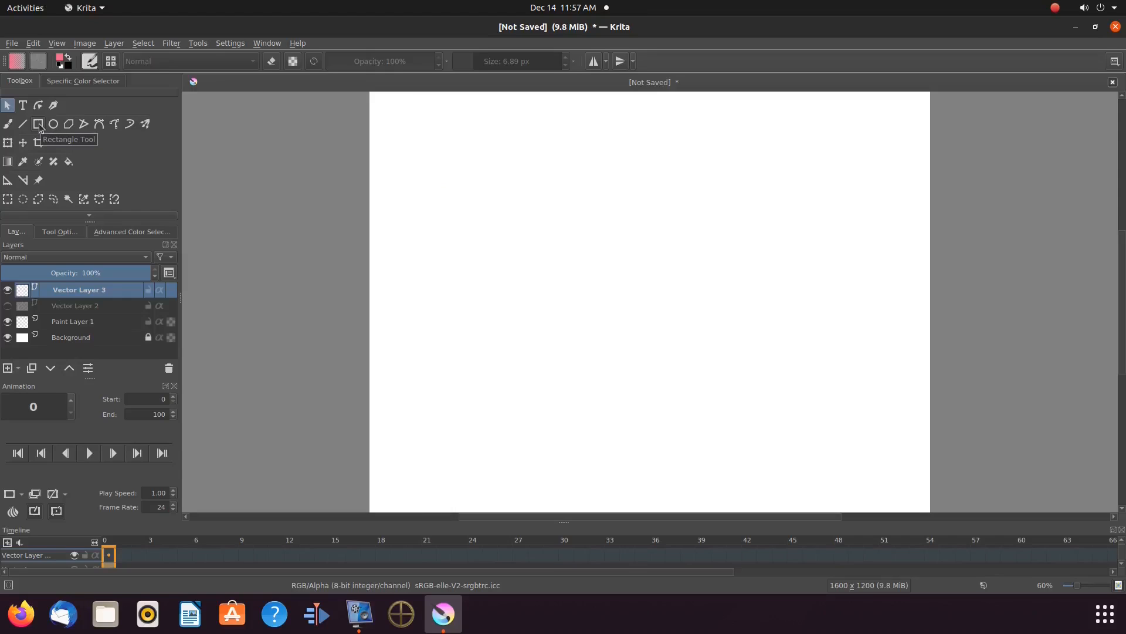
Draw a pink square outline near the upper left of Vector Layer 3
click(38, 124)
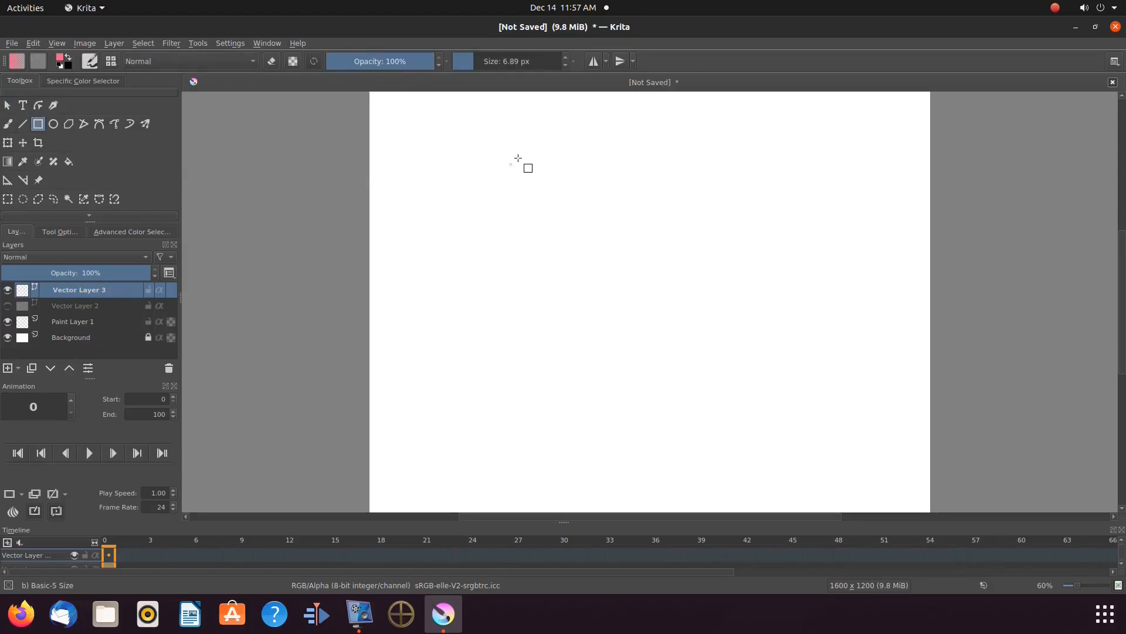
drag(510, 169, 534, 200)
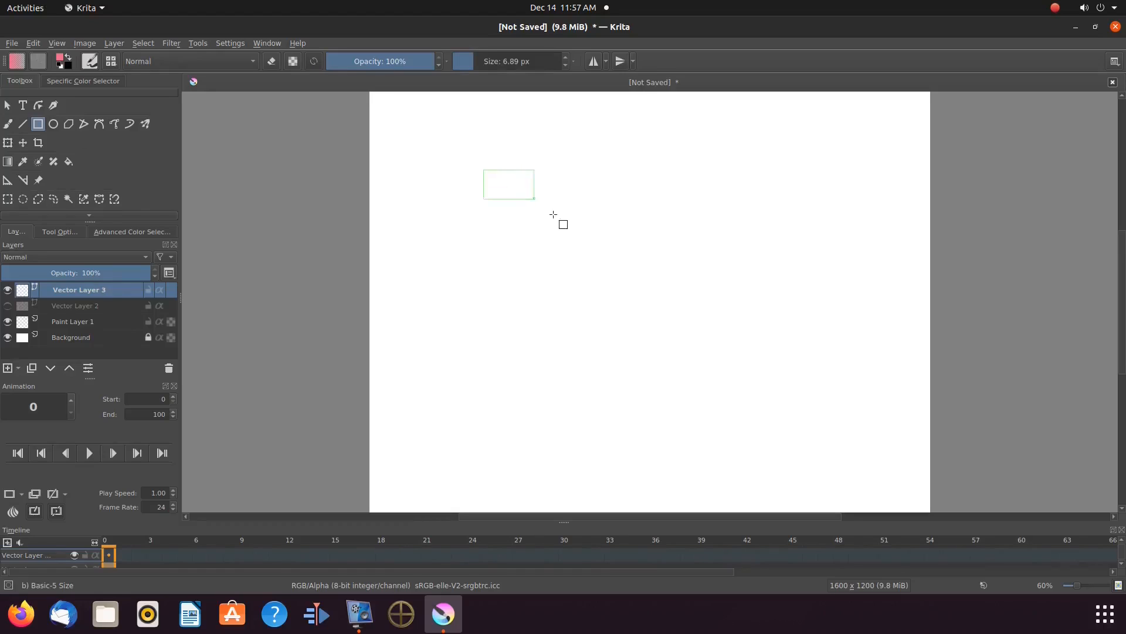
drag(535, 201, 653, 325)
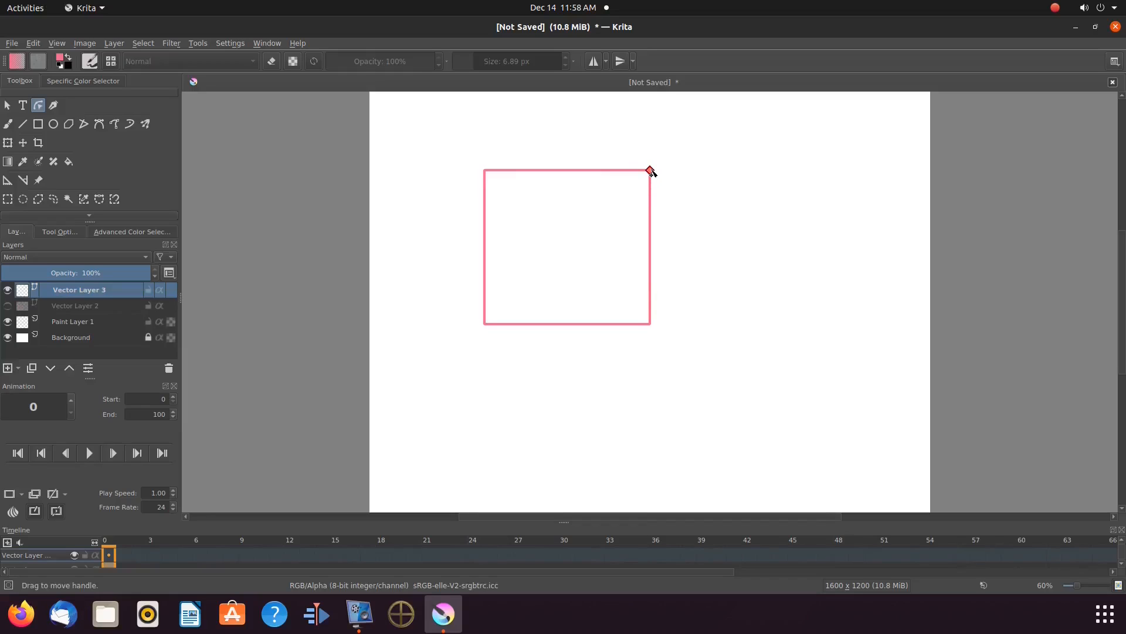
Round all four corners of the pink square to a 100 px radius, checked in Tool Options
drag(649, 171, 638, 187)
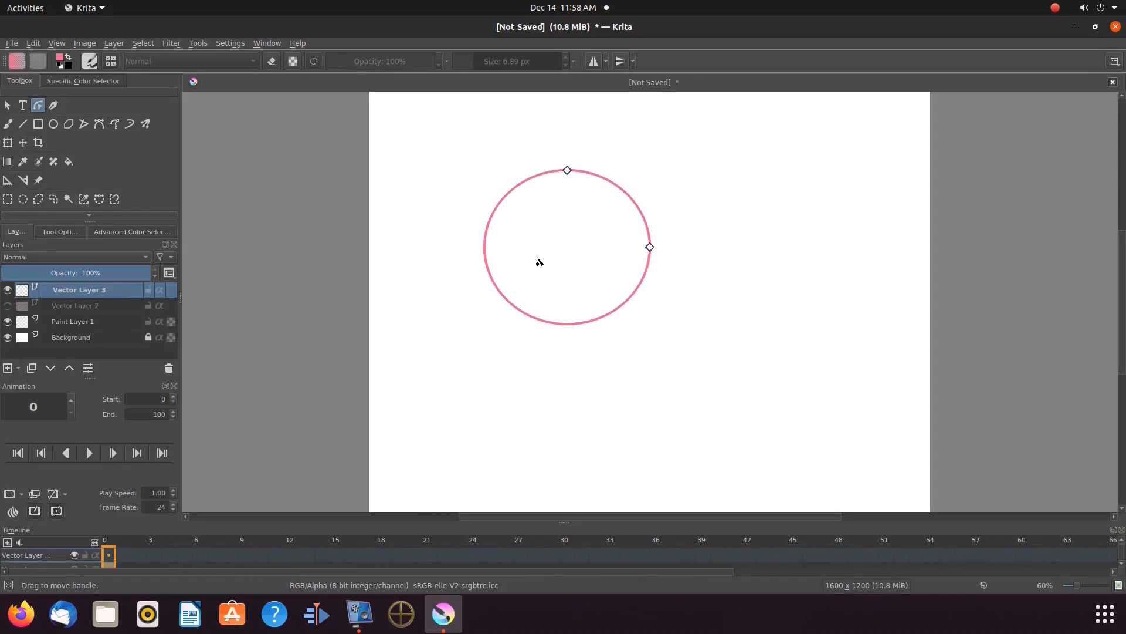
drag(566, 170, 590, 170)
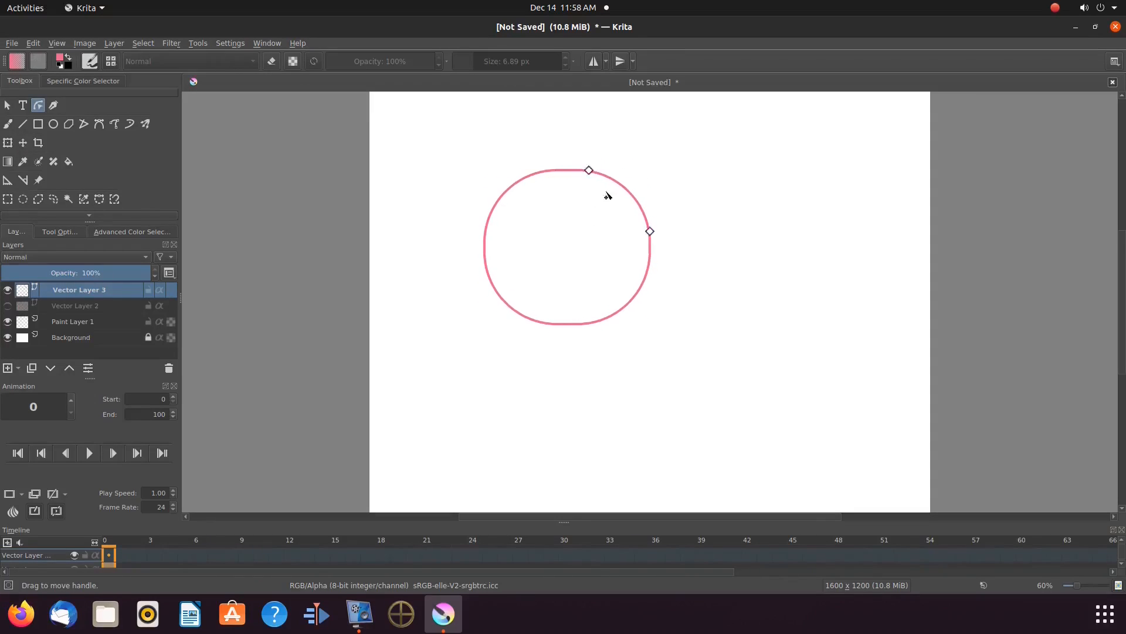
drag(649, 231, 649, 205)
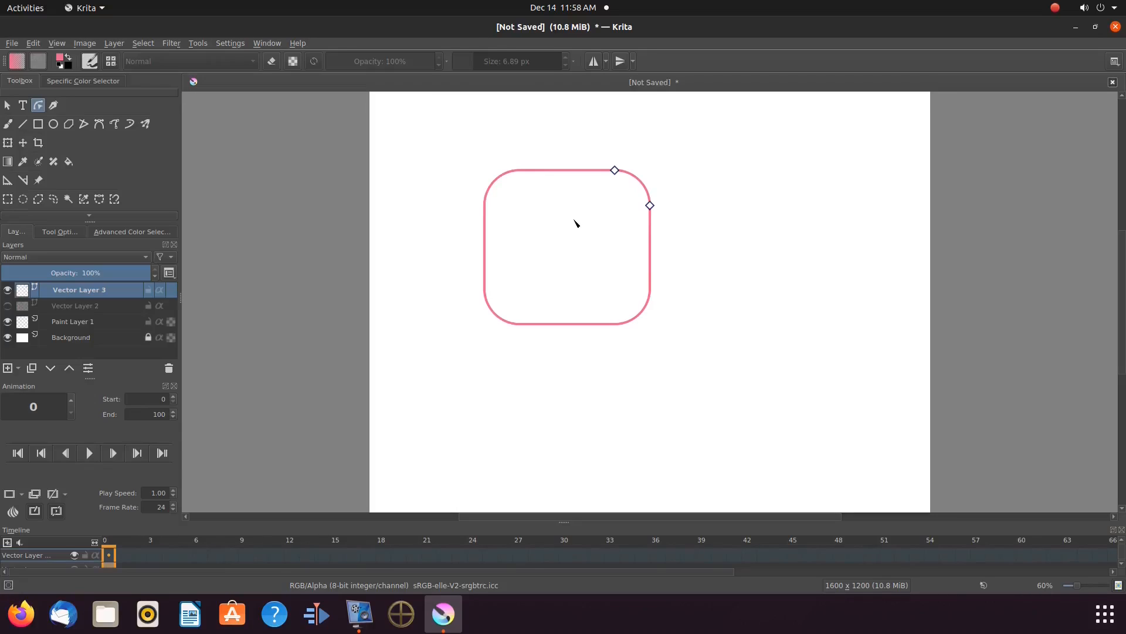
mouse_move(650, 206)
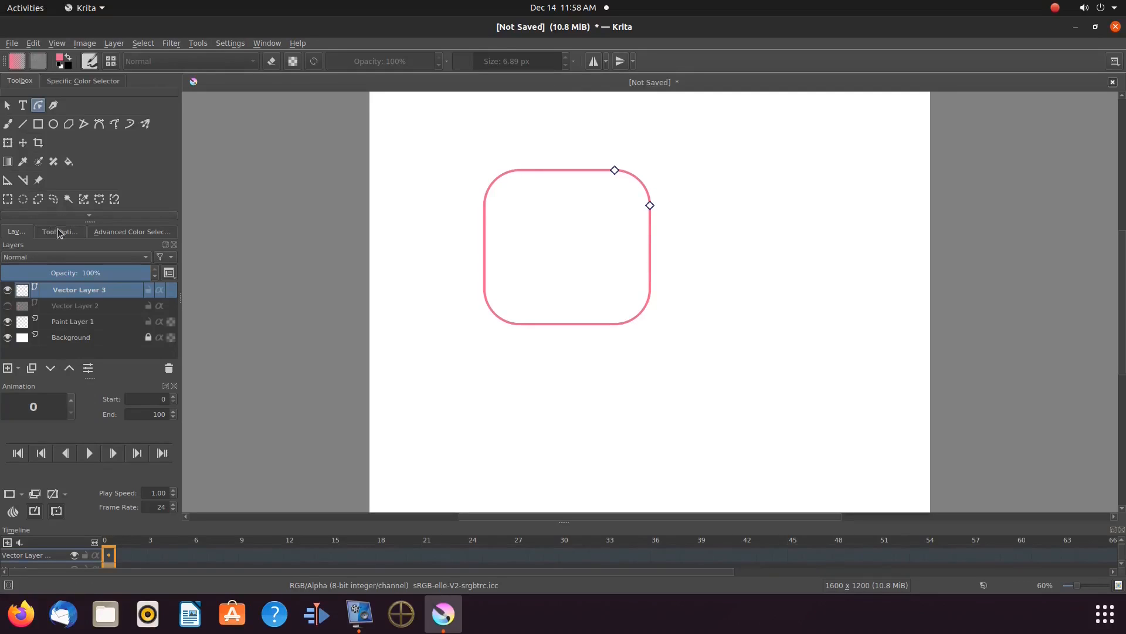
click(58, 232)
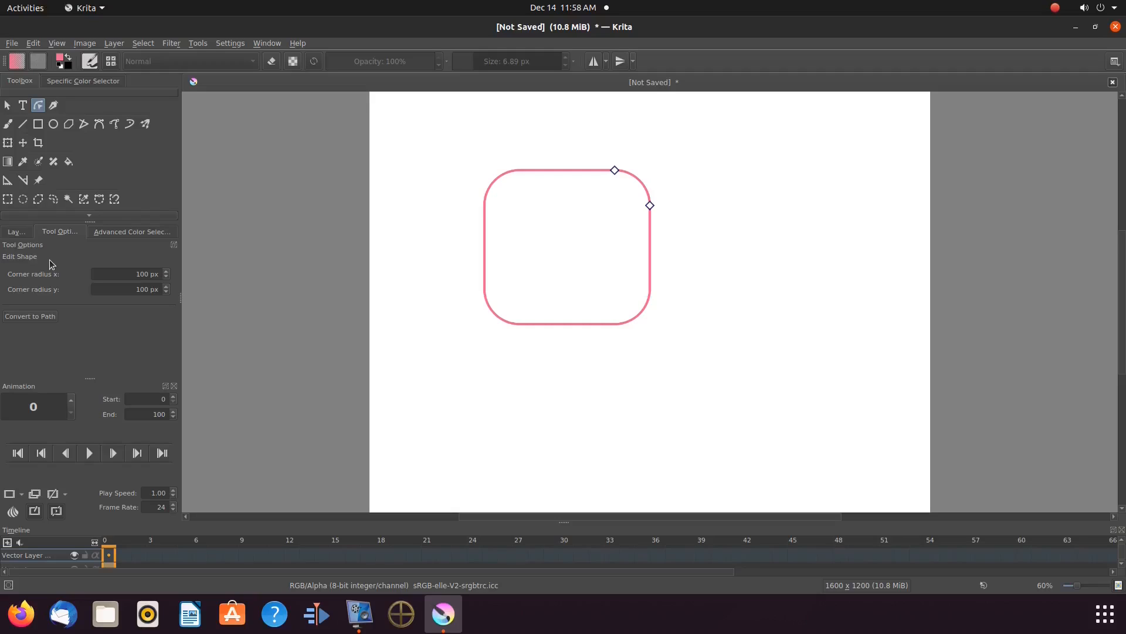
mouse_move(66, 258)
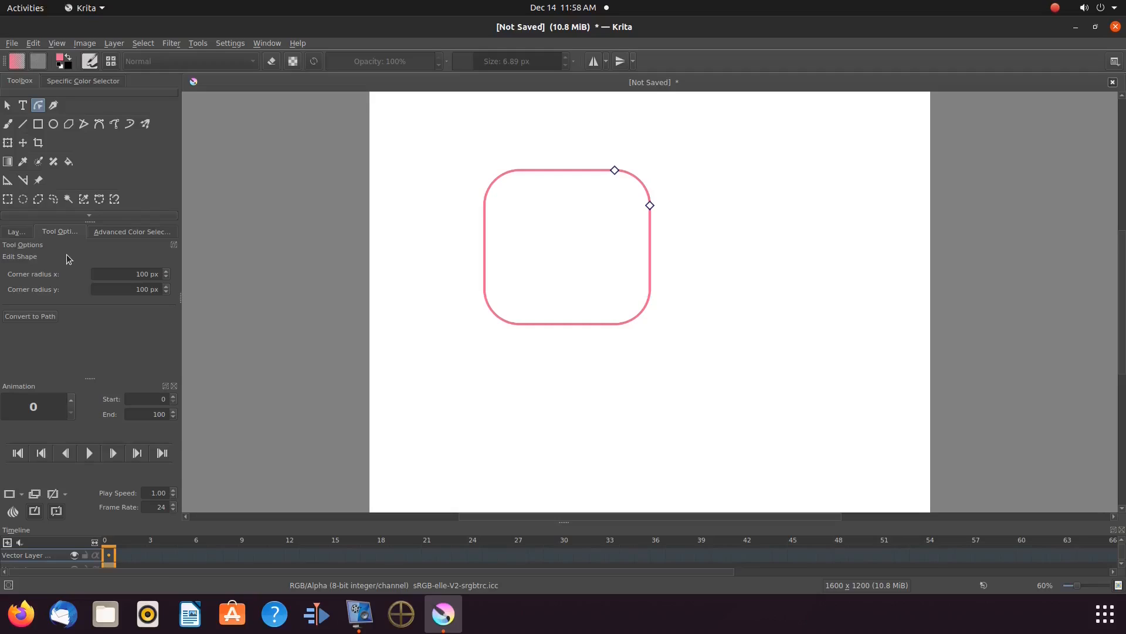
mouse_move(655, 202)
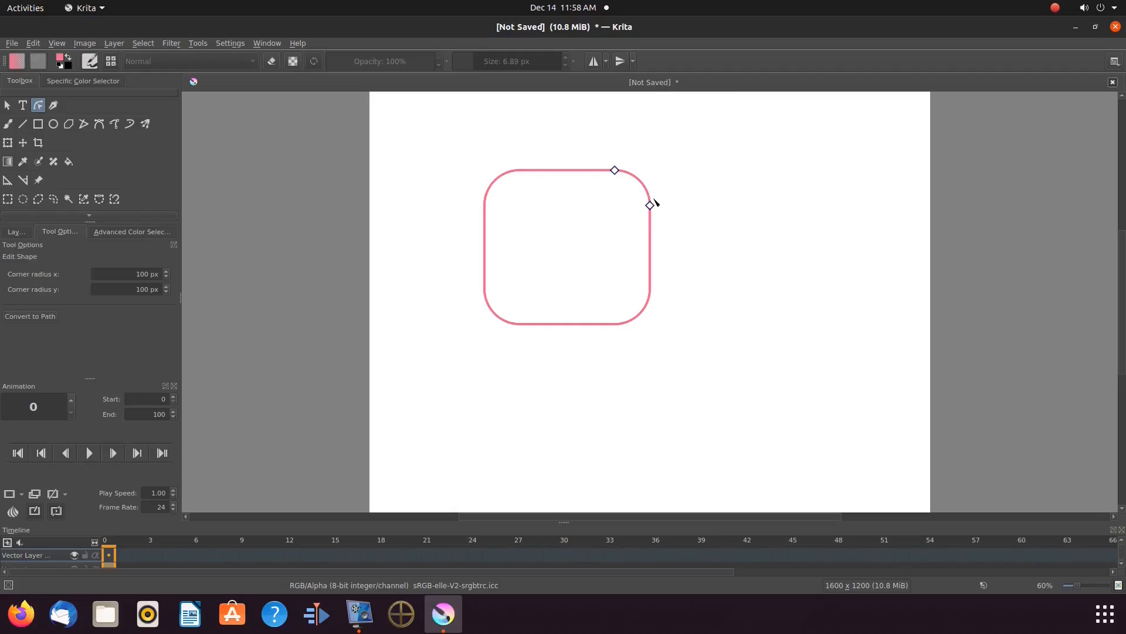
click(650, 206)
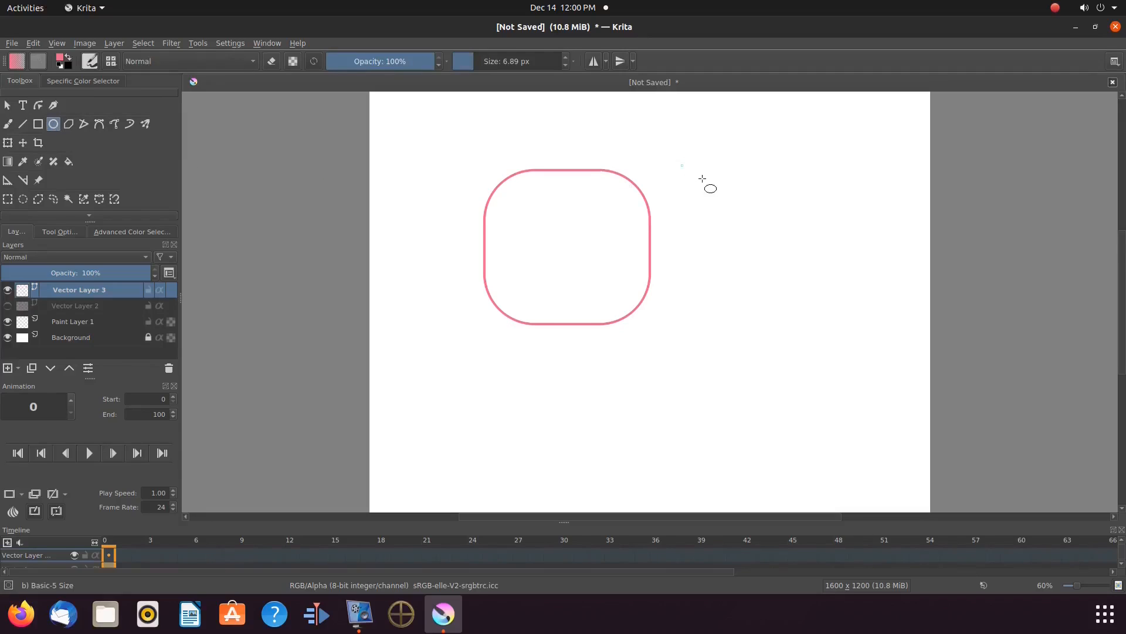
Draw a pink ellipse outline to the right of the rounded square
drag(704, 184, 772, 244)
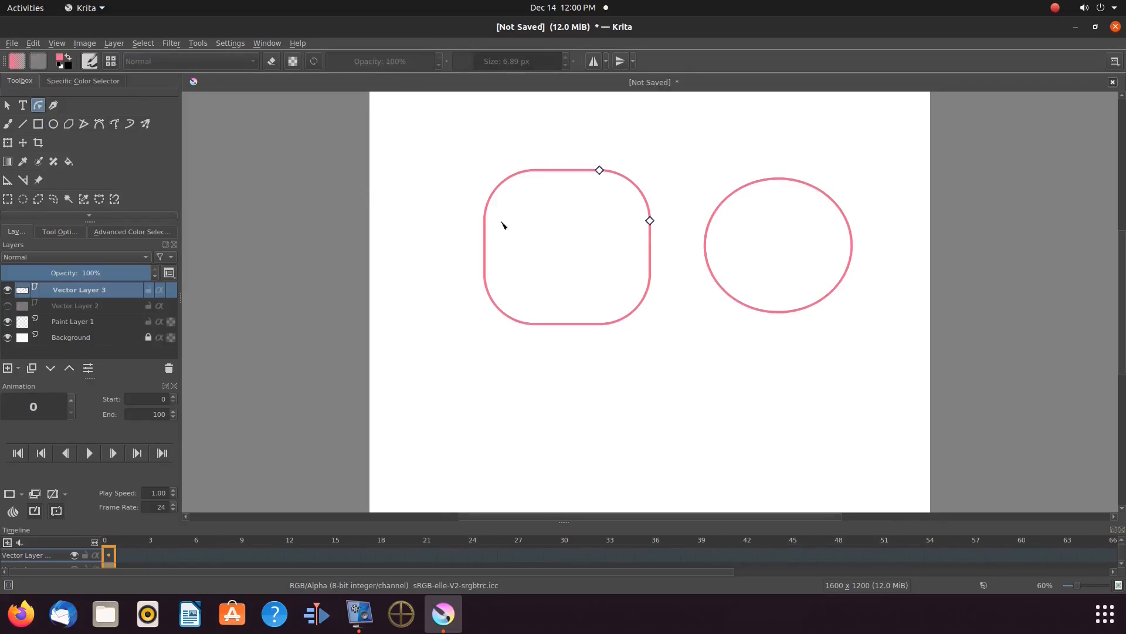
mouse_move(809, 186)
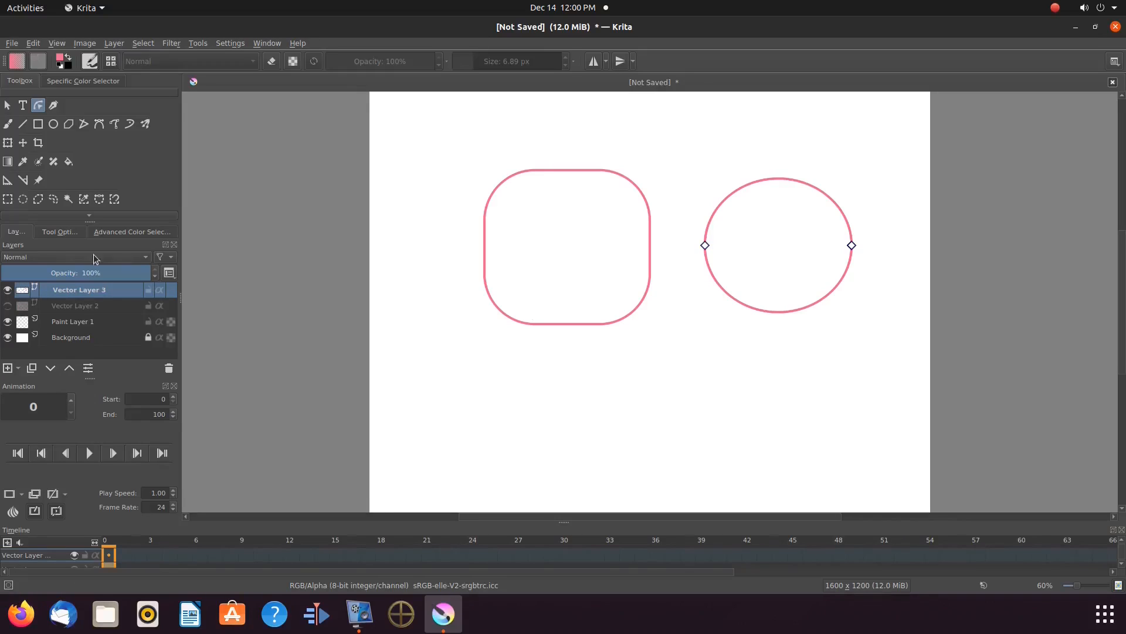
Drag the ellipse open into a partial arc, then use Close ellipse to restore the full oval
click(59, 232)
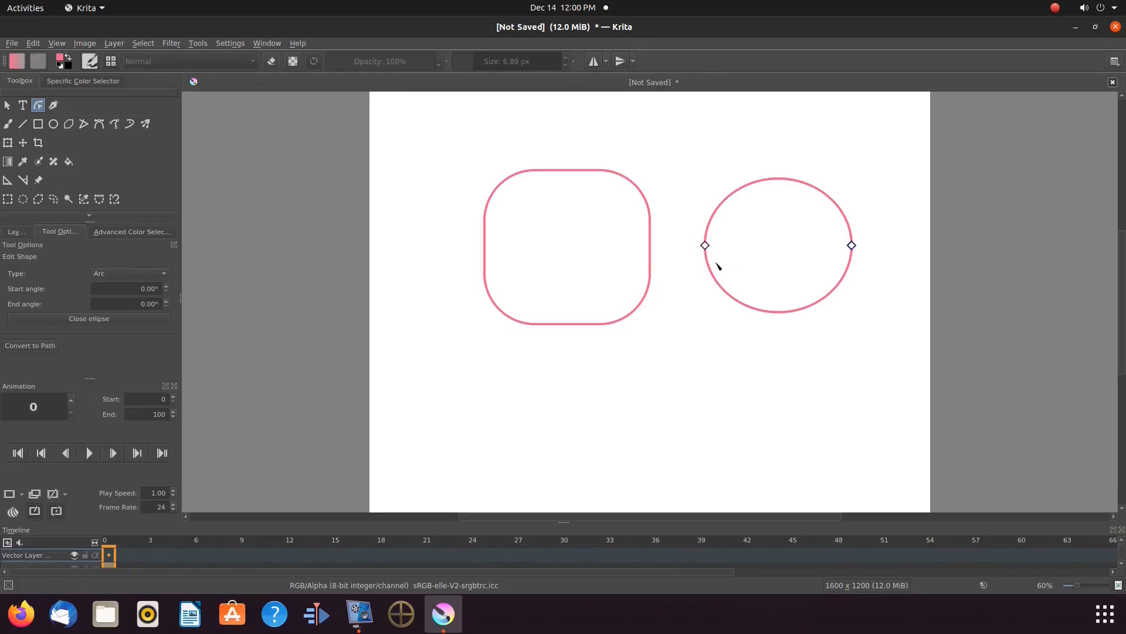
mouse_move(709, 229)
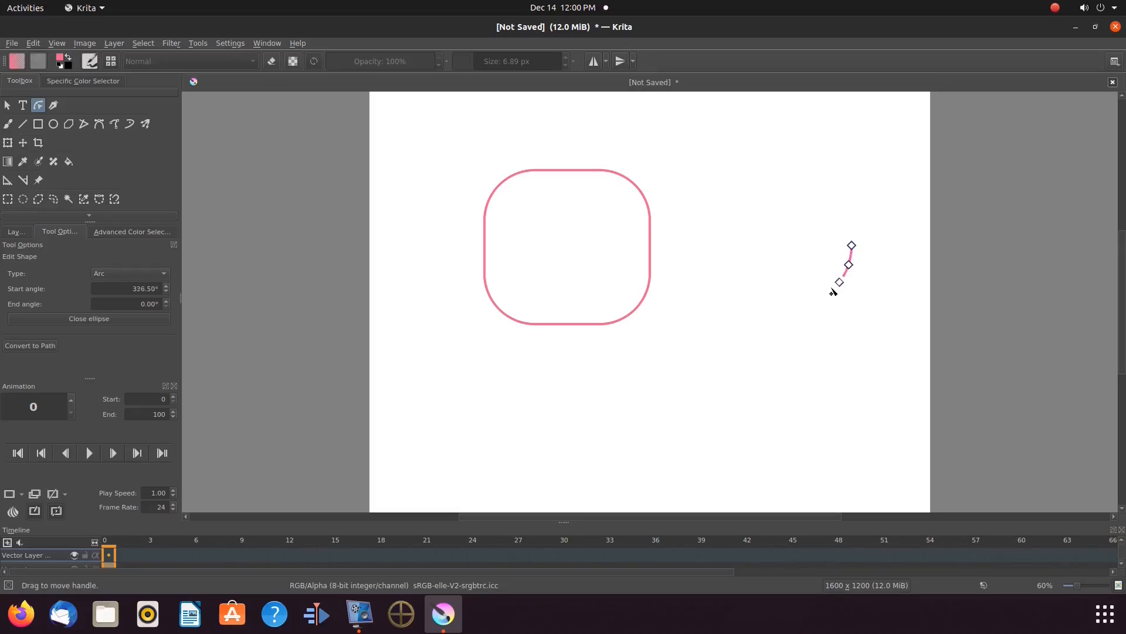
drag(839, 282, 828, 294)
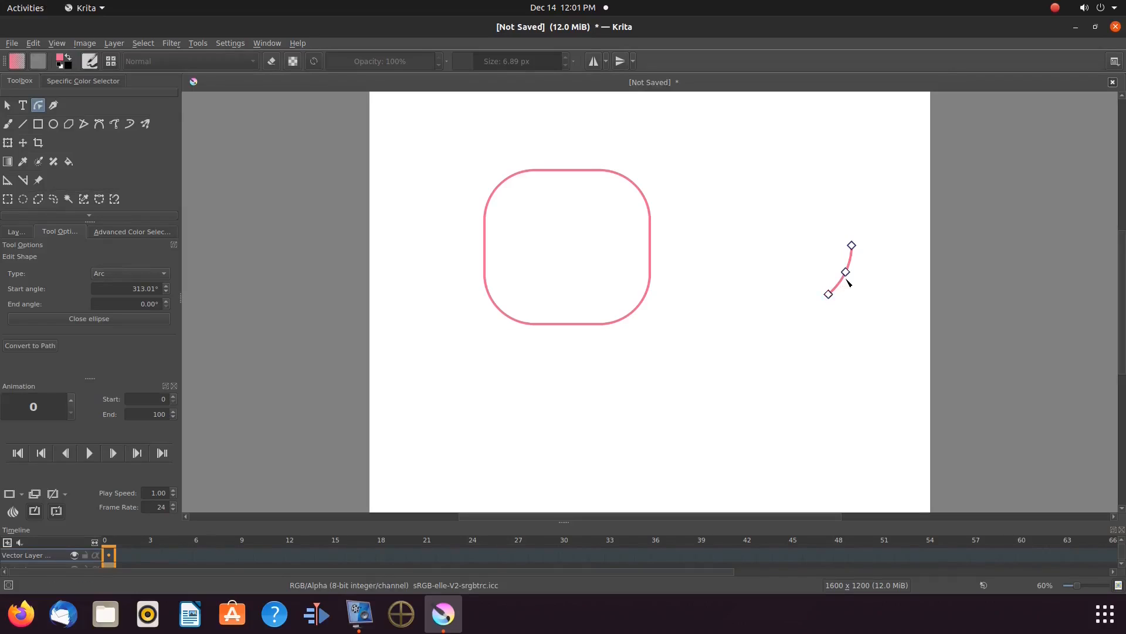
mouse_move(845, 272)
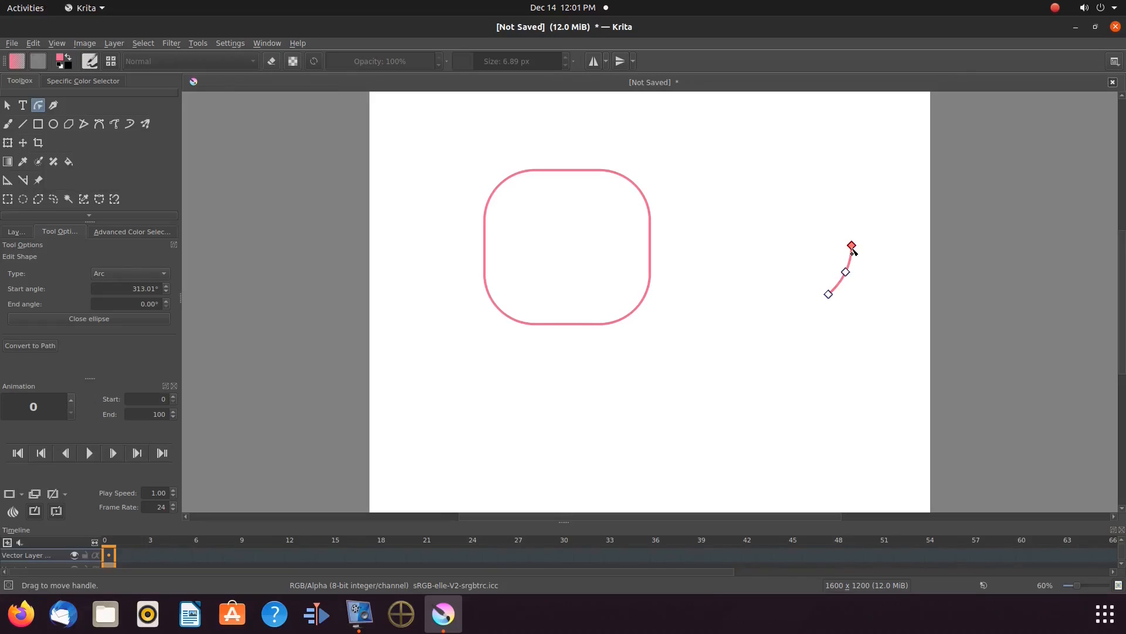
drag(851, 247, 824, 193)
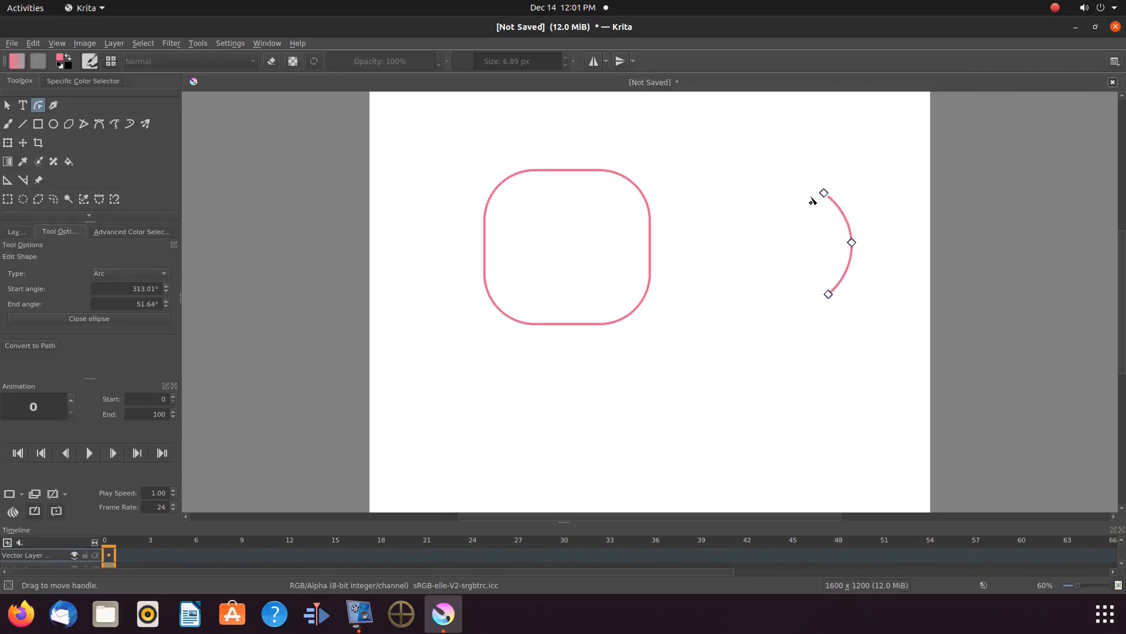
drag(823, 194, 742, 186)
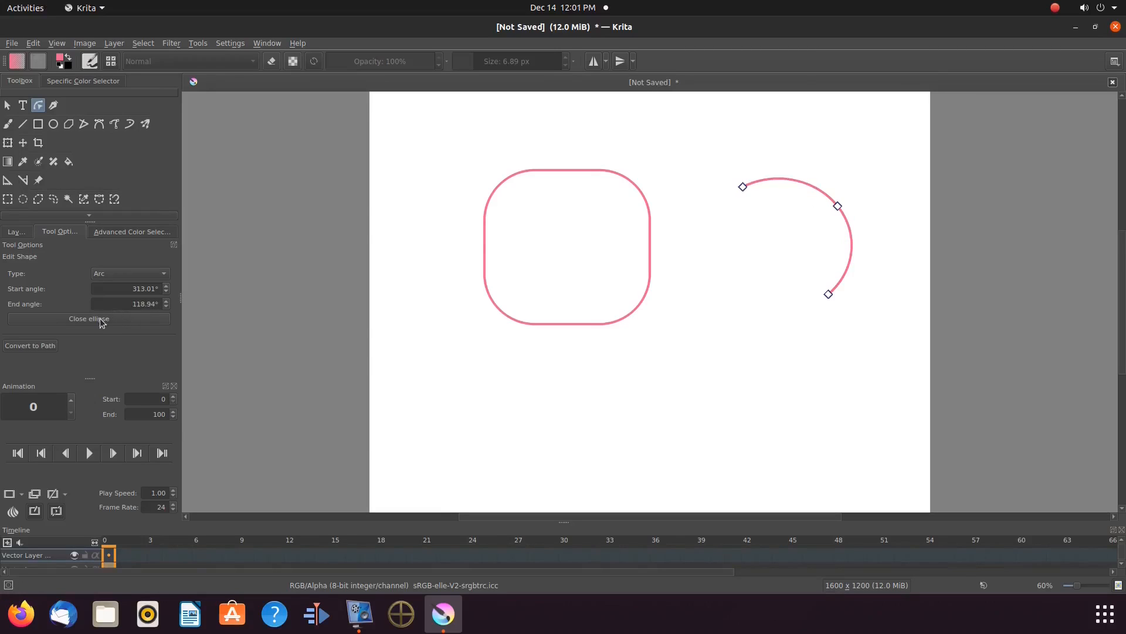
click(89, 318)
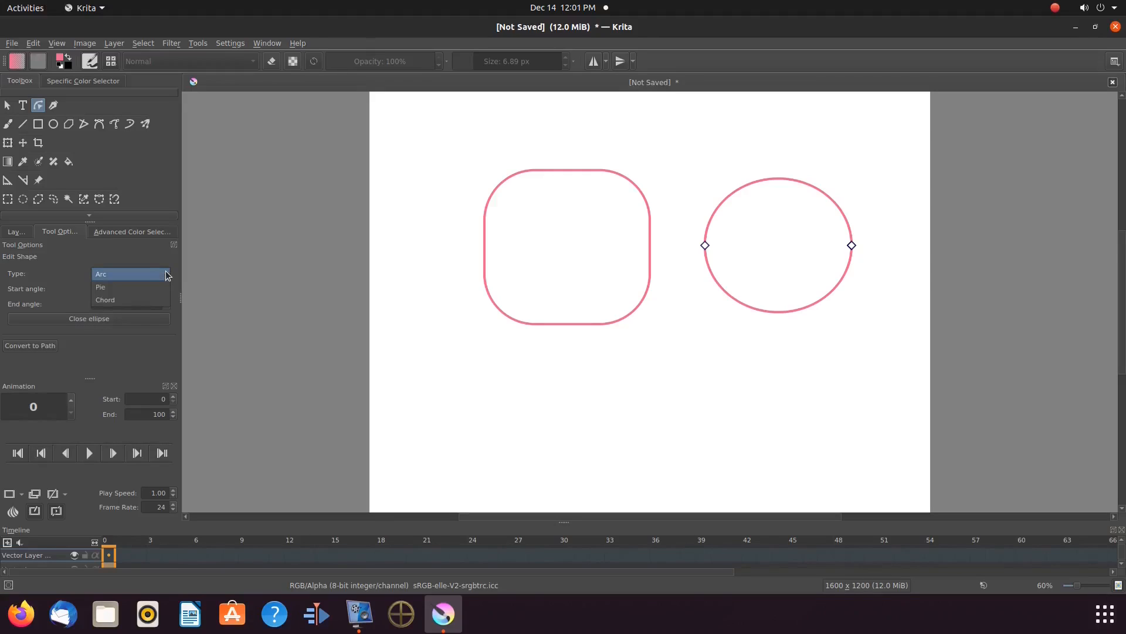
Make the ellipse a Pie and drag its start angle to open a narrow upper-right wedge
click(101, 286)
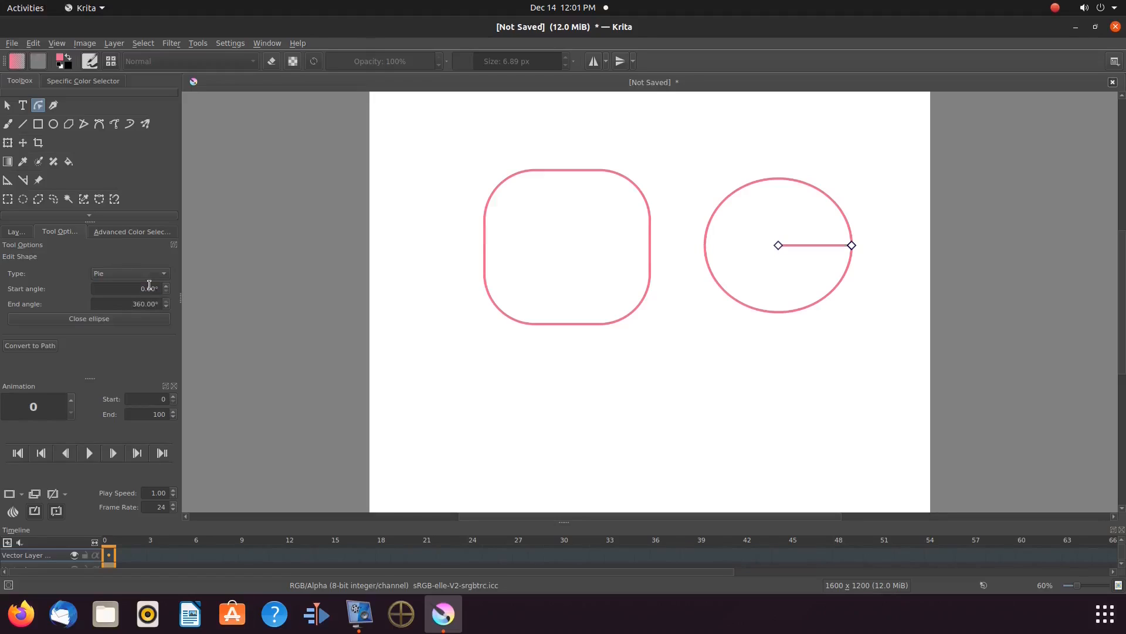
mouse_move(835, 253)
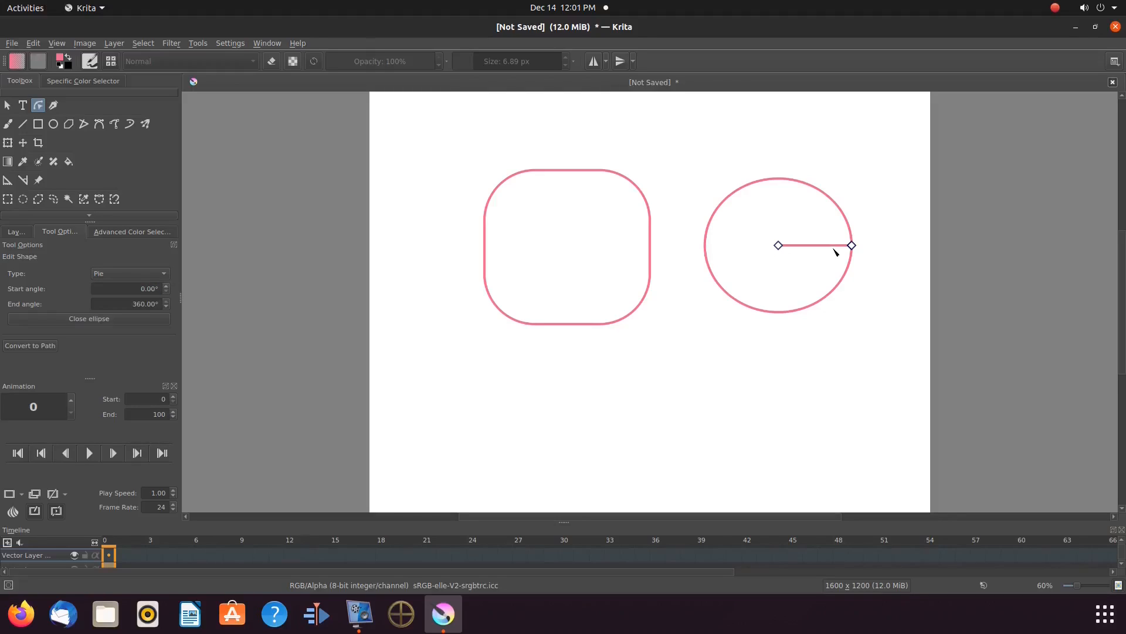
drag(834, 253, 853, 240)
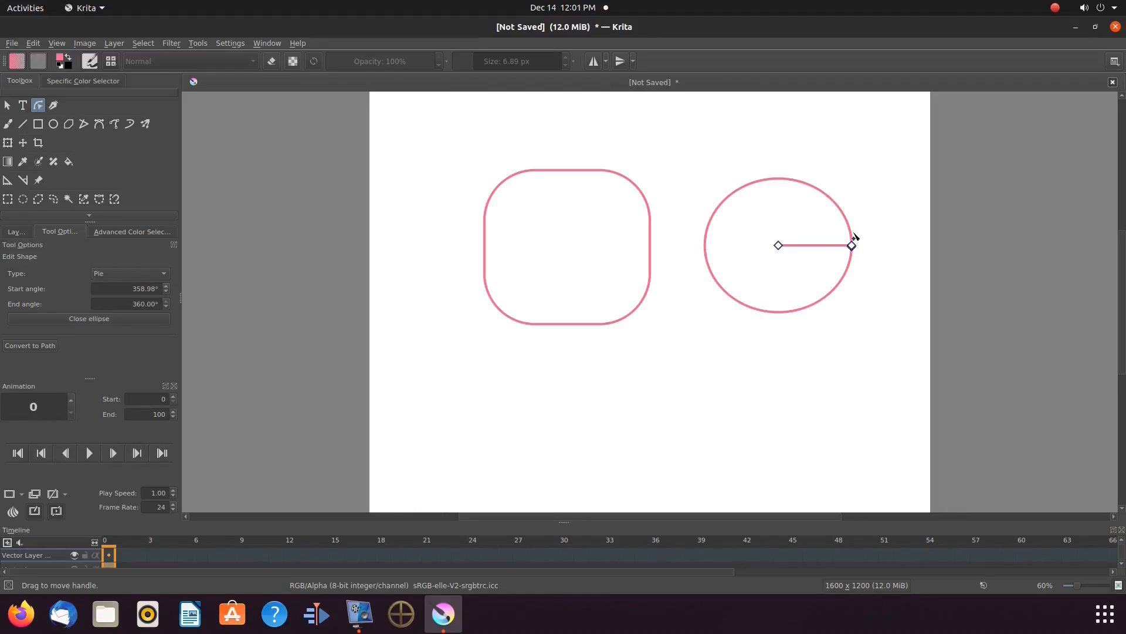
drag(851, 246, 836, 204)
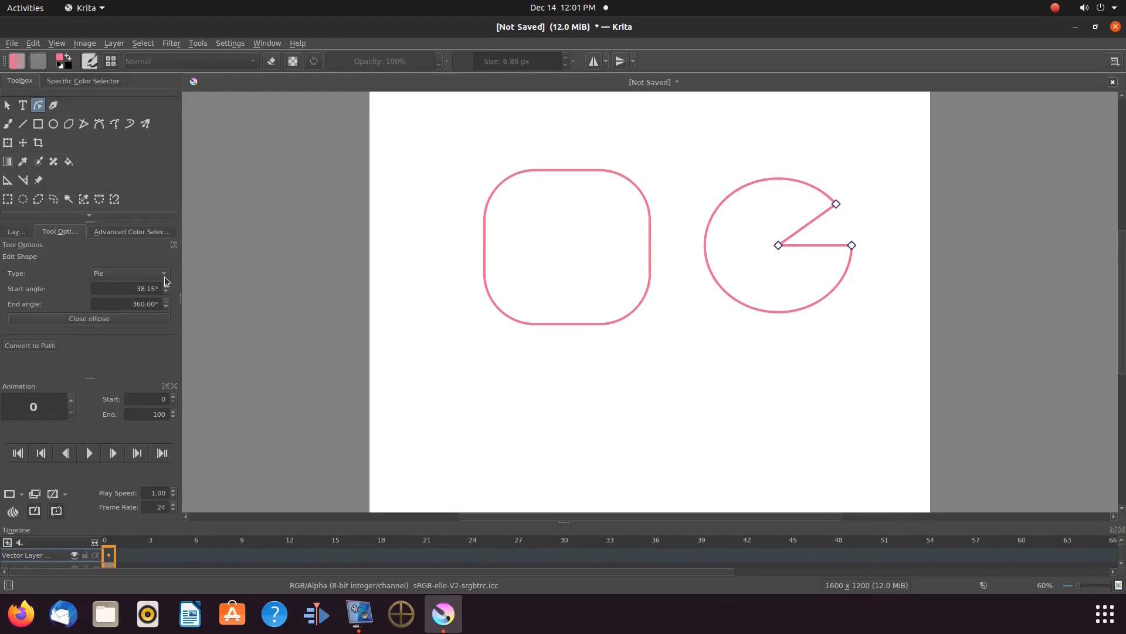
click(129, 273)
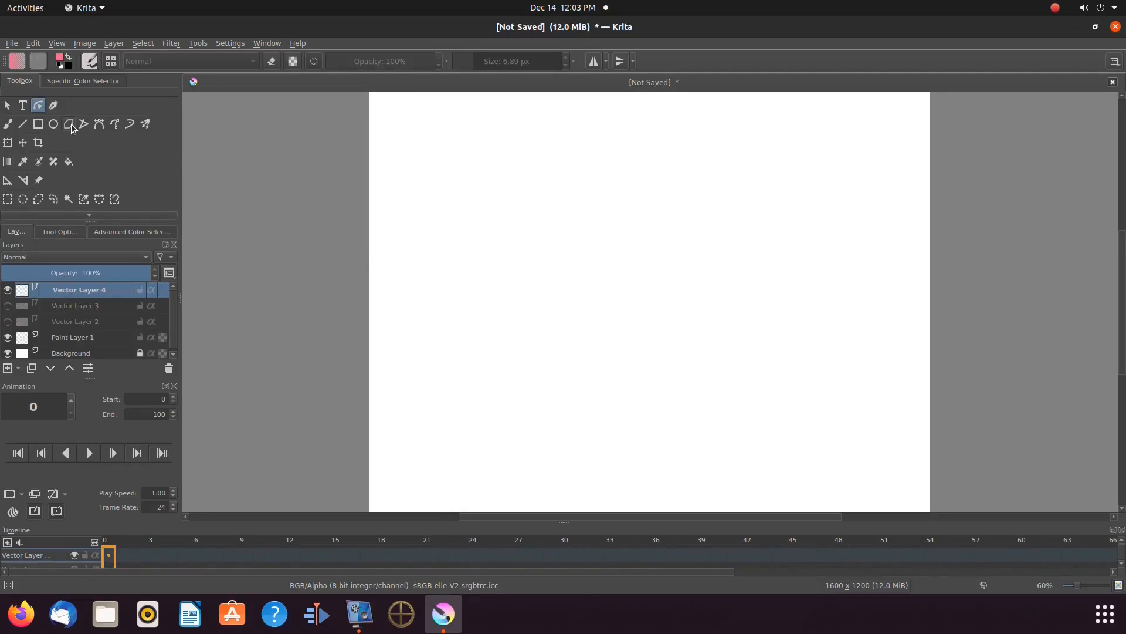
mouse_move(71, 125)
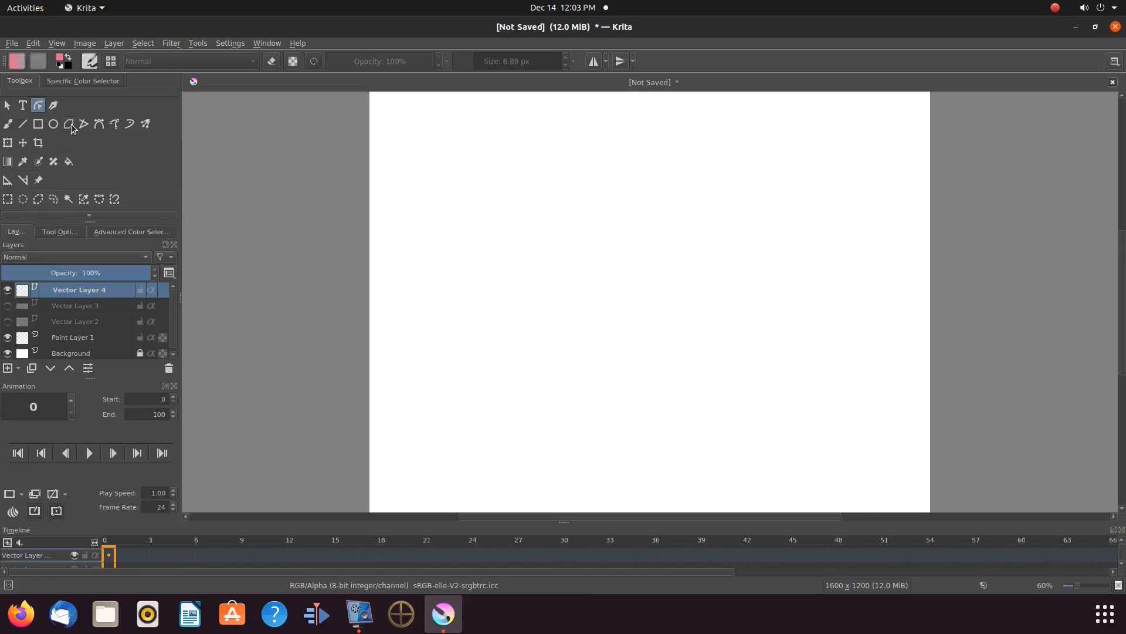
Draw a pink zigzag polyline on the left side of the canvas
click(68, 124)
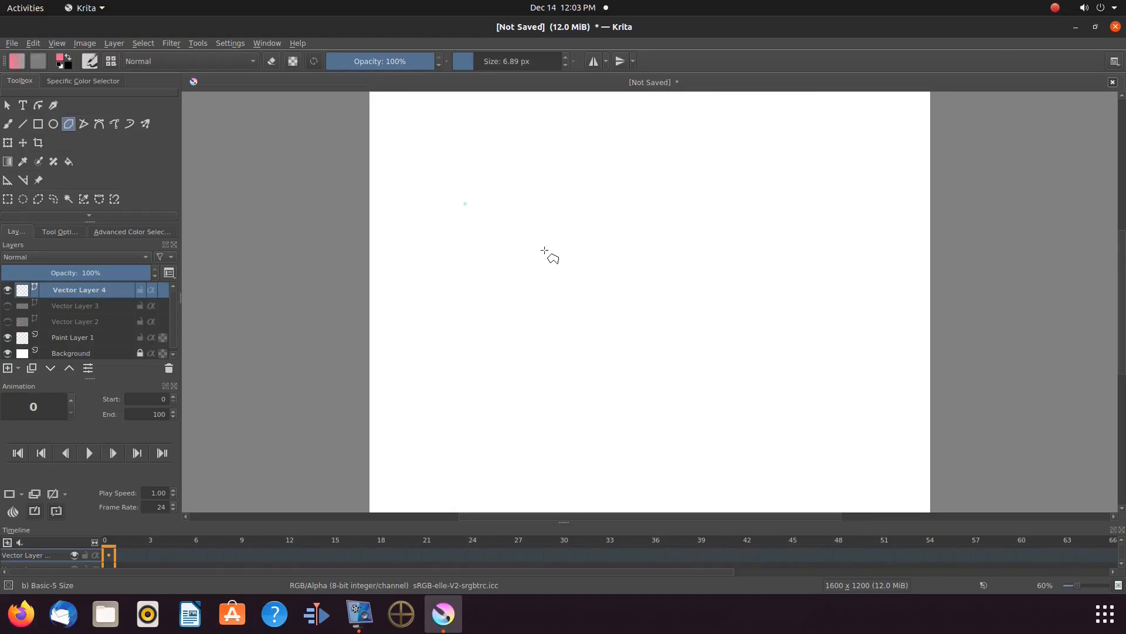
drag(544, 252, 492, 286)
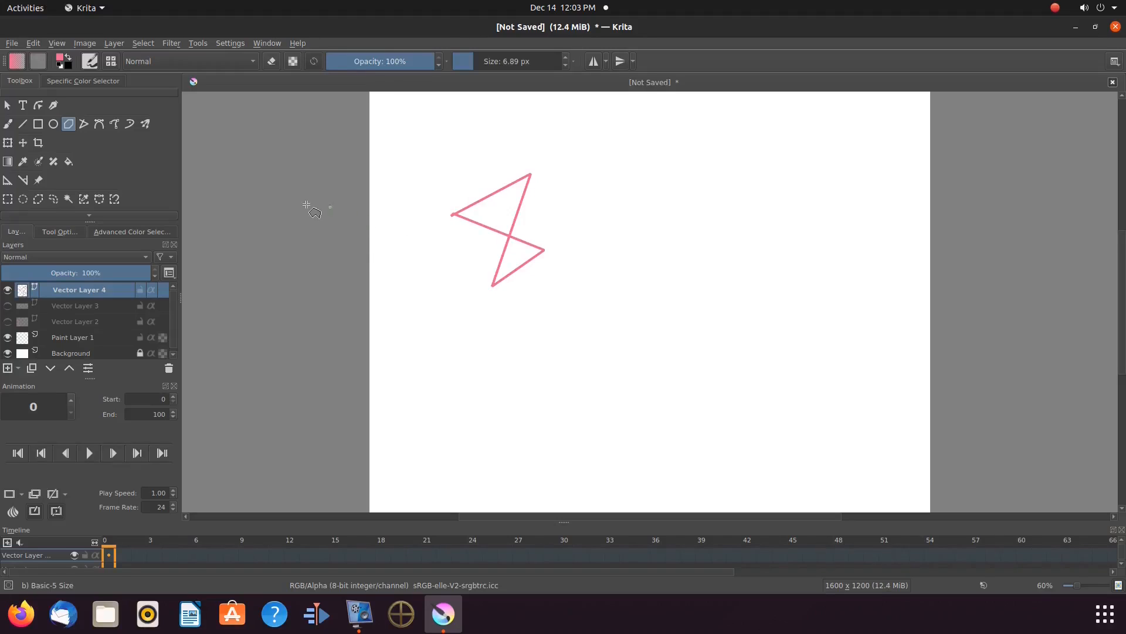
mouse_move(642, 230)
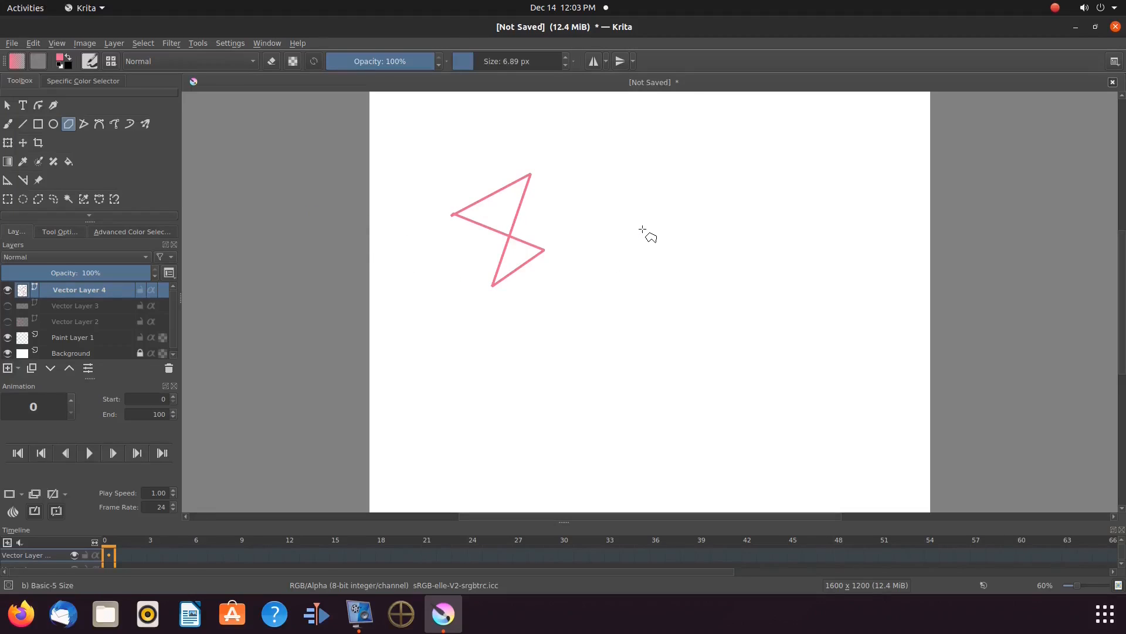
mouse_move(634, 236)
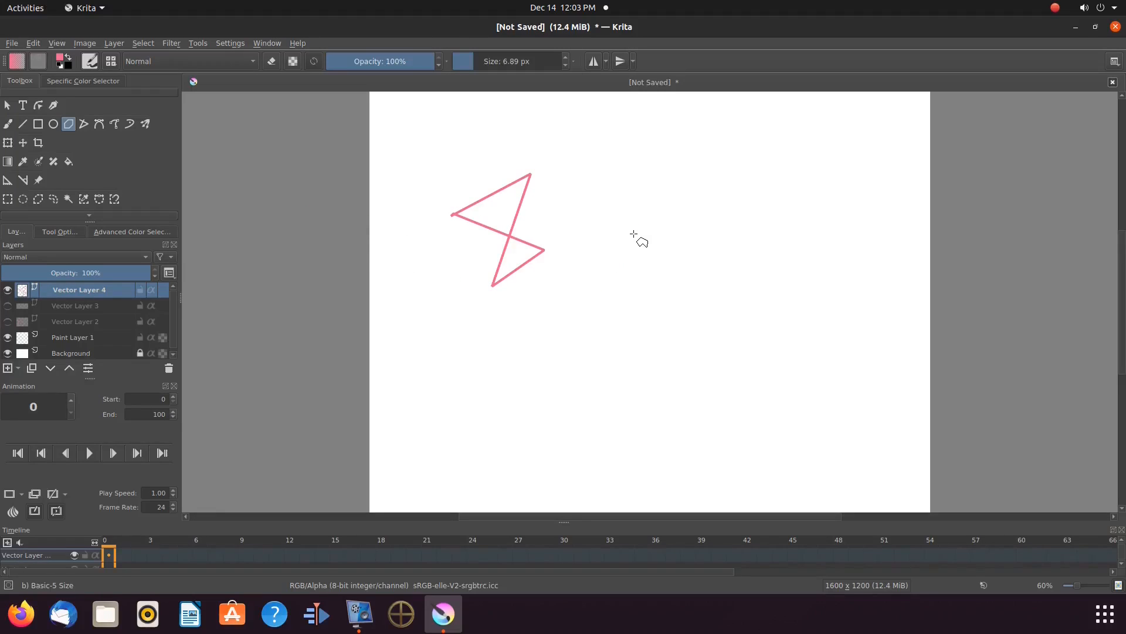
mouse_move(622, 245)
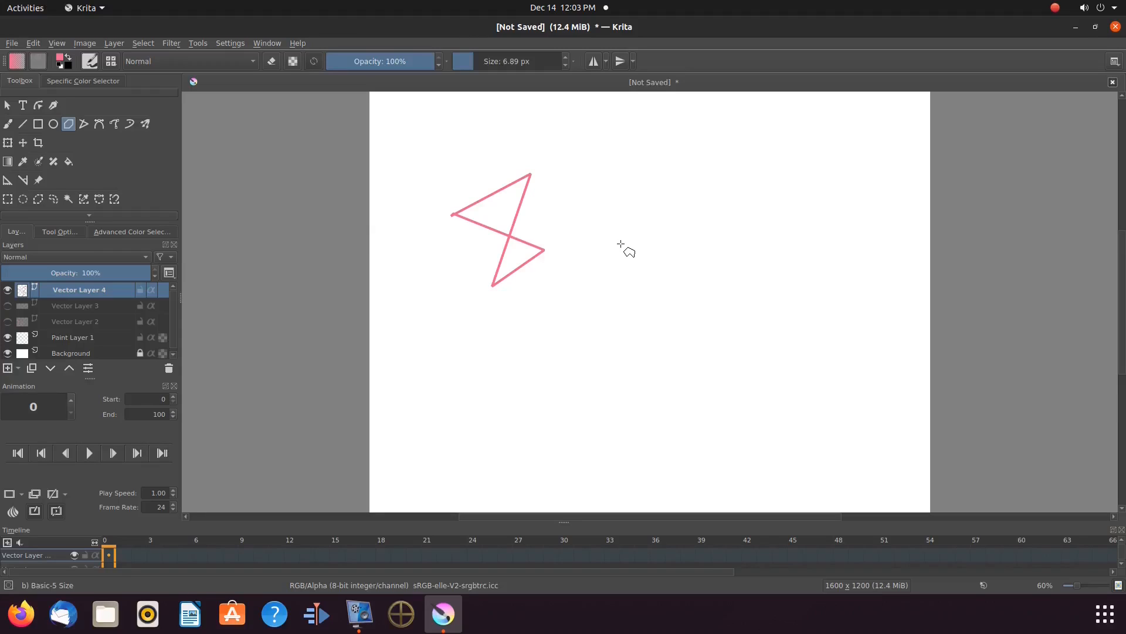
mouse_move(664, 253)
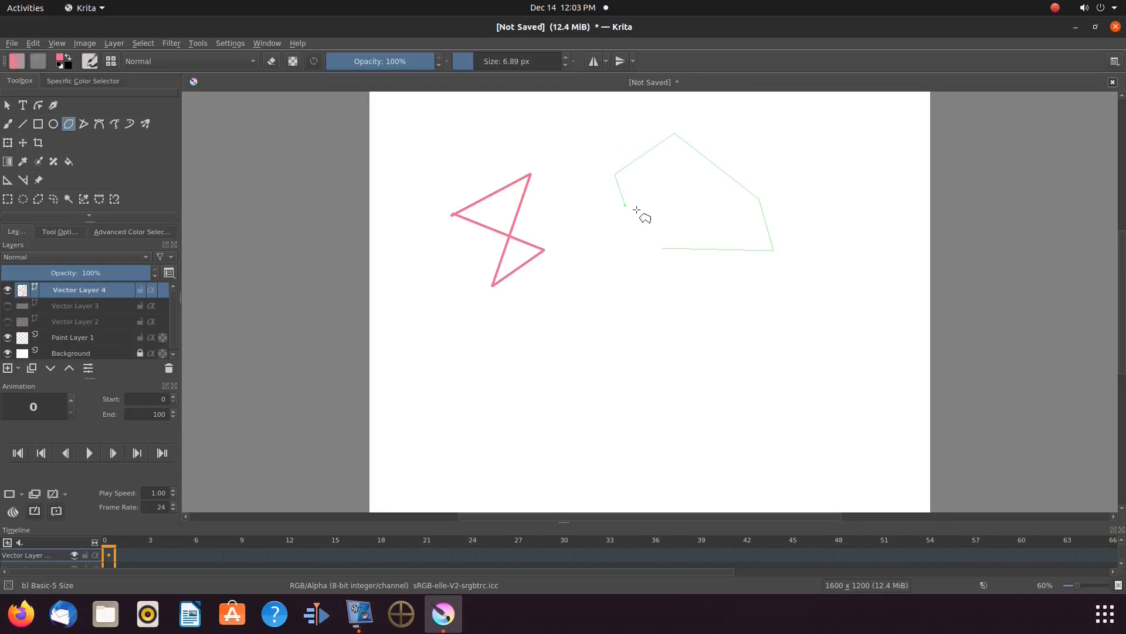
Close the pentagon outline and drag the zigzag's corners toward the lower left
click(667, 251)
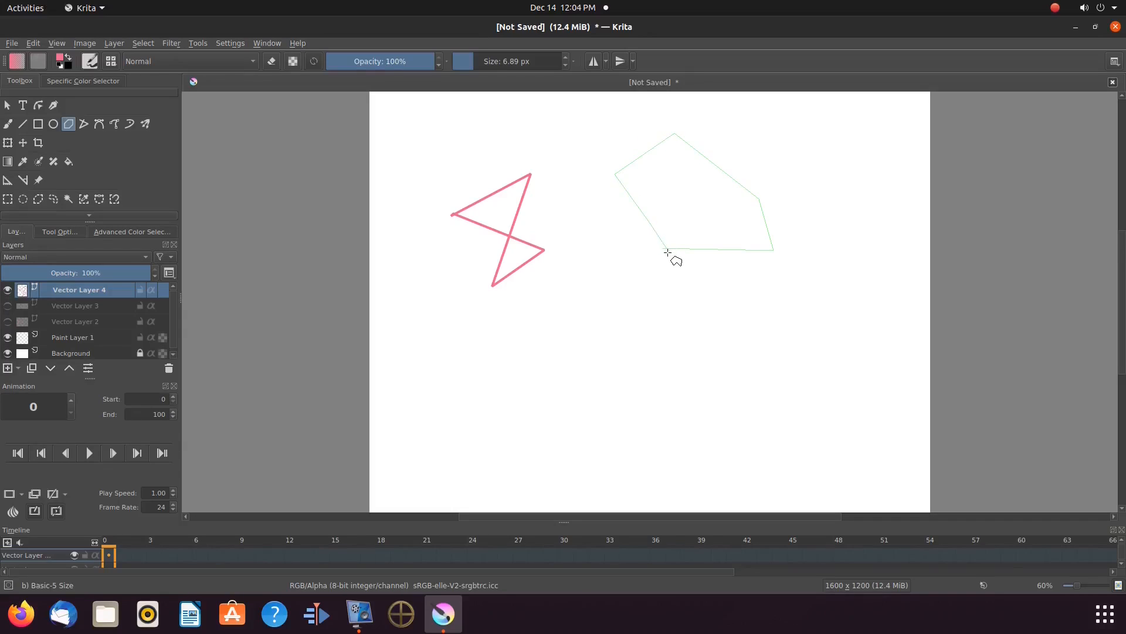
mouse_move(663, 248)
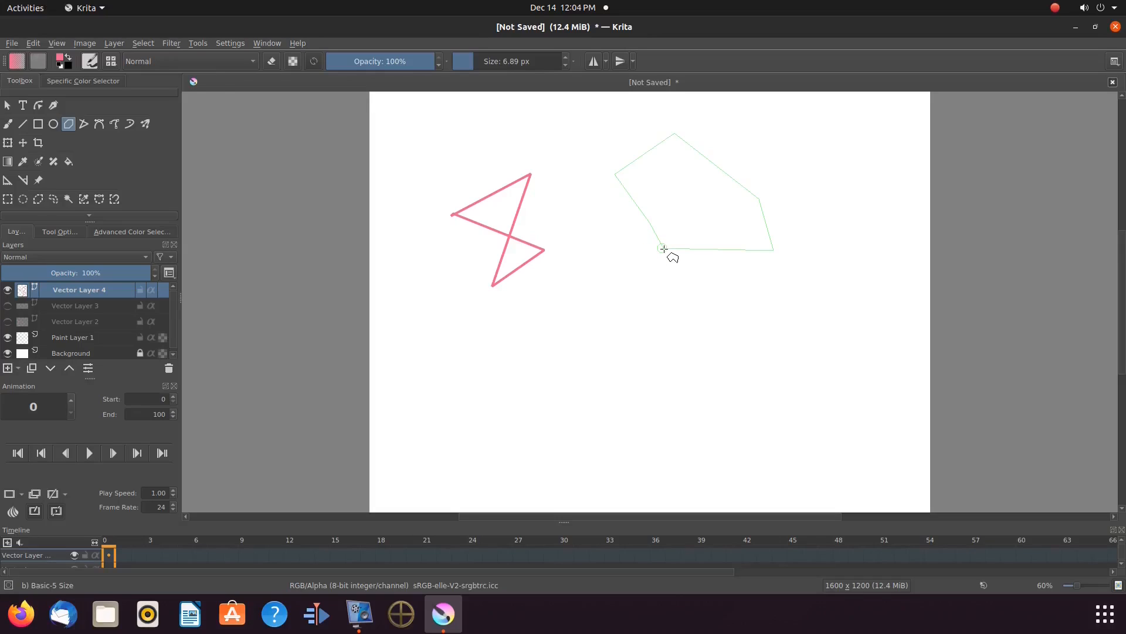
click(663, 248)
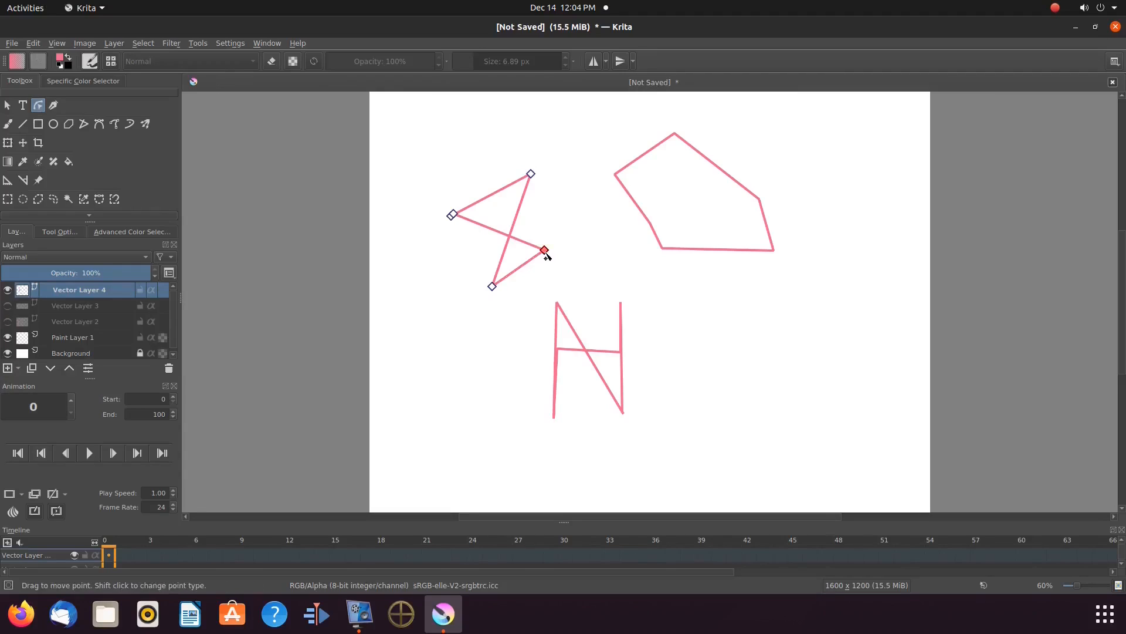
drag(544, 250, 533, 251)
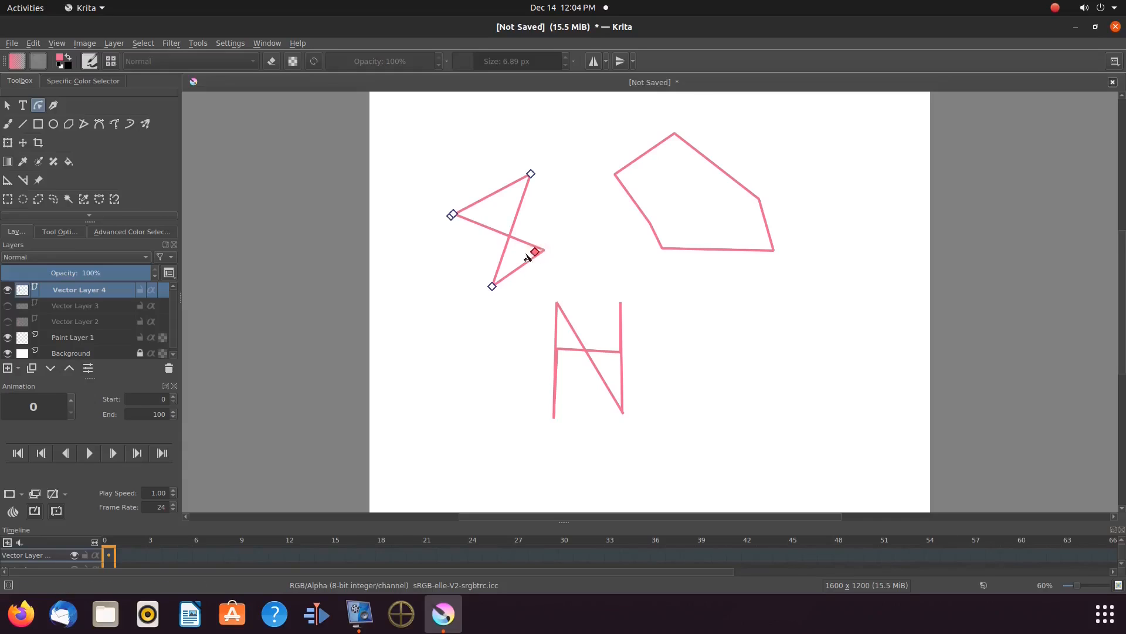
drag(535, 252, 428, 280)
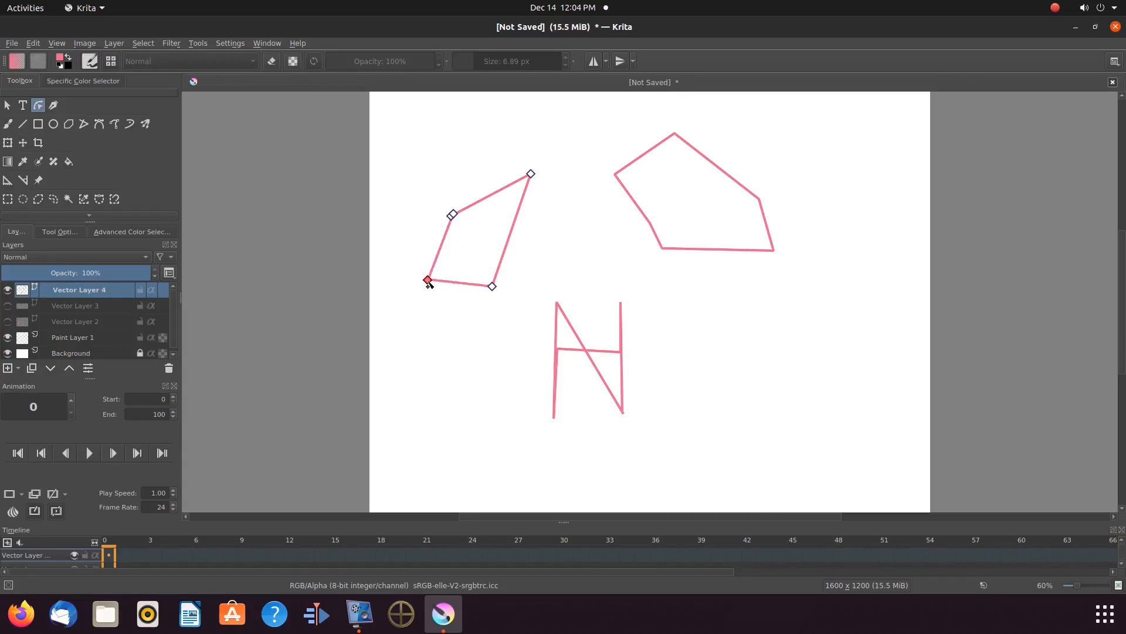
Insert and drag extra points to curve the pink zigzag into a heart
click(427, 280)
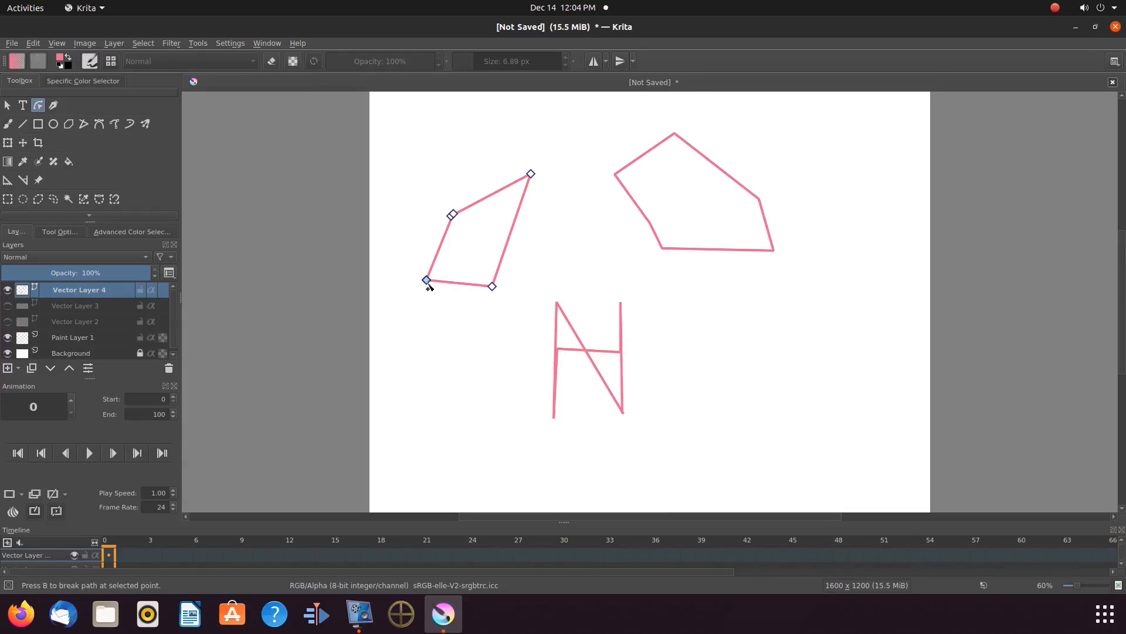
click(59, 232)
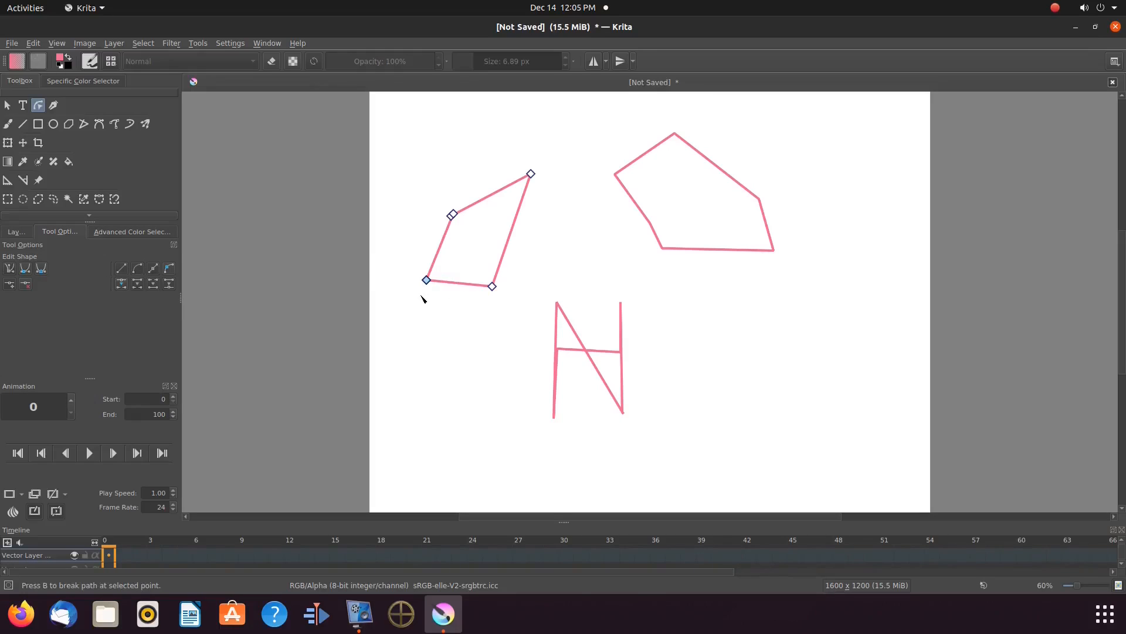
click(452, 215)
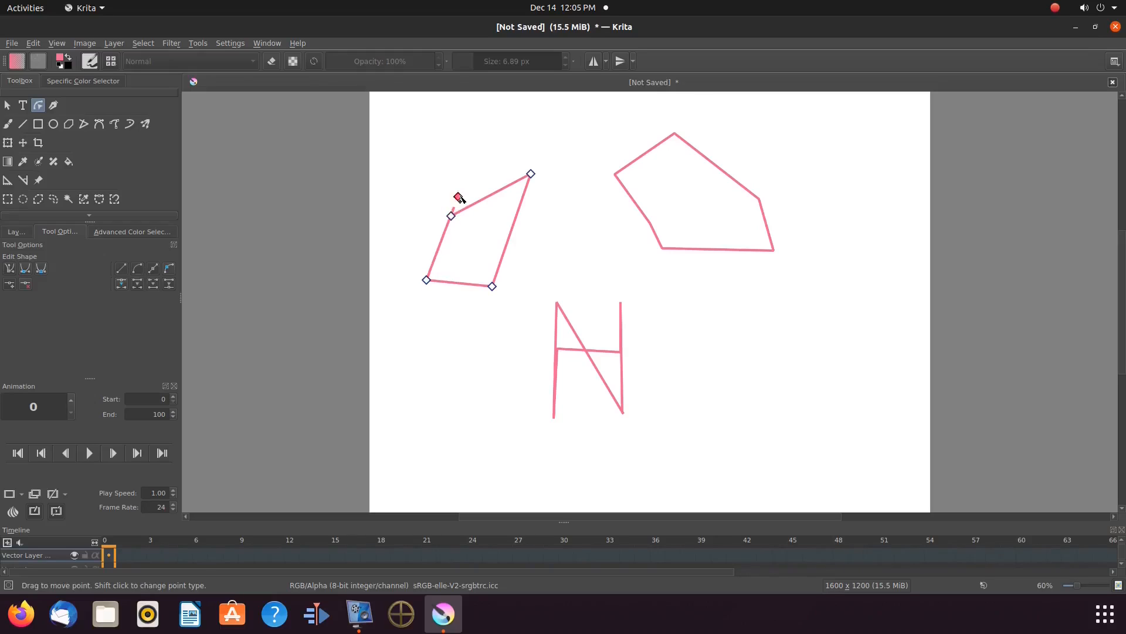
drag(452, 214, 416, 226)
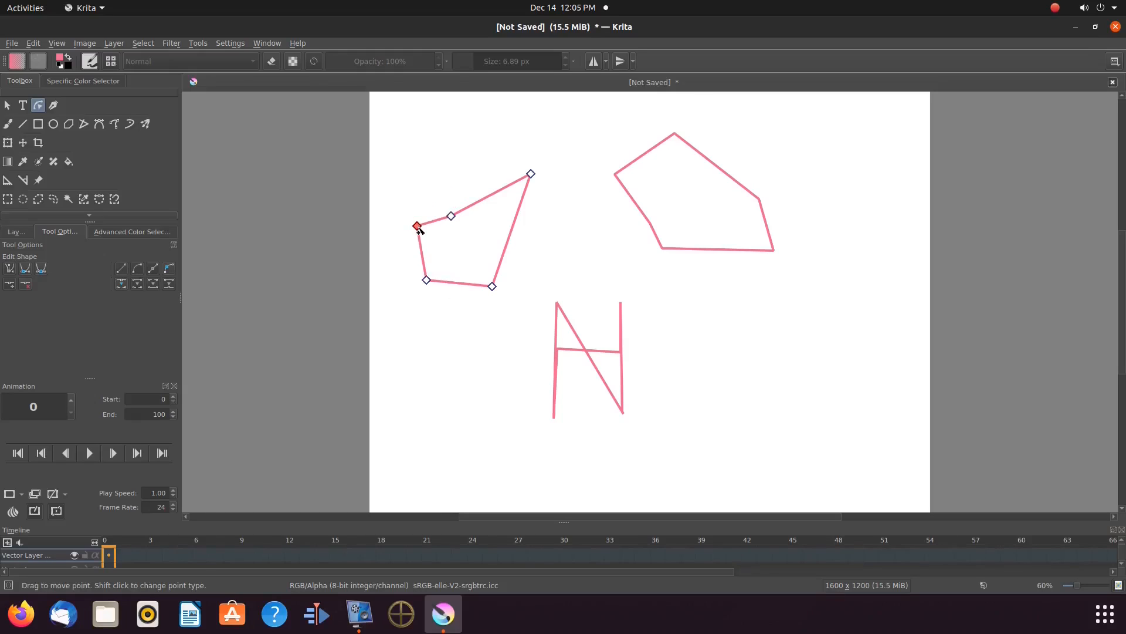
drag(417, 225, 404, 212)
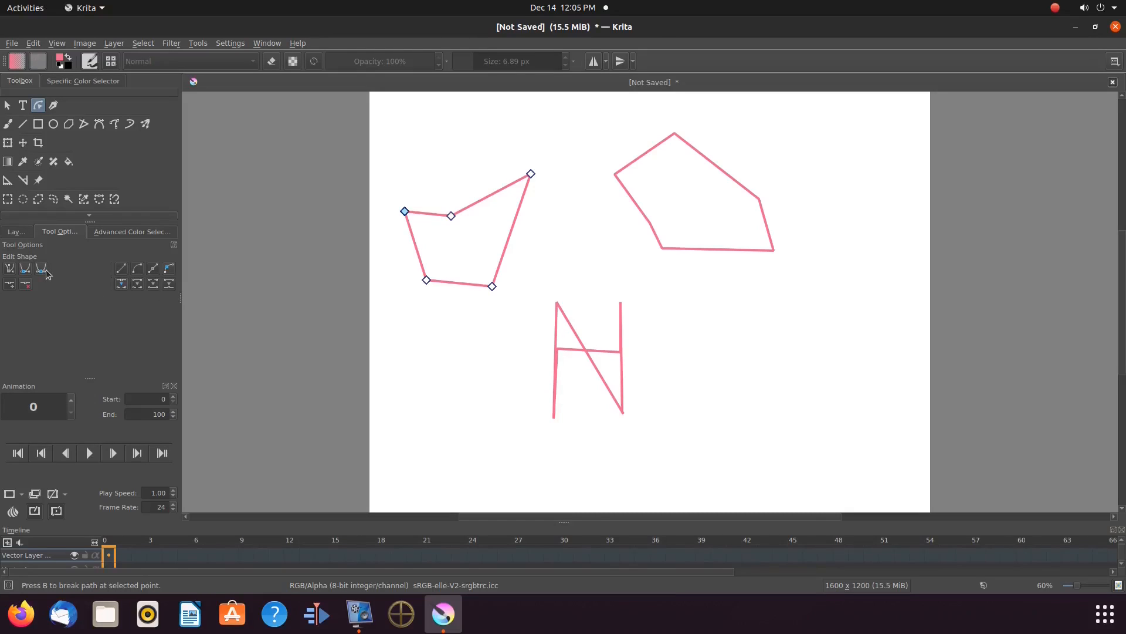
mouse_move(42, 270)
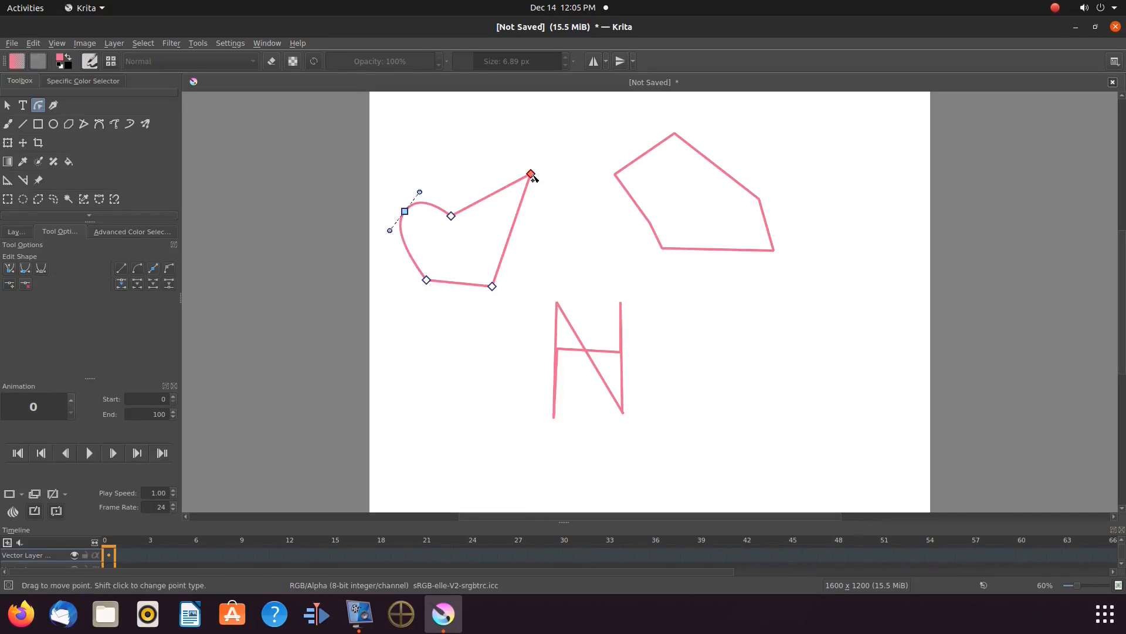
drag(530, 175, 452, 295)
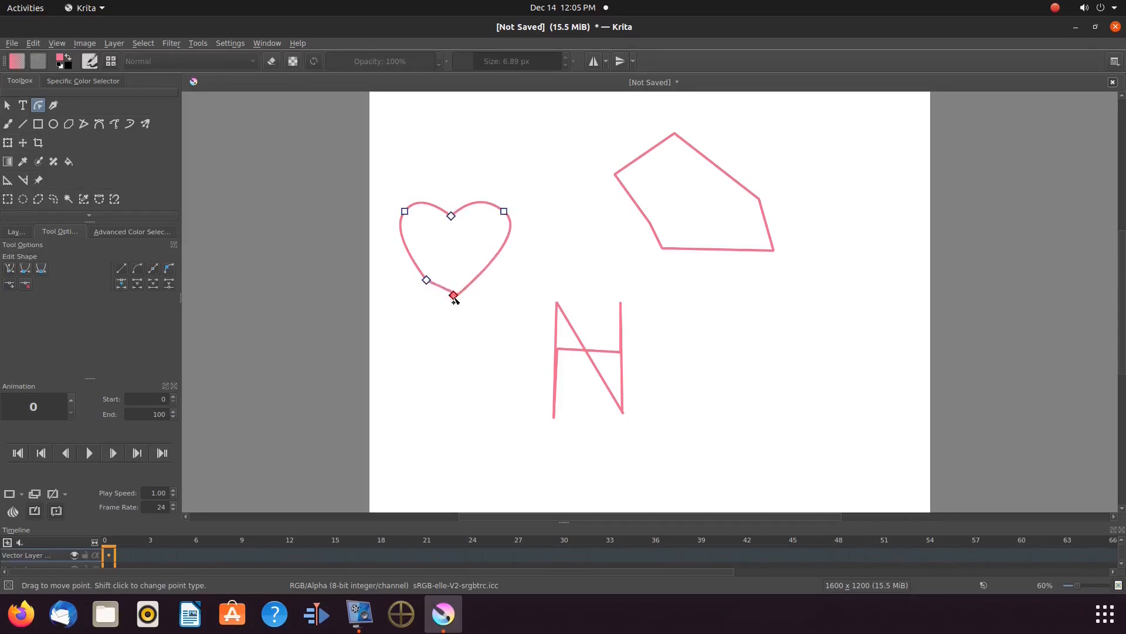
drag(452, 296, 445, 301)
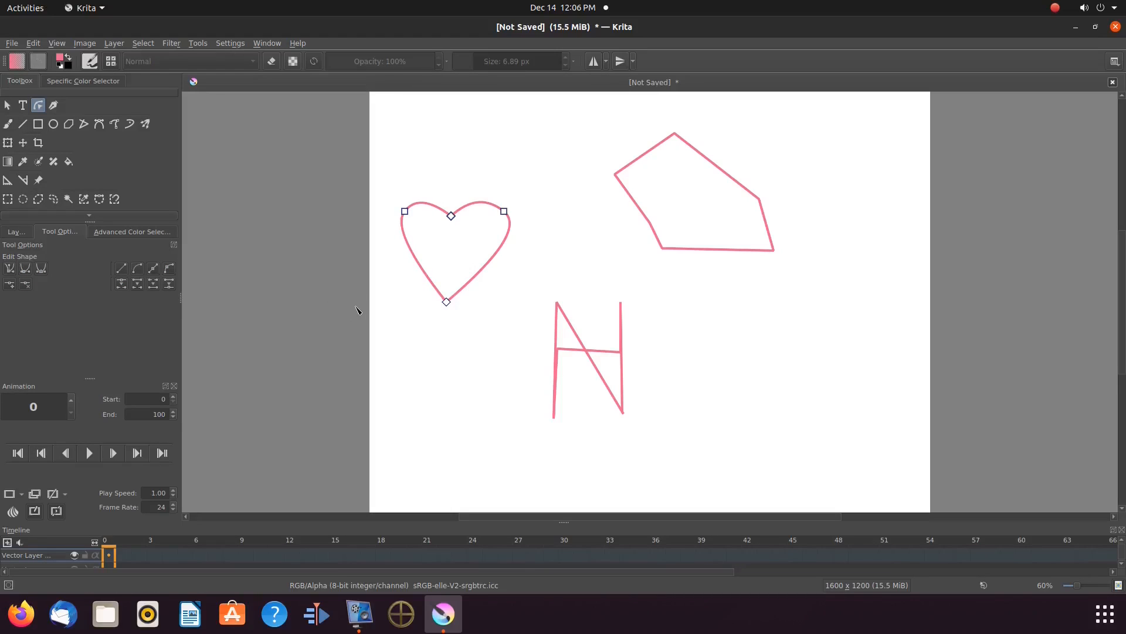
mouse_move(446, 264)
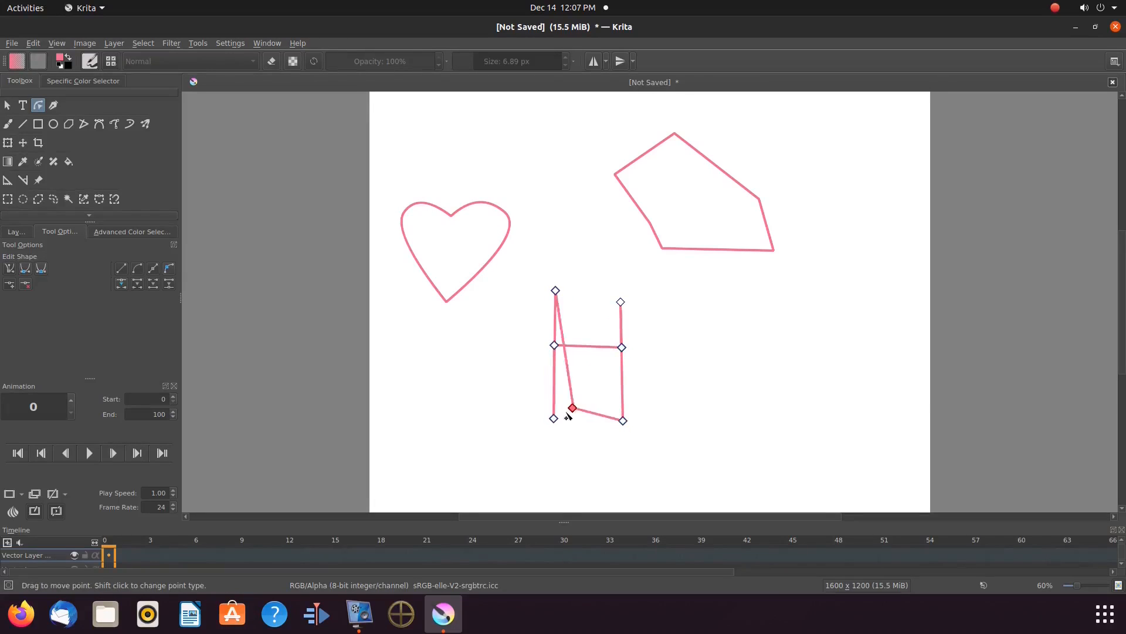
Drag the N shape's points into a rounded outline and curve the top-left shape's segment
drag(572, 408, 617, 348)
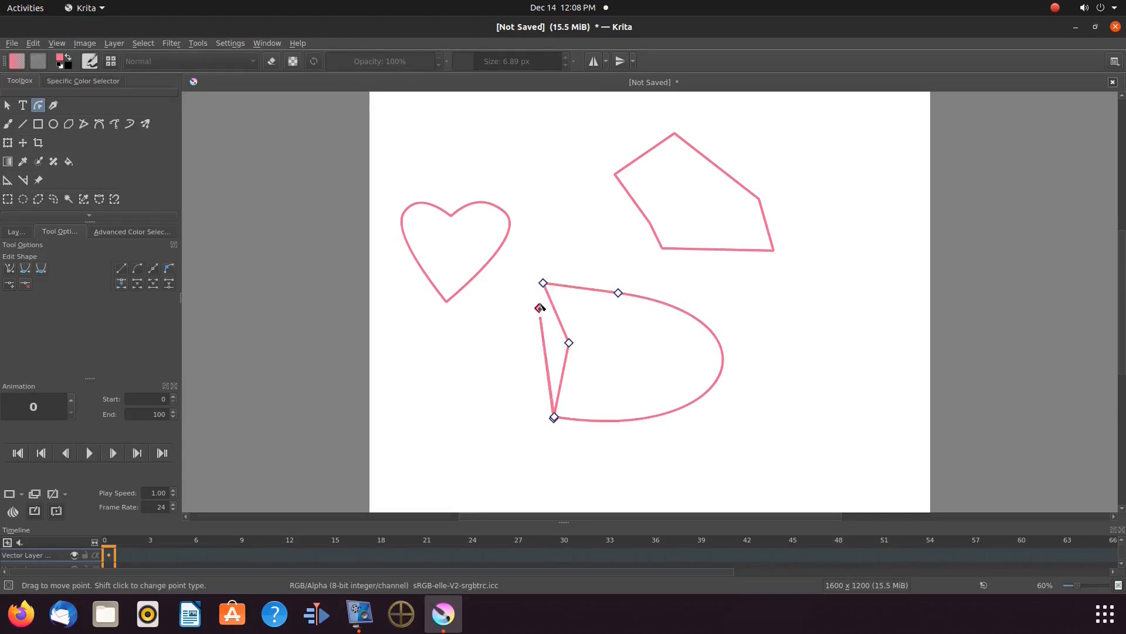
drag(569, 343, 607, 333)
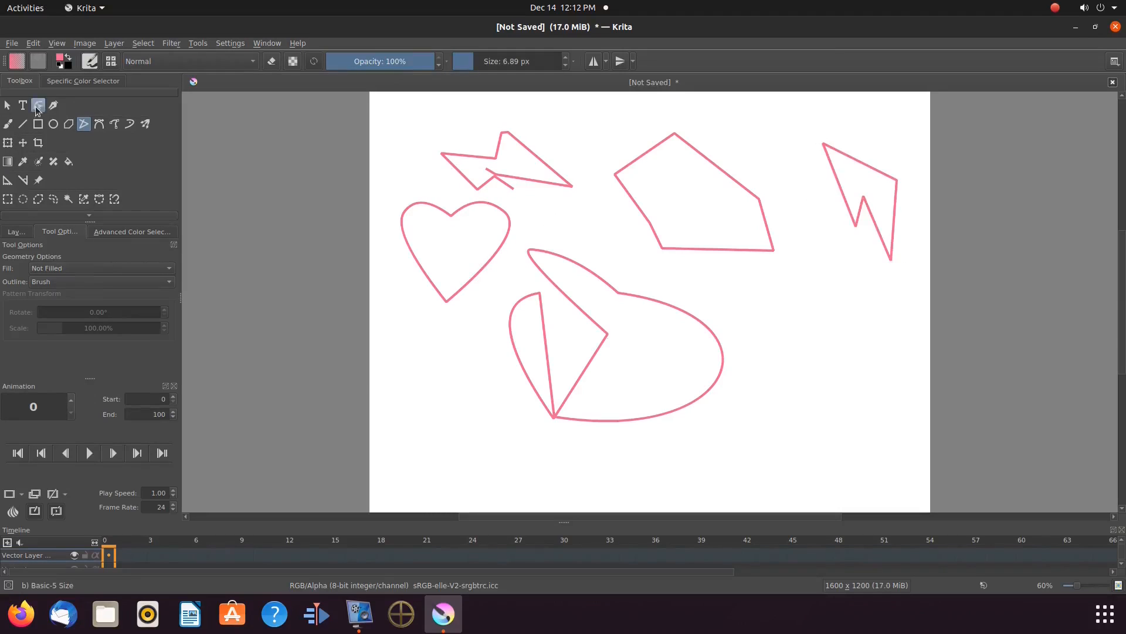
click(37, 104)
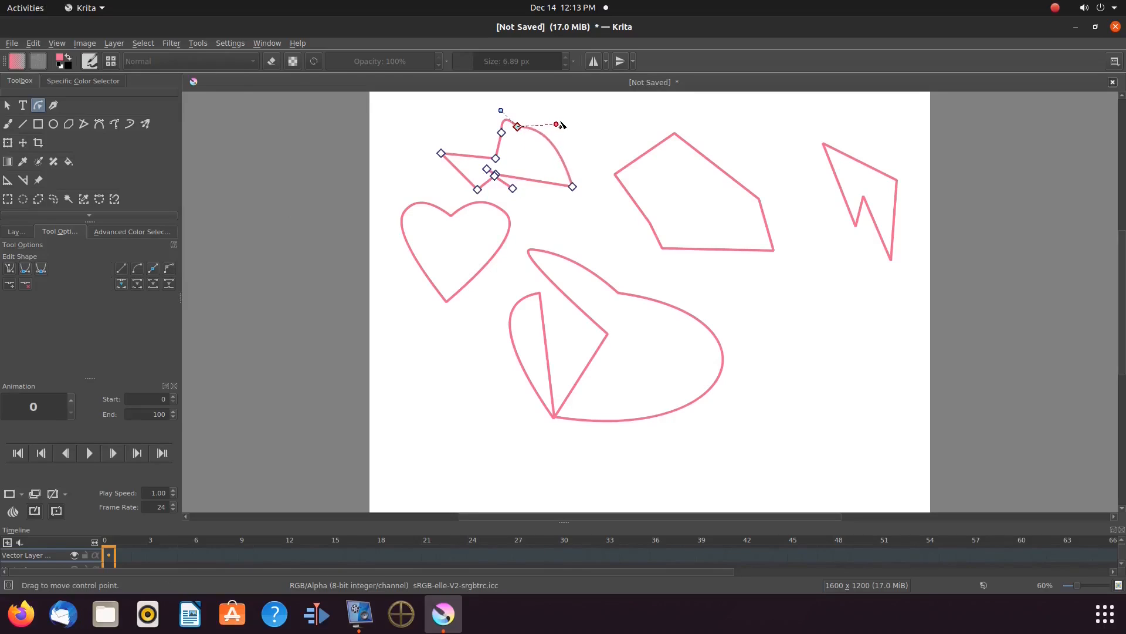
drag(557, 124, 567, 121)
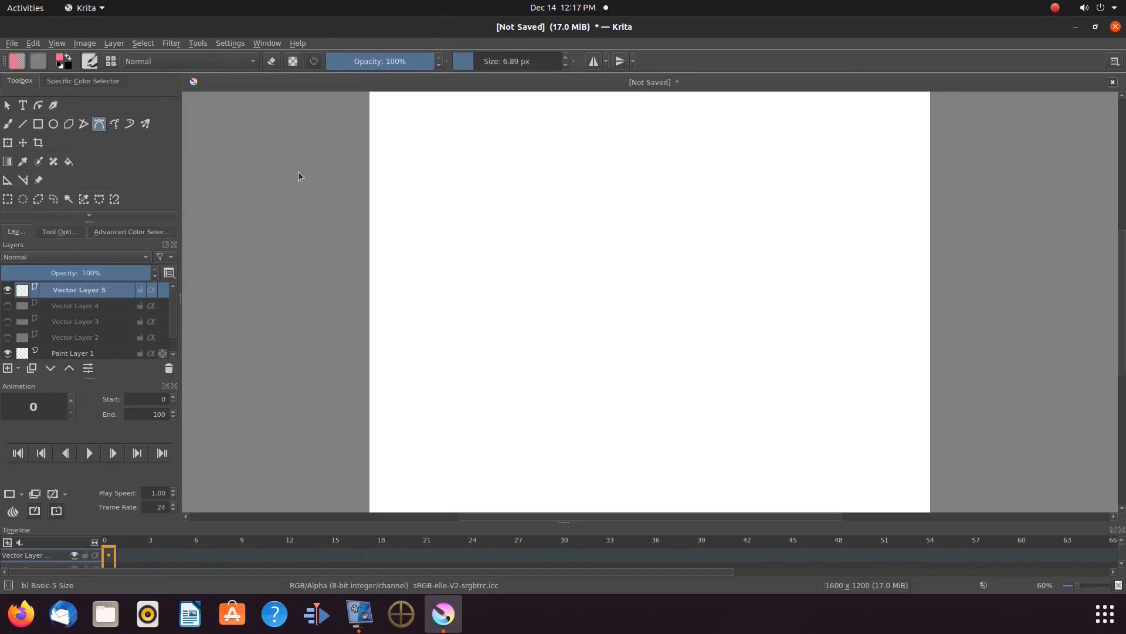
mouse_move(458, 187)
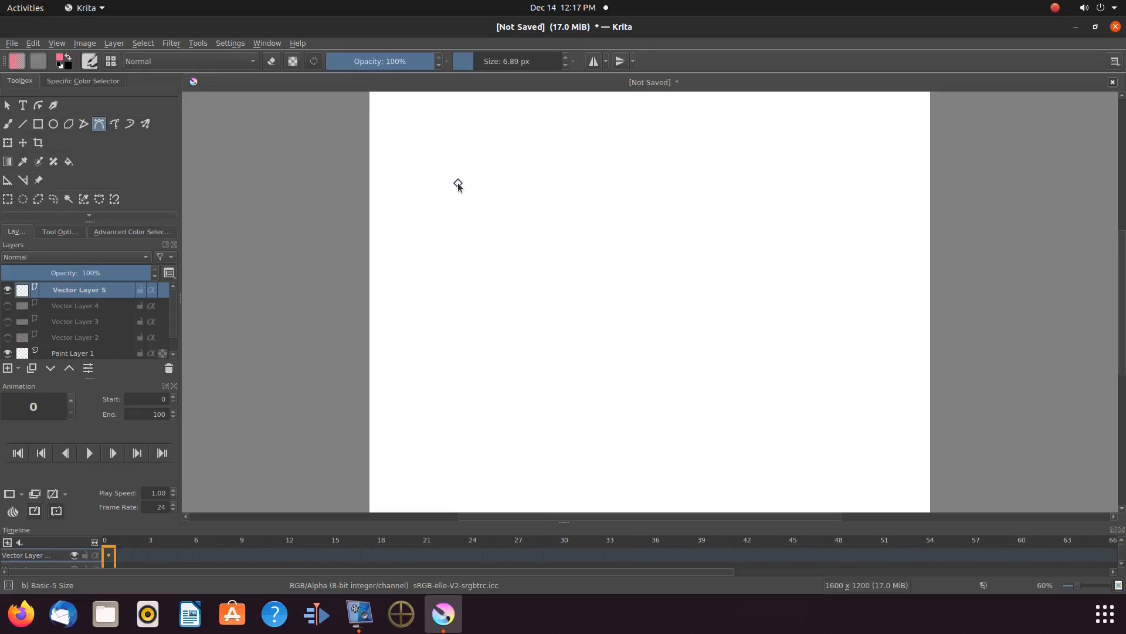
Build a pink Bezier S curve with a diagonal tail starting at the upper left
drag(457, 184, 493, 223)
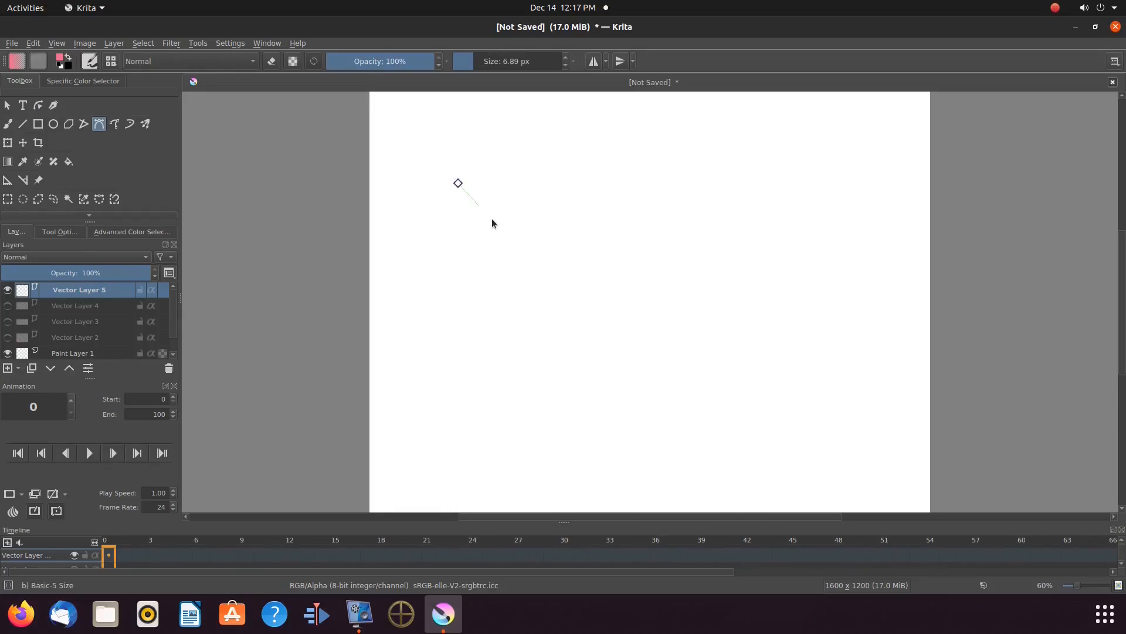
drag(458, 183, 479, 265)
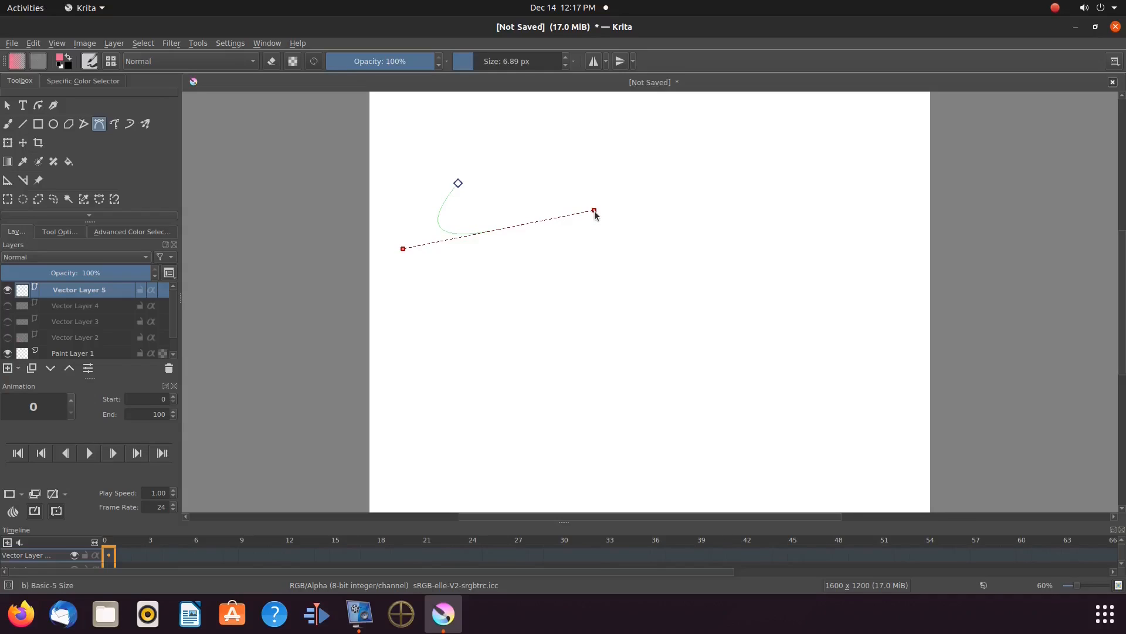
drag(594, 212, 591, 274)
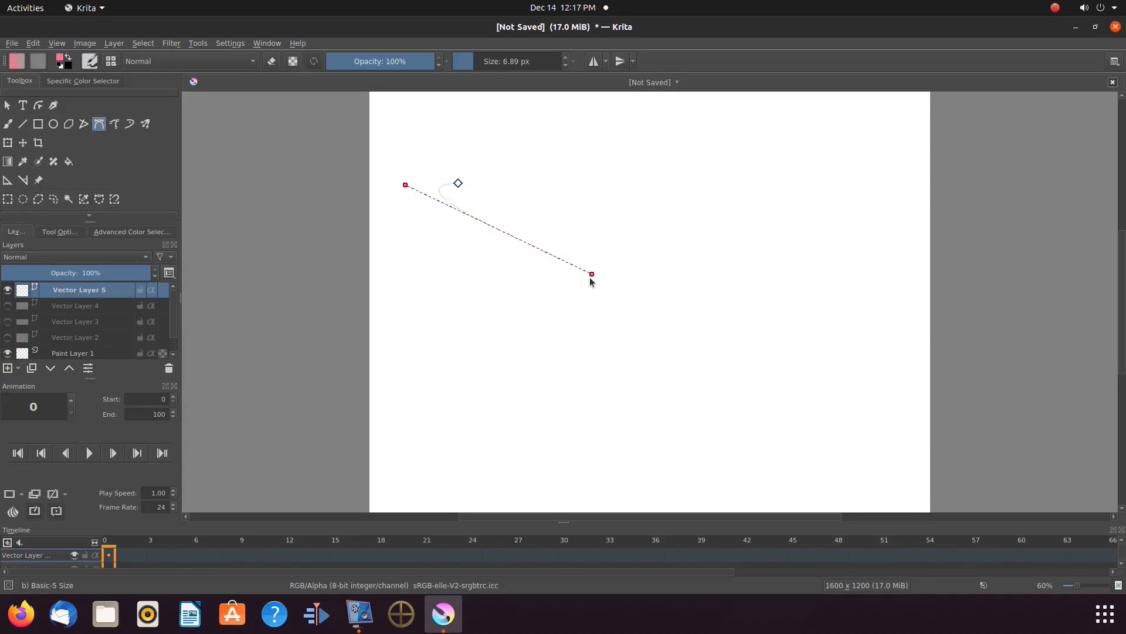
drag(591, 274, 622, 215)
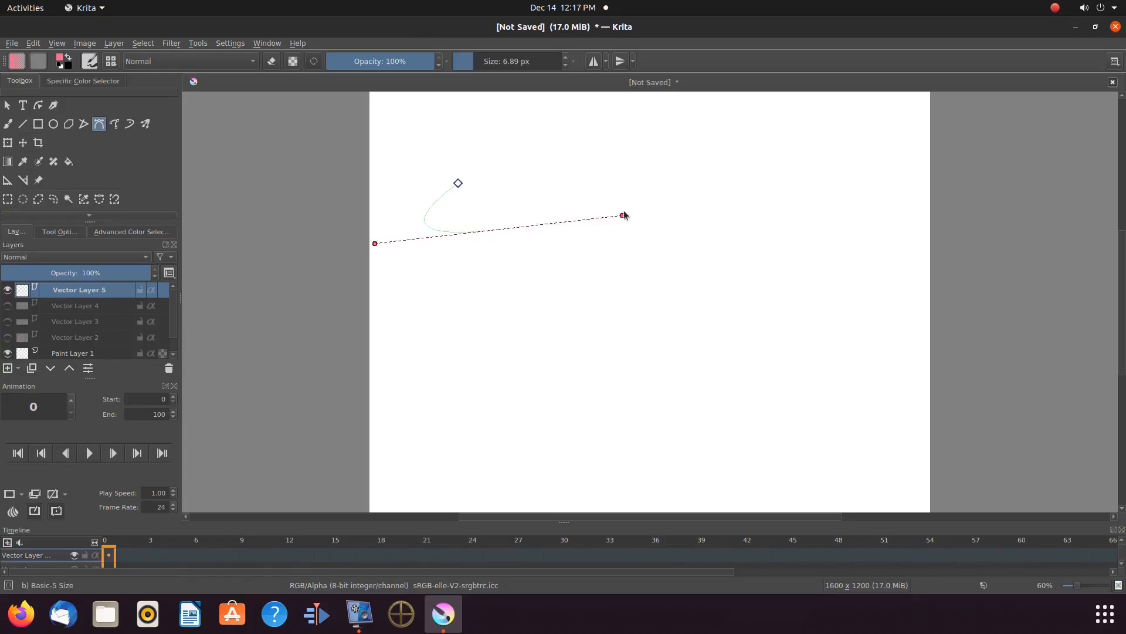
drag(622, 215, 635, 207)
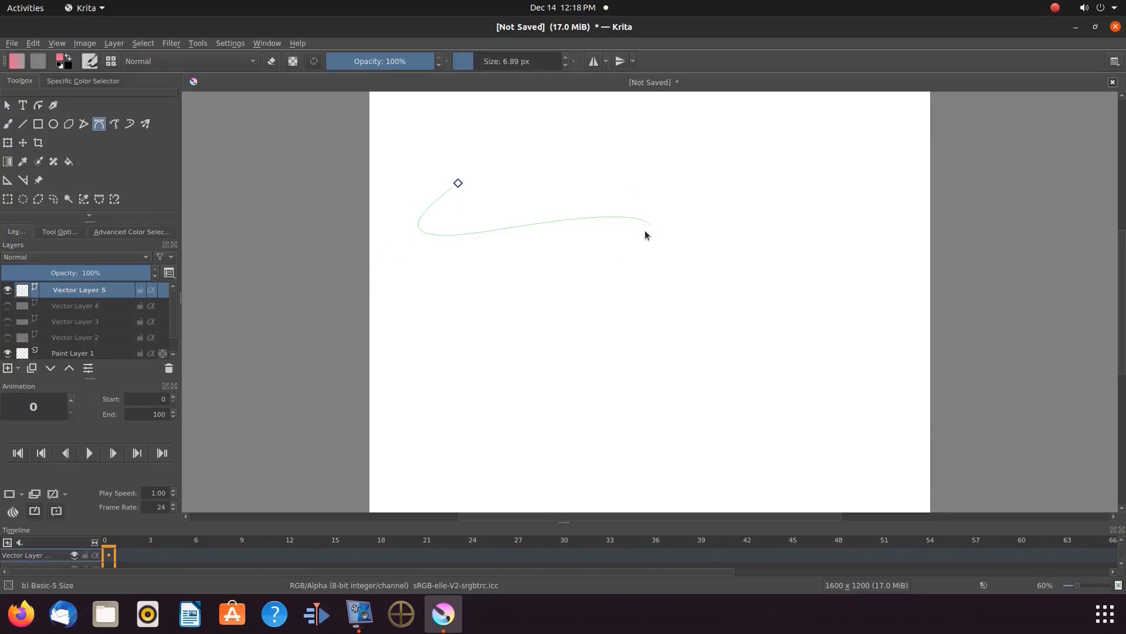
drag(646, 235, 624, 280)
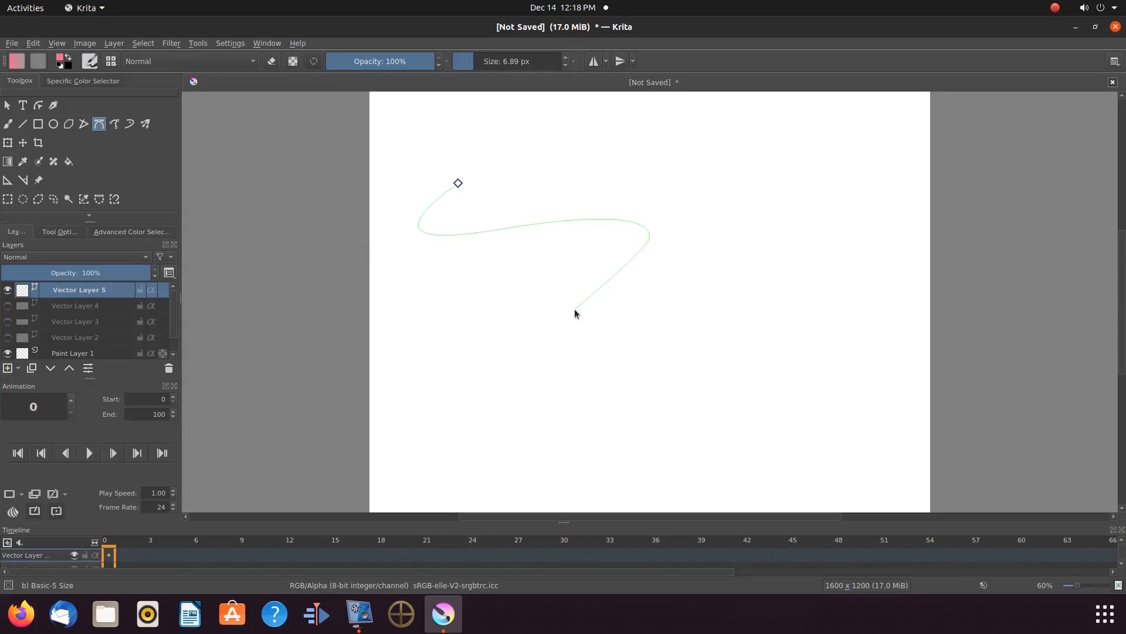
mouse_move(573, 317)
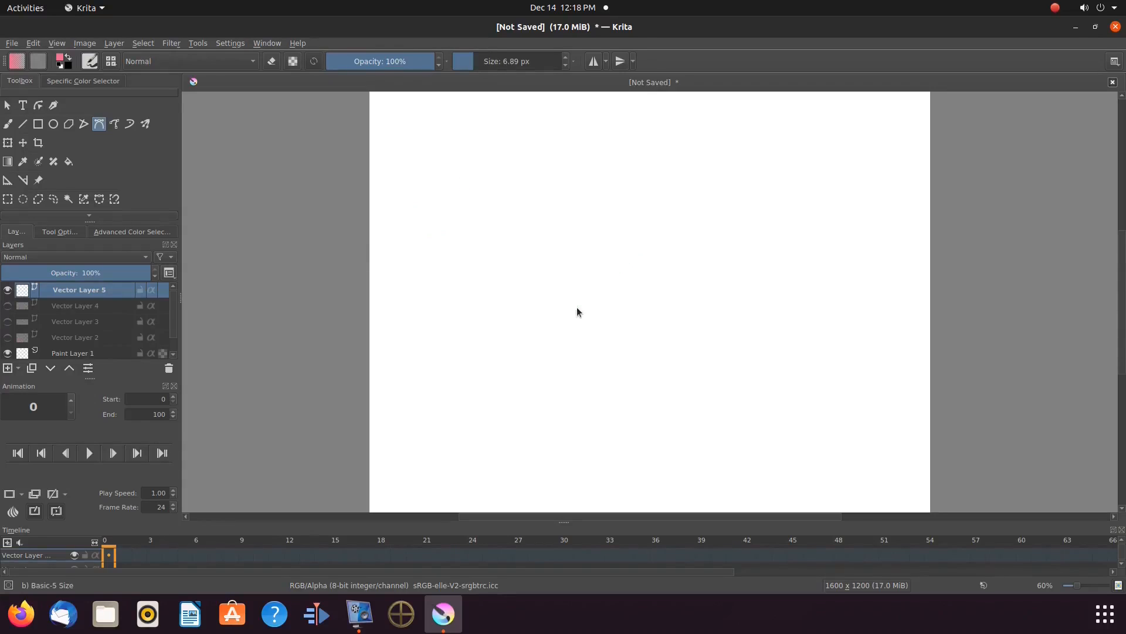
drag(460, 179, 575, 307)
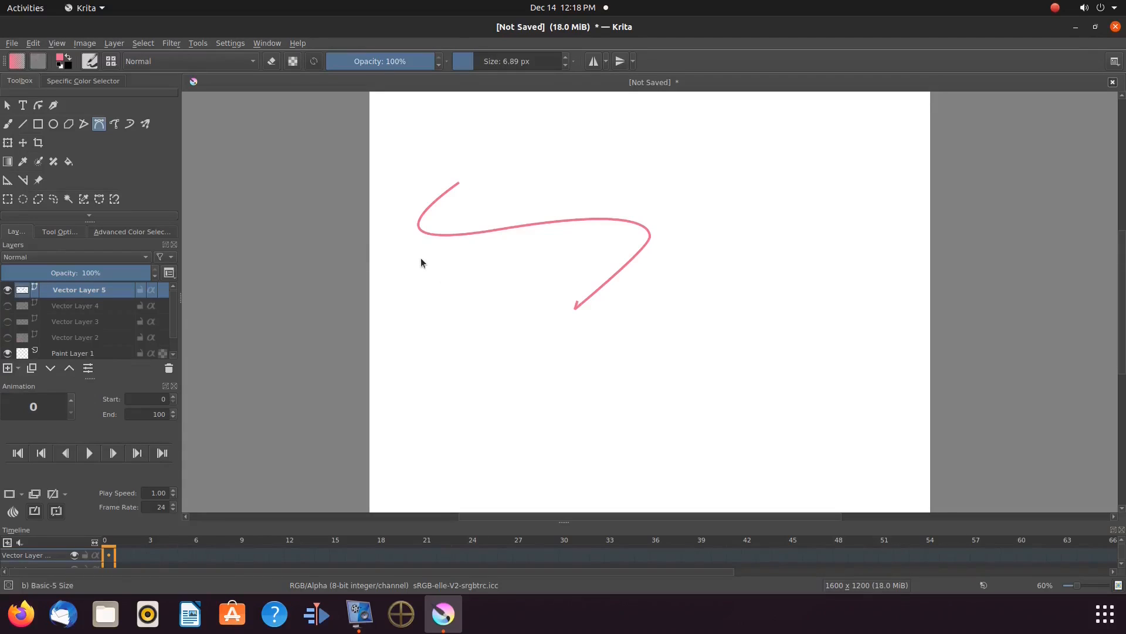
mouse_move(418, 262)
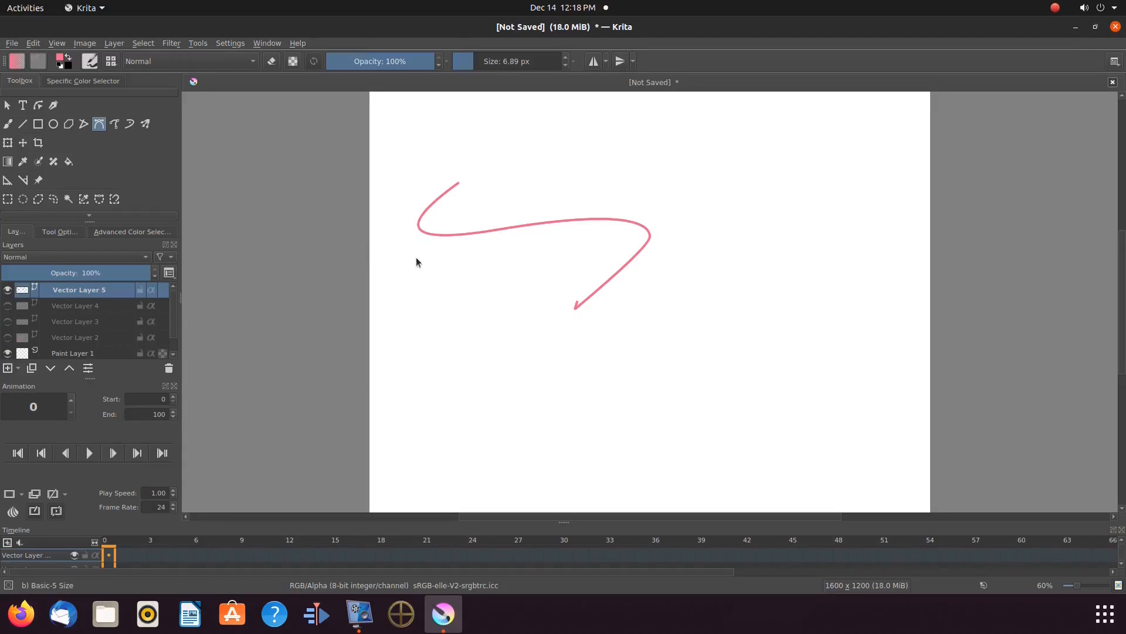
mouse_move(427, 285)
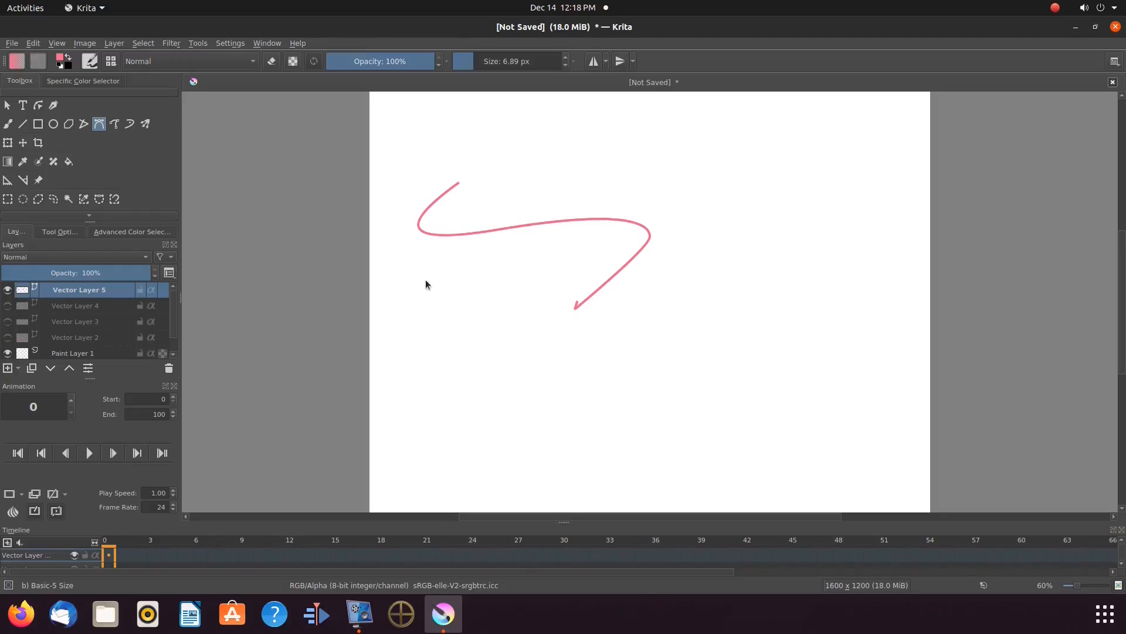
Drag the curve's end node and middle node to form a tall, rounded S
click(84, 124)
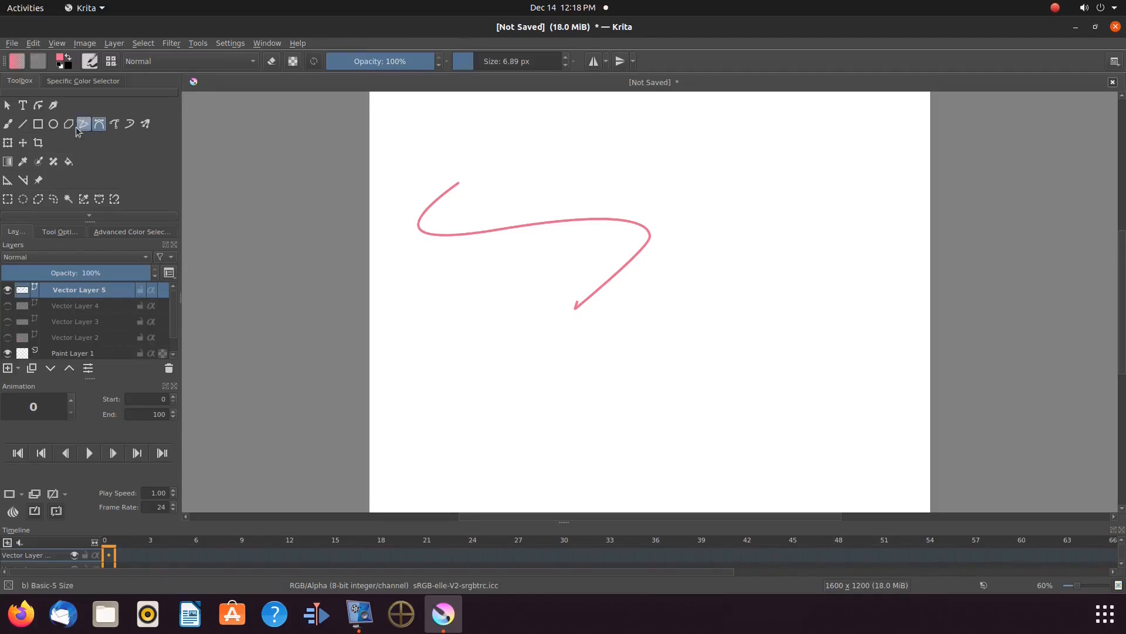
click(38, 106)
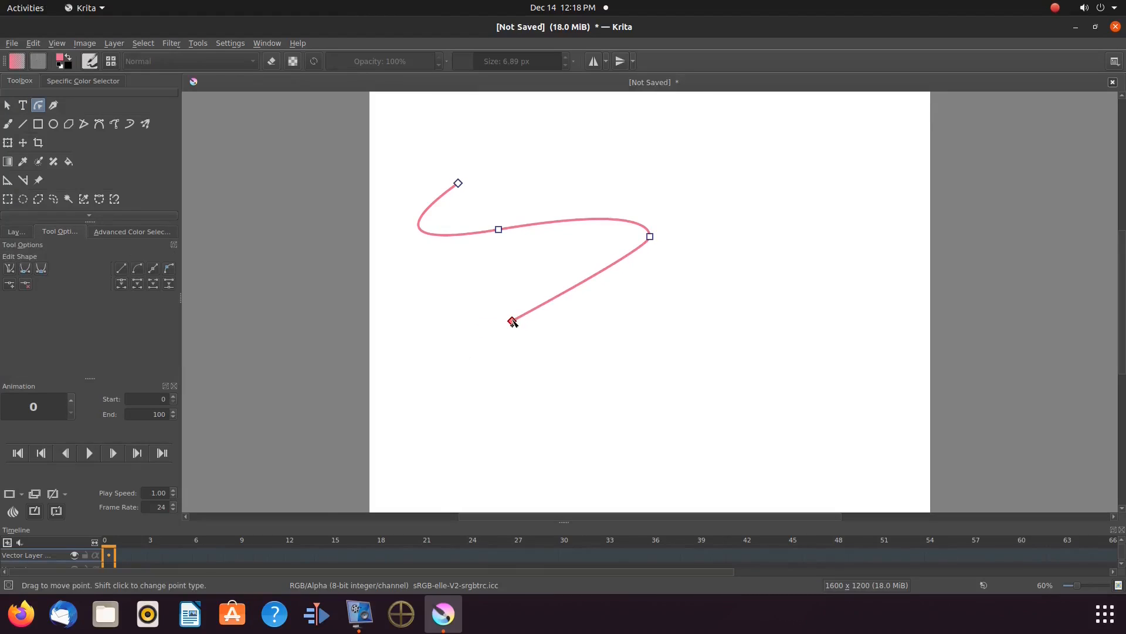
drag(649, 236, 518, 308)
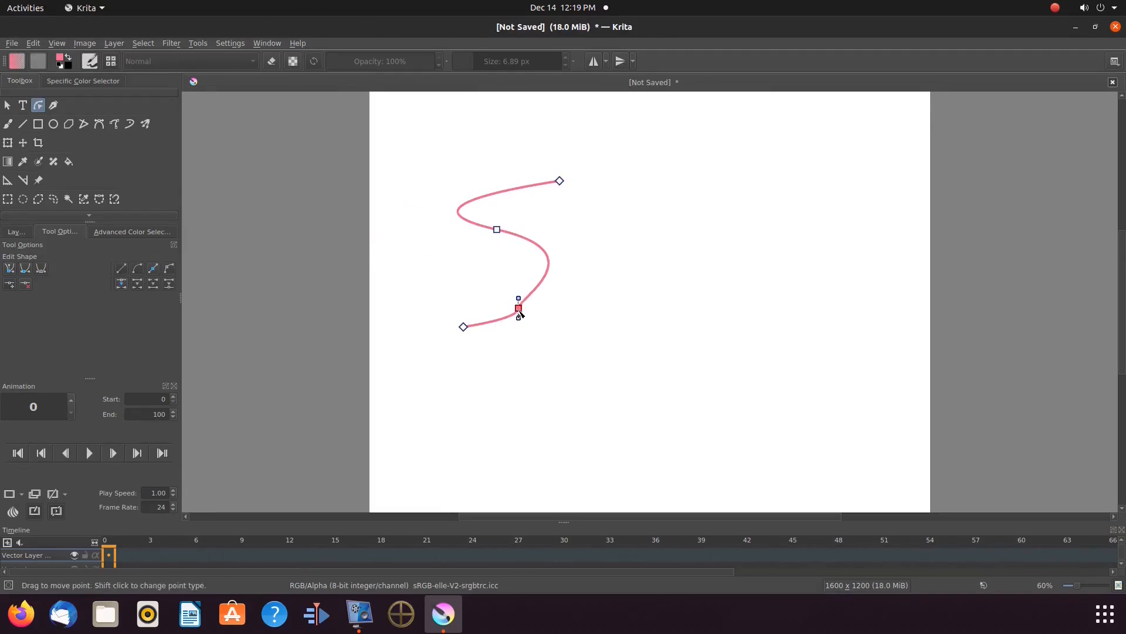
drag(518, 309, 454, 288)
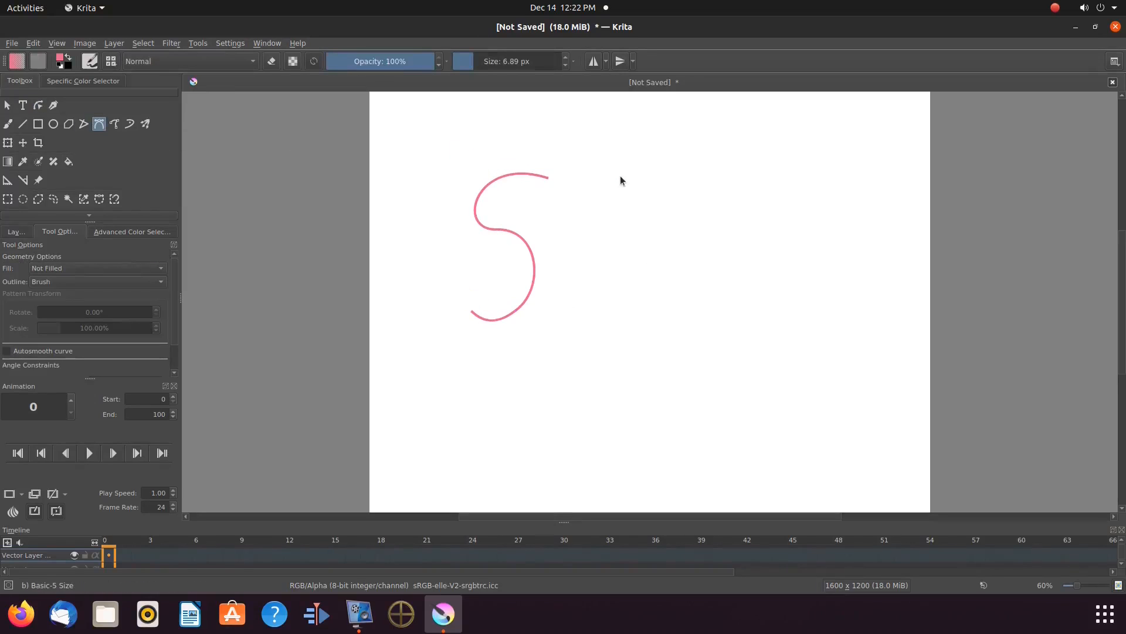
Draw a freehand pink outline, then merge and drag its nodes into a J
drag(620, 176, 911, 324)
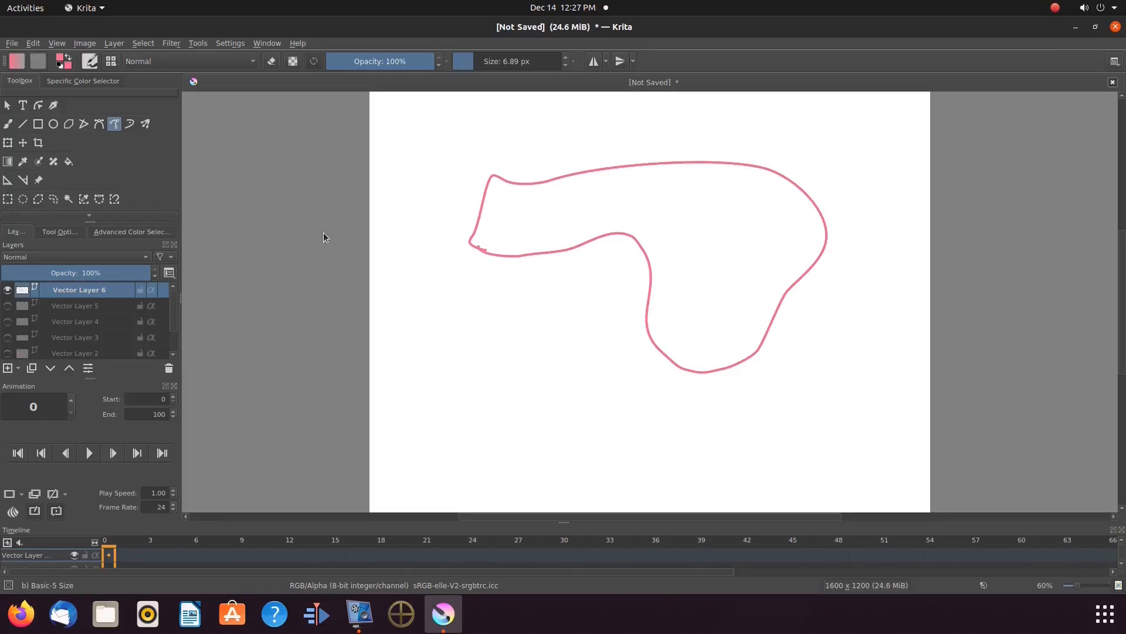
click(39, 105)
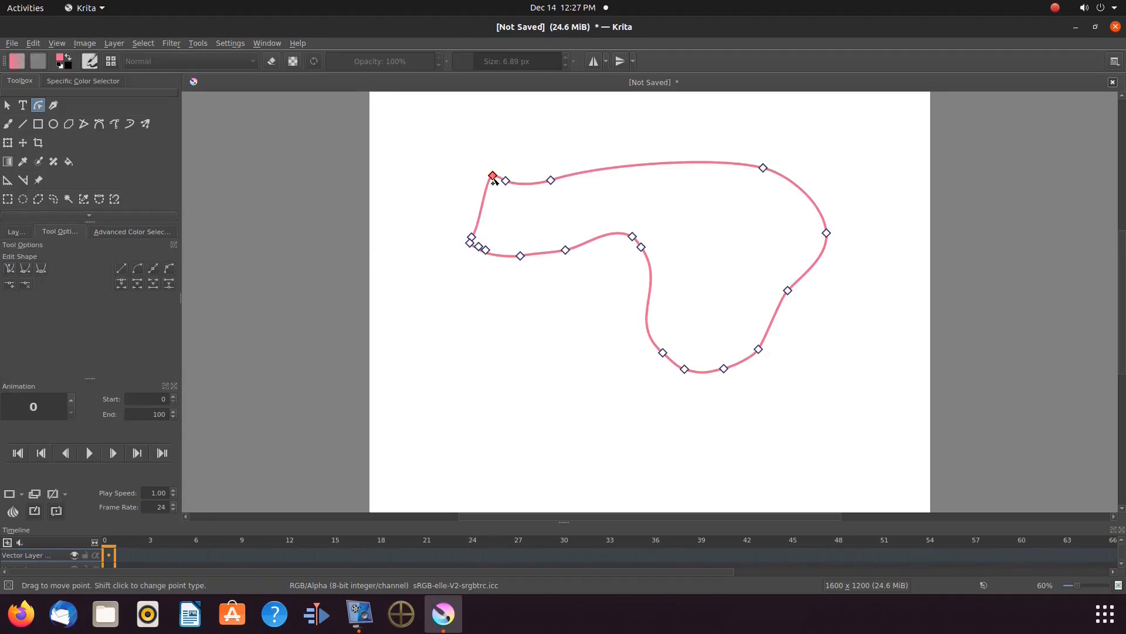
drag(492, 177, 456, 219)
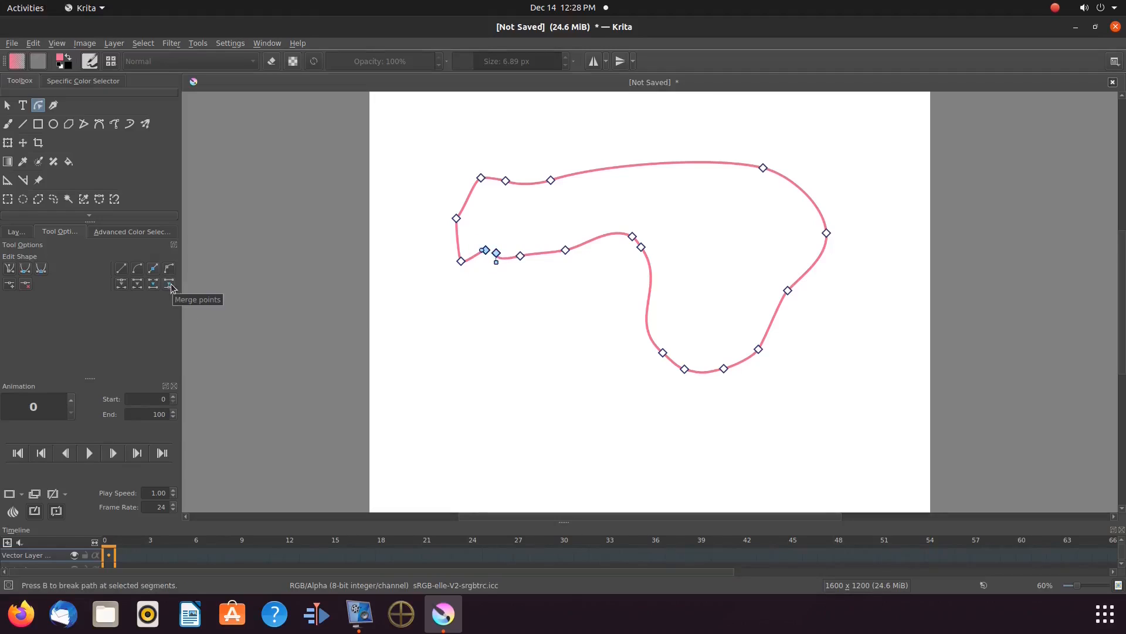
click(7, 105)
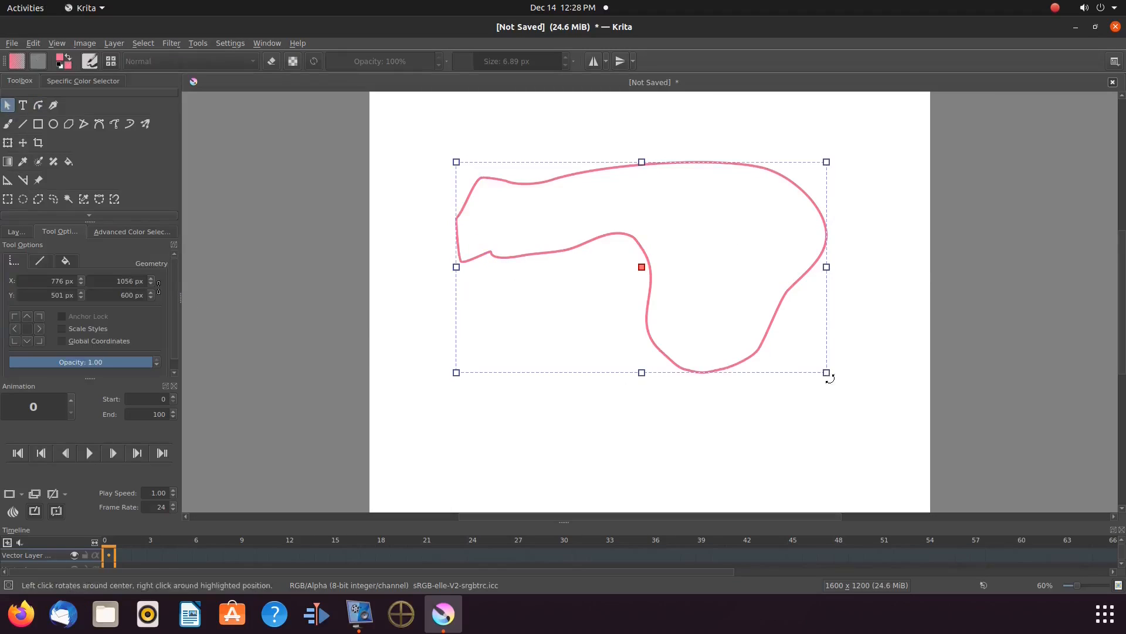
click(39, 105)
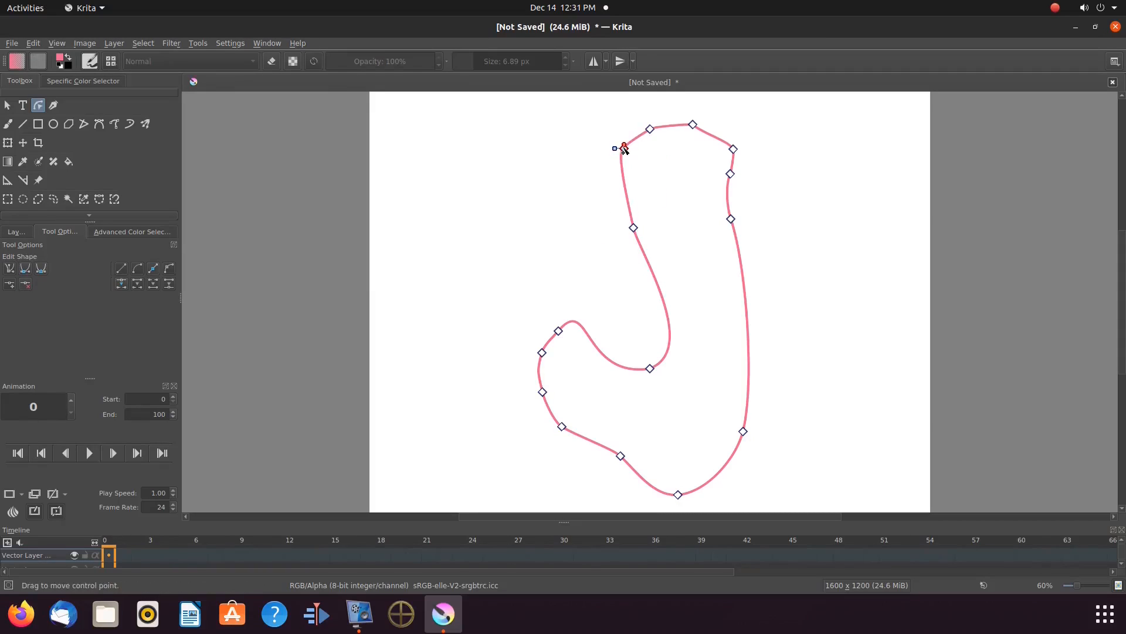
drag(621, 148, 691, 138)
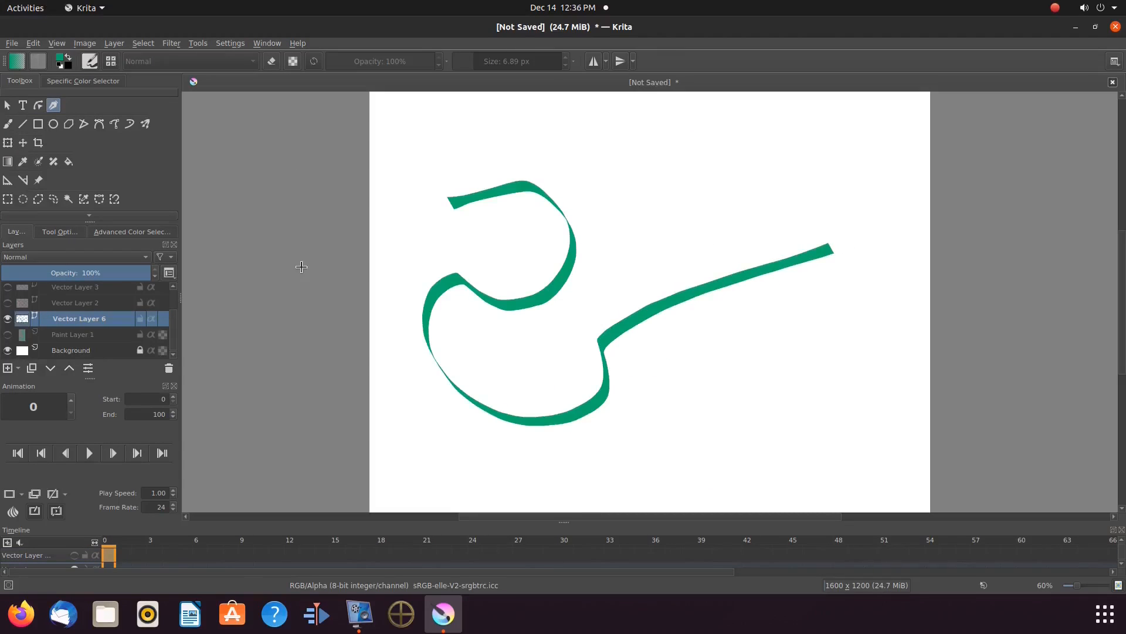
Drag the green stroke's right end into a tall peak and its middle into dips
click(39, 105)
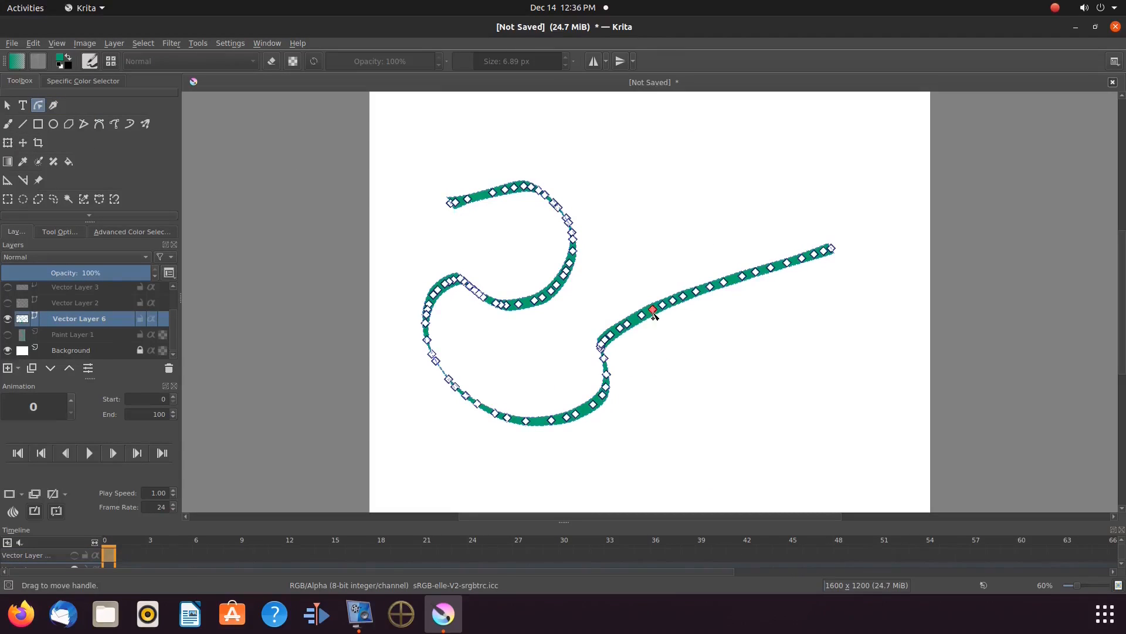
drag(830, 247, 851, 342)
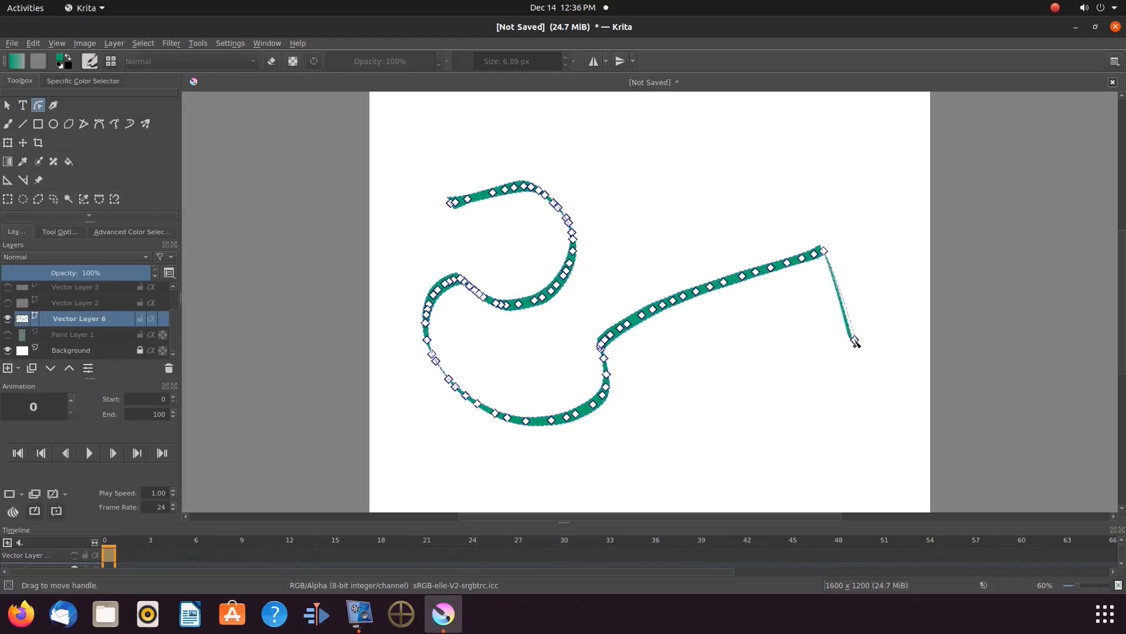
drag(854, 342, 806, 364)
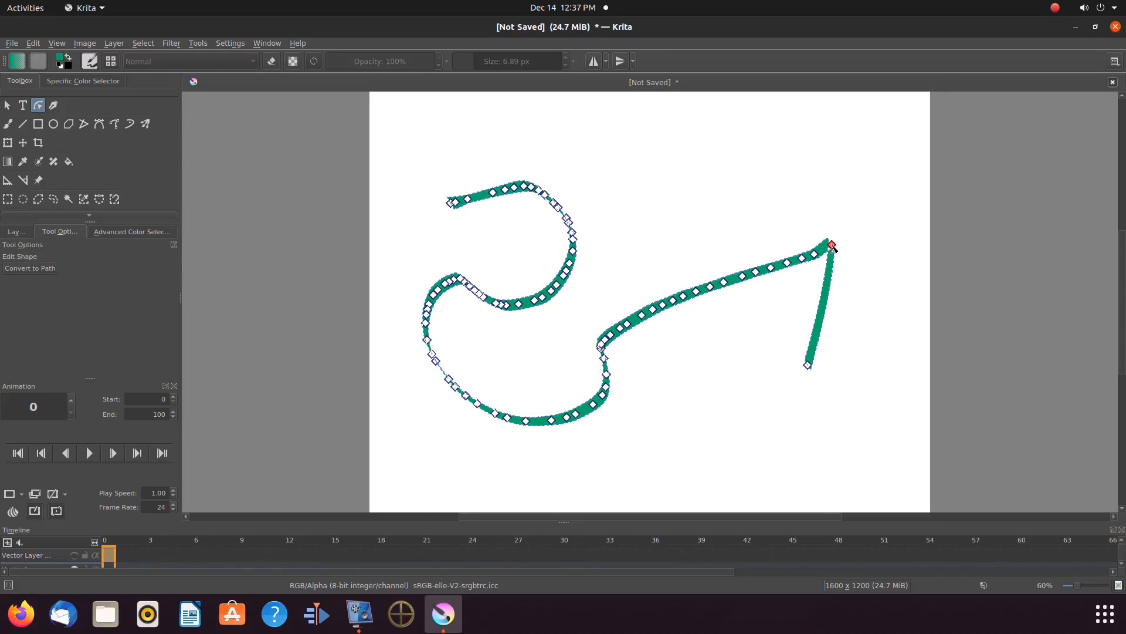
mouse_move(712, 400)
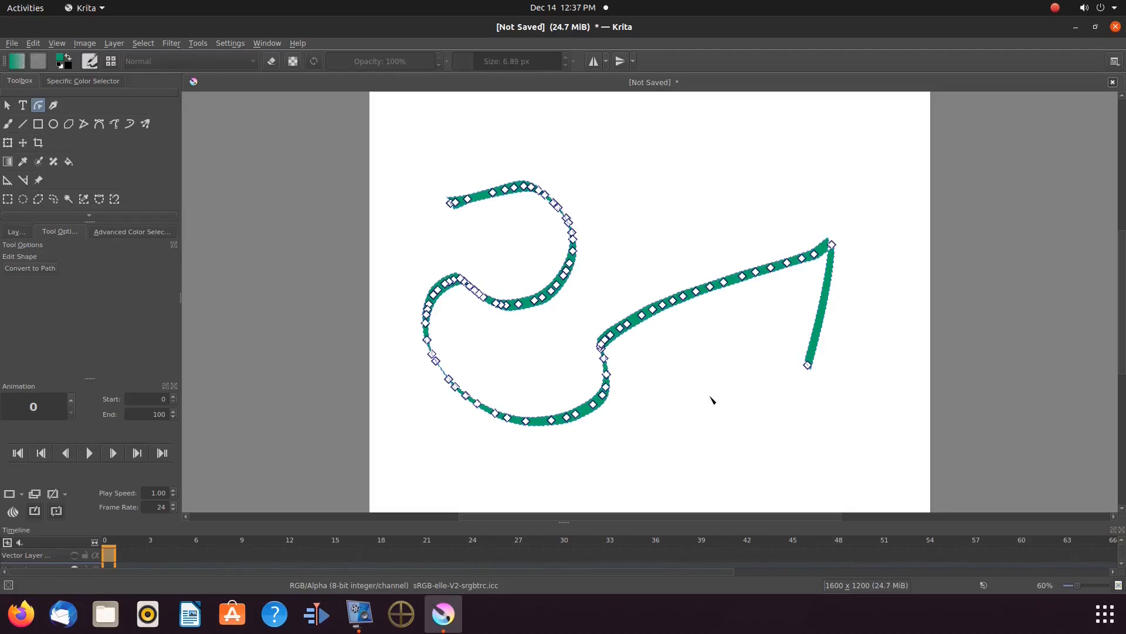
drag(806, 365, 869, 338)
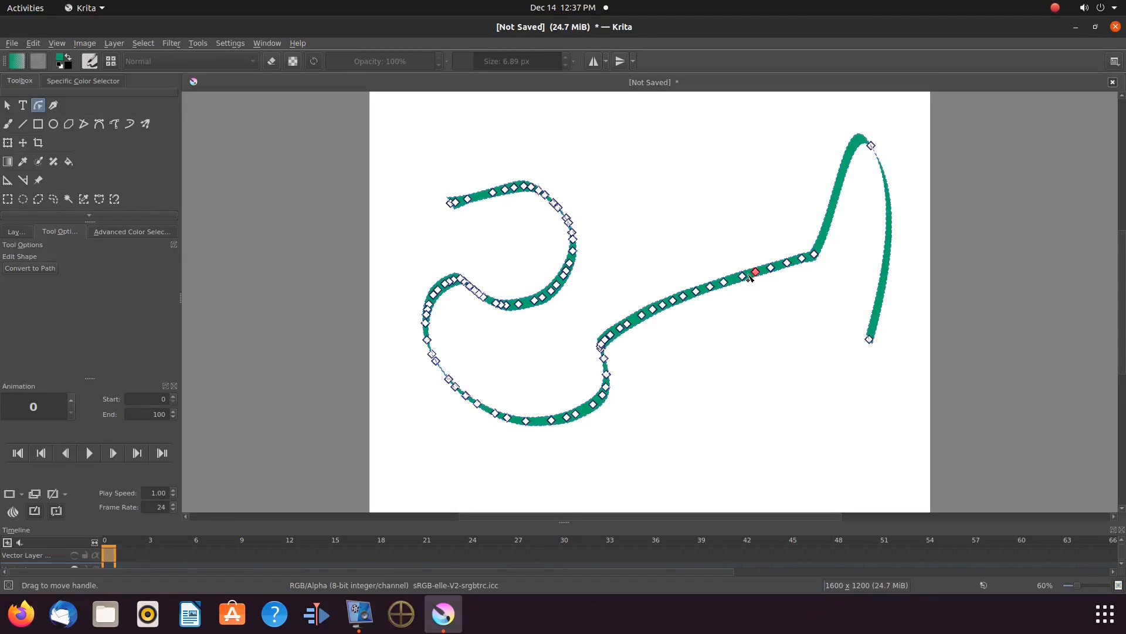
drag(755, 275, 641, 318)
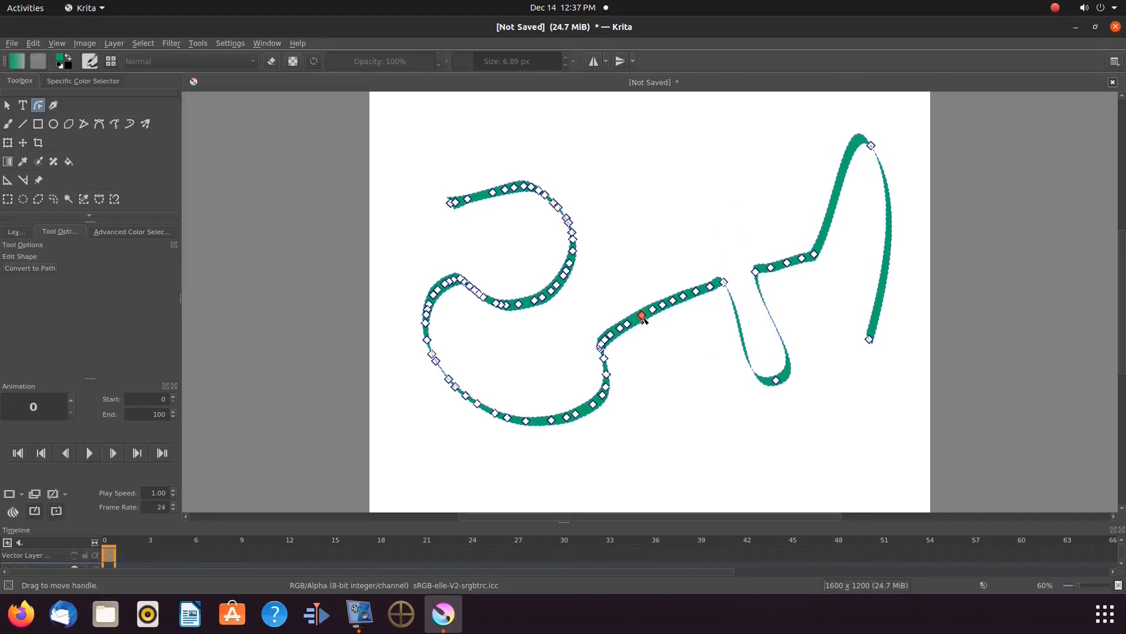
drag(641, 318, 650, 240)
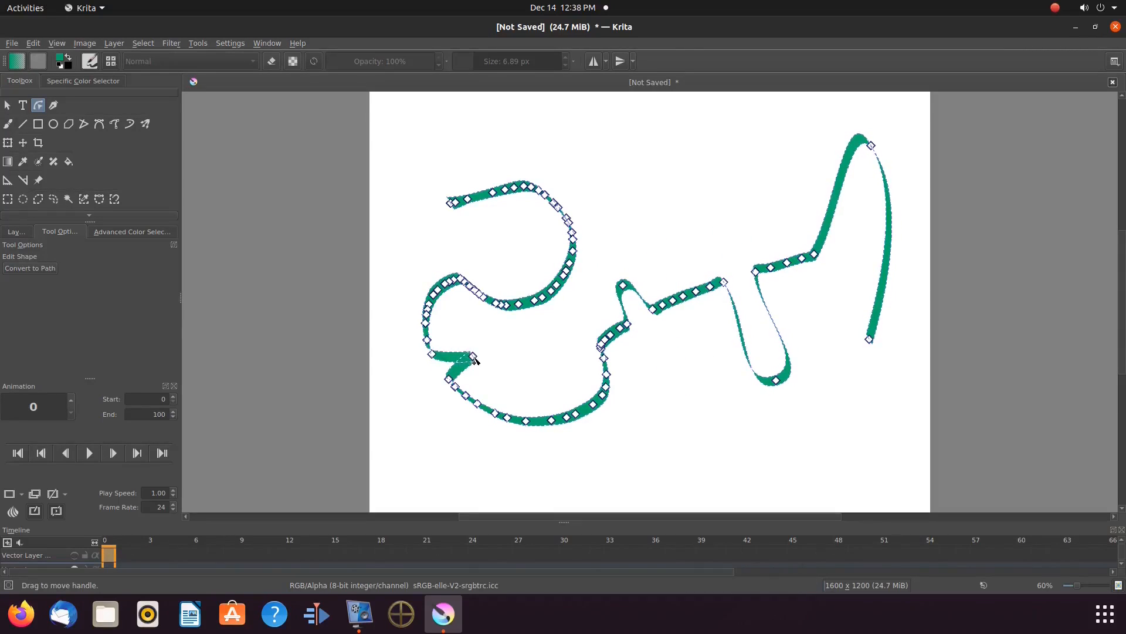
click(54, 105)
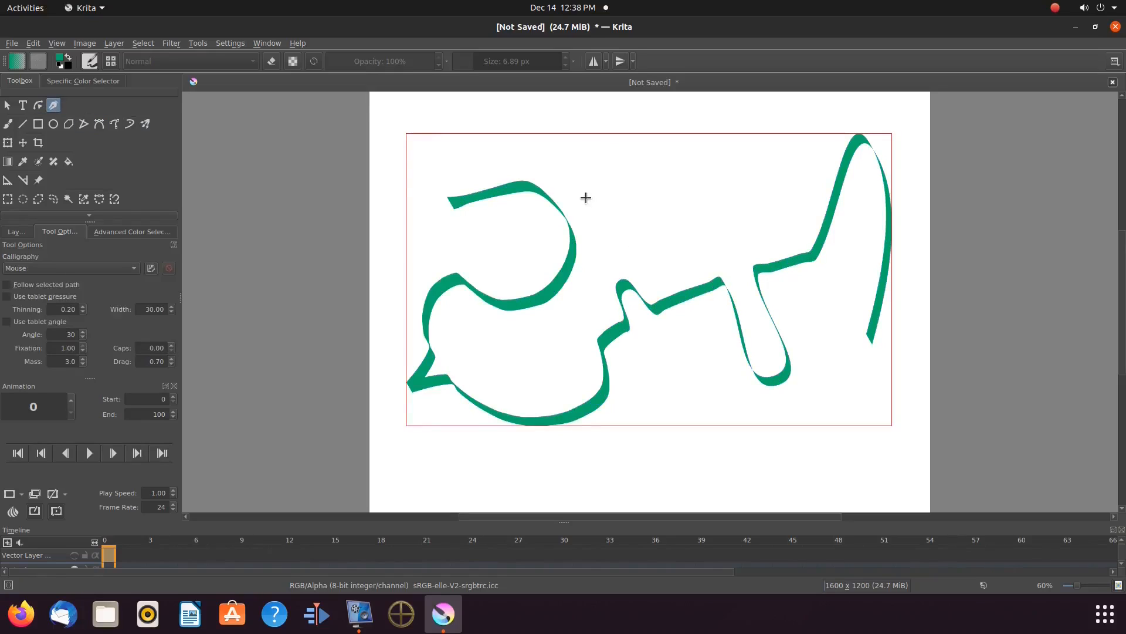
Pick pink and draw two curling calligraphy strokes around the green ribbon
click(131, 231)
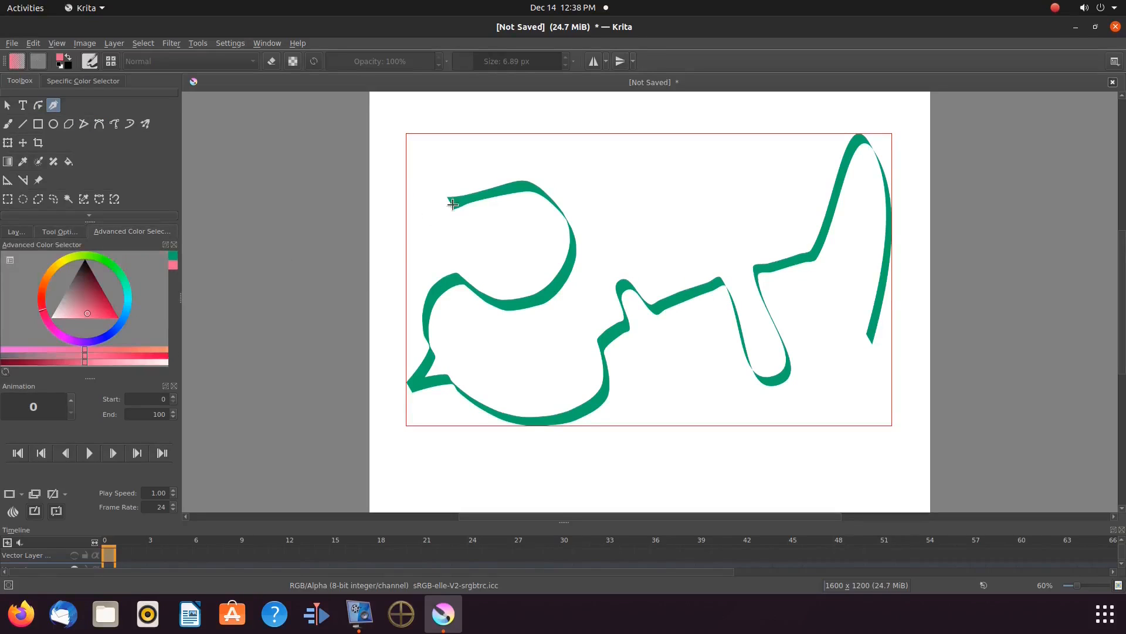
drag(453, 204, 589, 338)
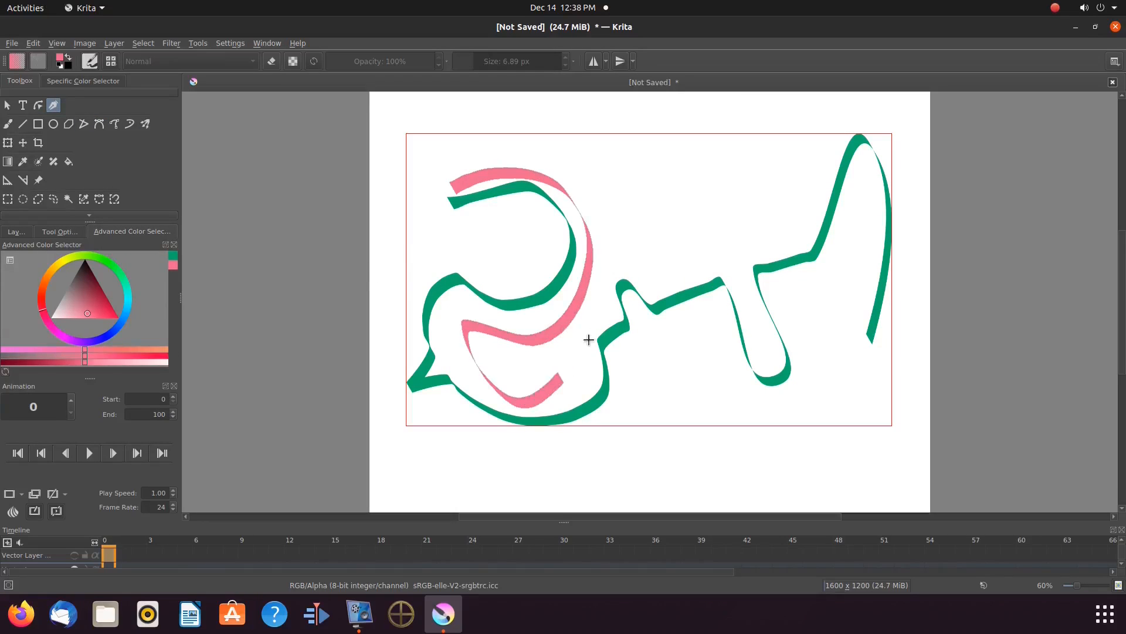
drag(589, 340, 682, 215)
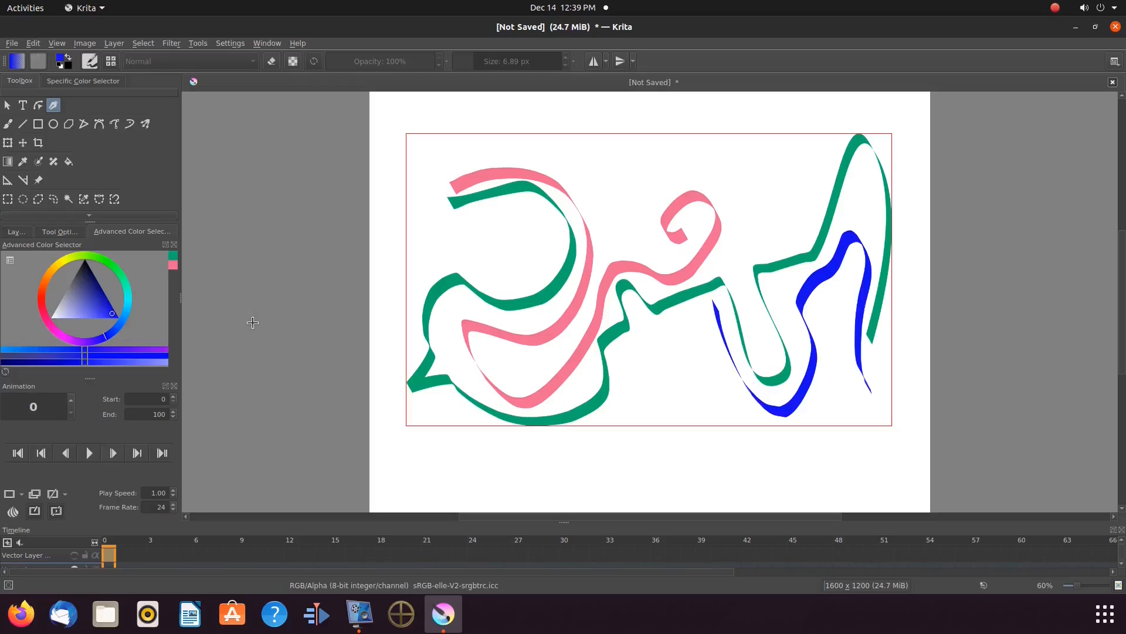
mouse_move(79, 295)
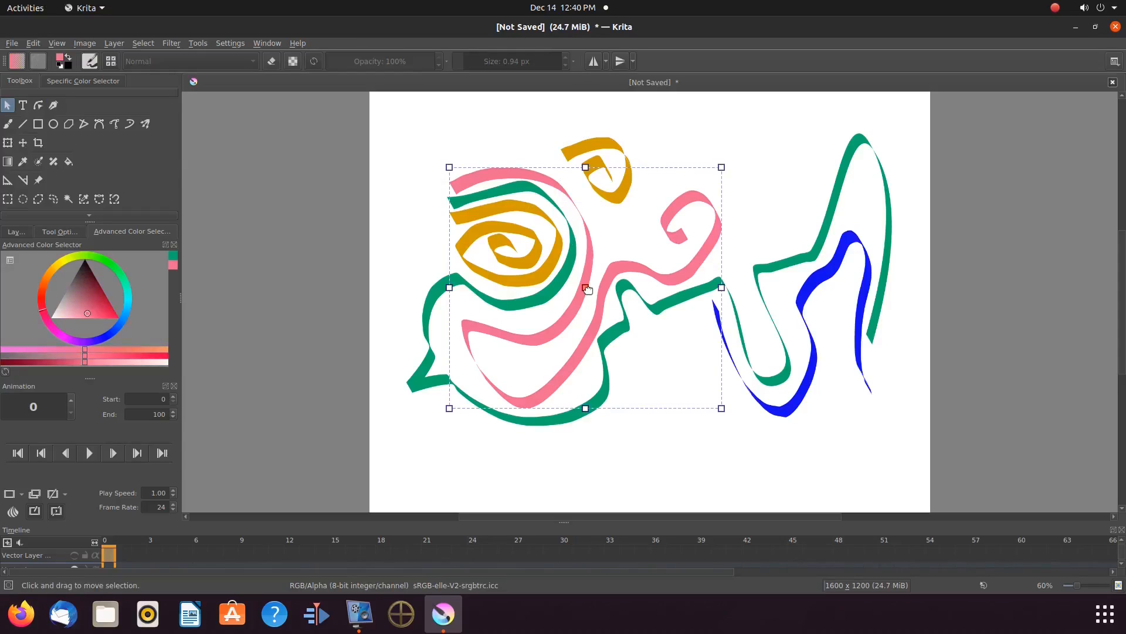
Move the orange spiral to the top left and the pink strokes over the blue one
drag(585, 287, 711, 351)
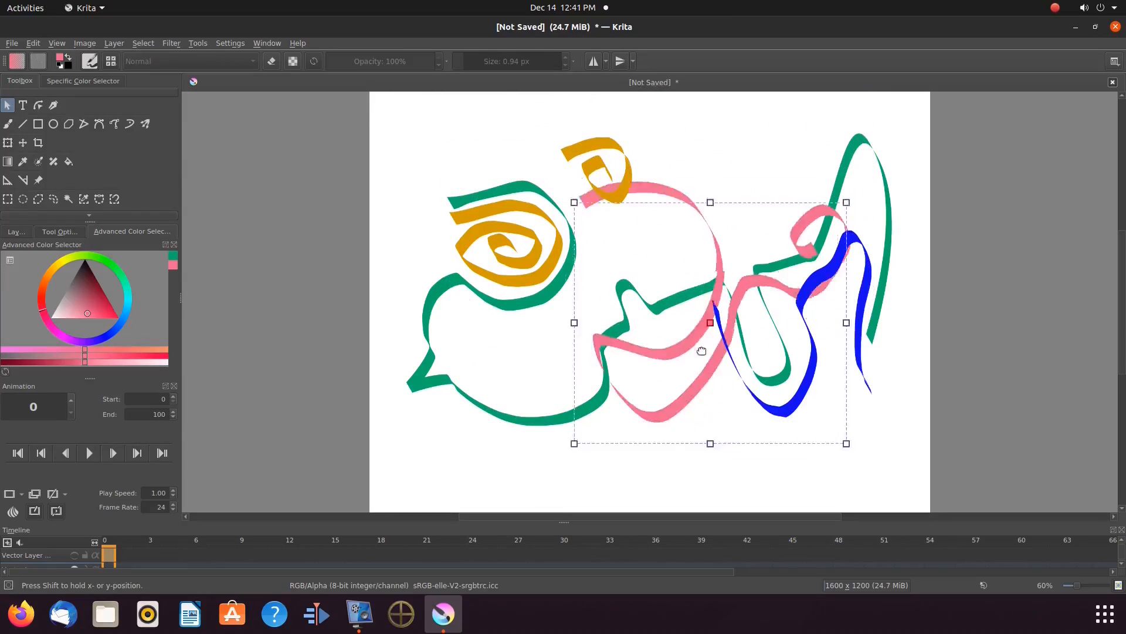
drag(702, 351, 645, 288)
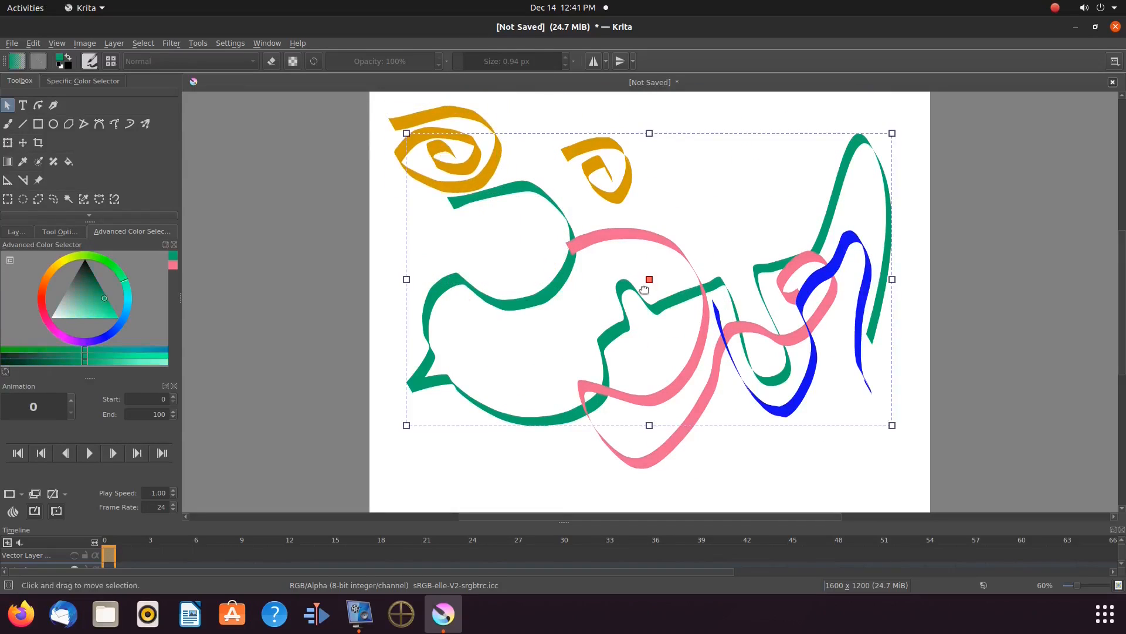
drag(648, 279, 702, 348)
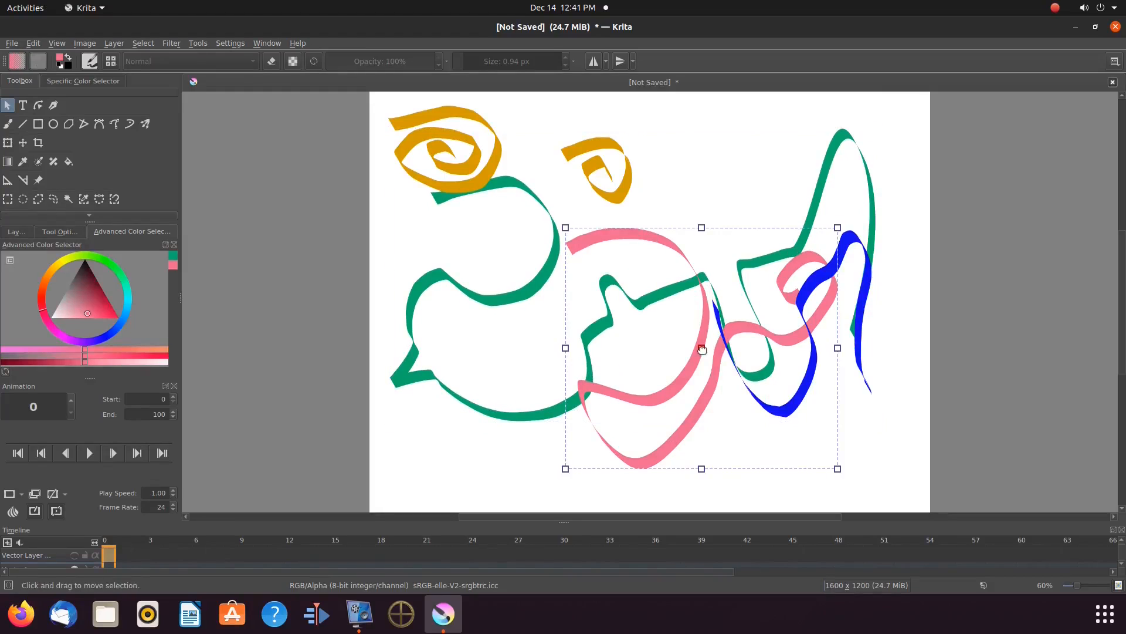